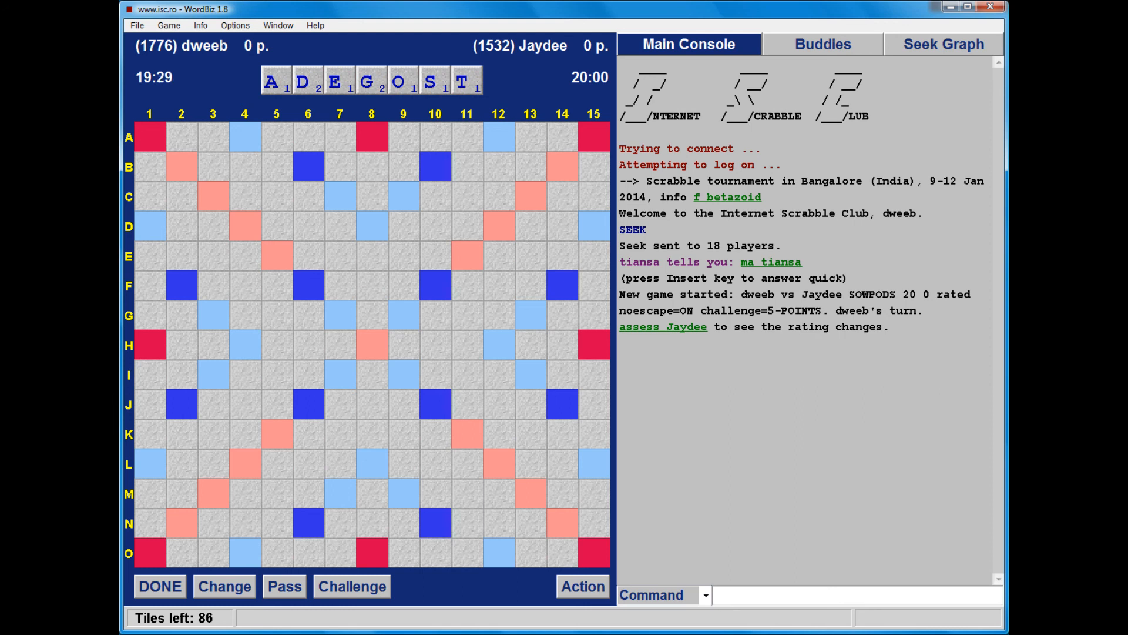
pyautogui.moveTo(486, 21)
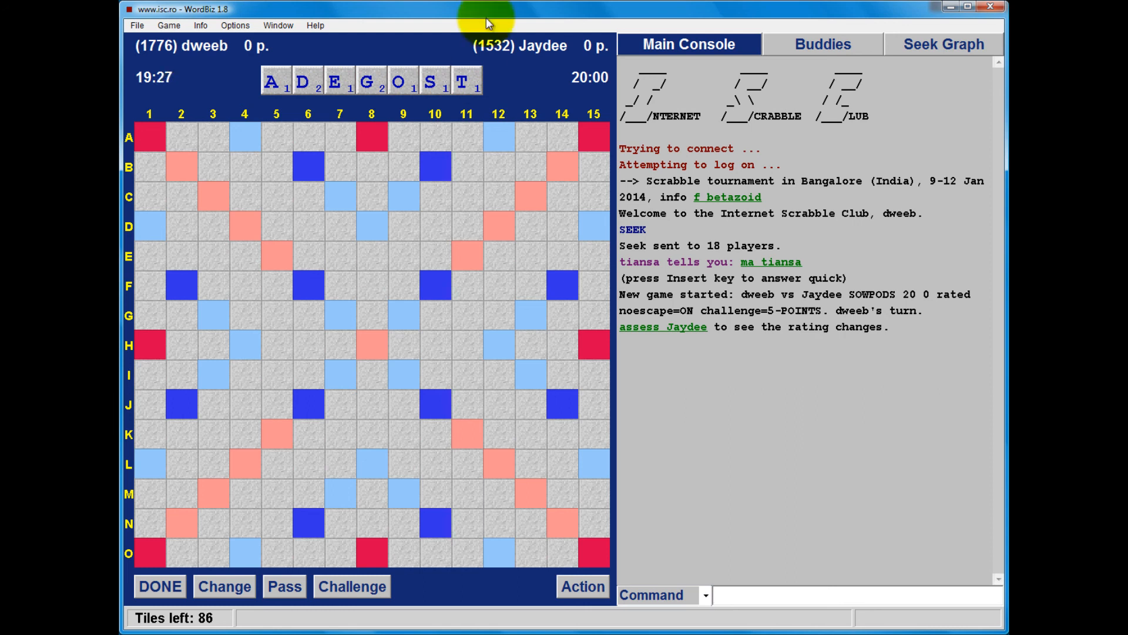
# - Lay DOTAGES across row H from H8 with all seven rack tiles for 72 points
pyautogui.moveTo(302, 81); pyautogui.dragTo(308, 284)
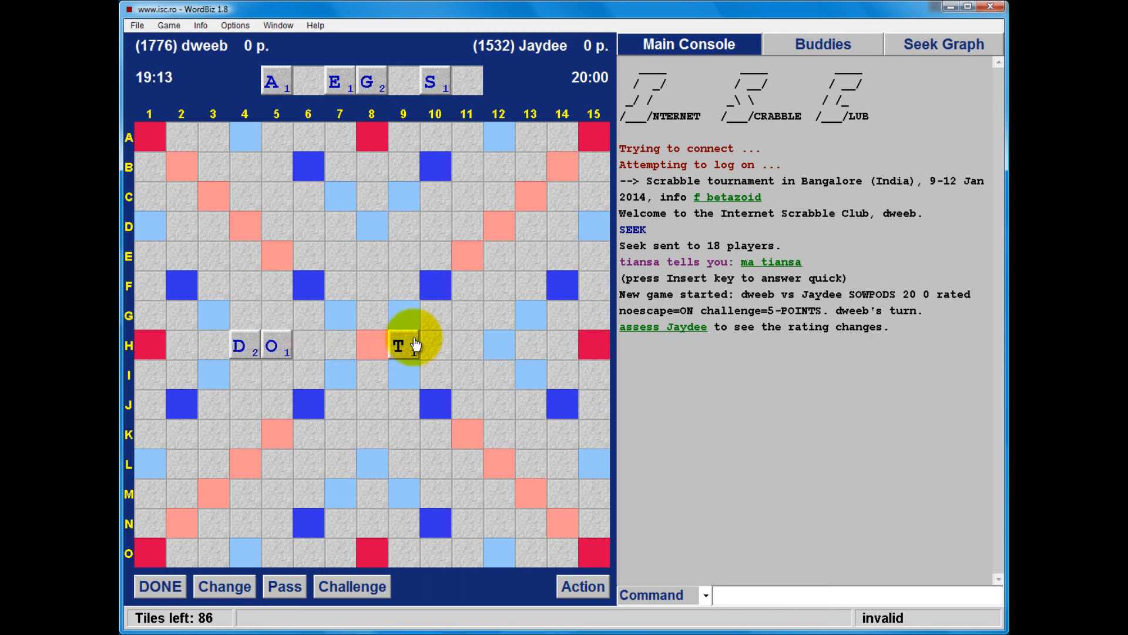
pyautogui.click(403, 346)
pyautogui.write('DOTAGES')
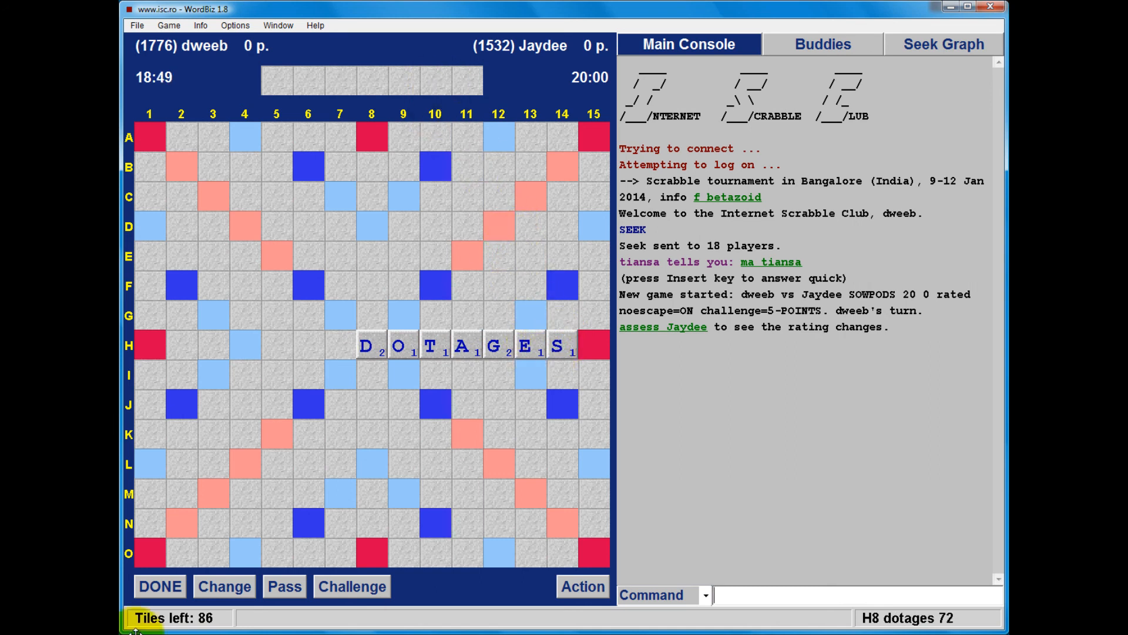
# - Submit DOTAGES for 72, then after VIVA set RATIFIED down column 8 for 89
pyautogui.click(158, 586)
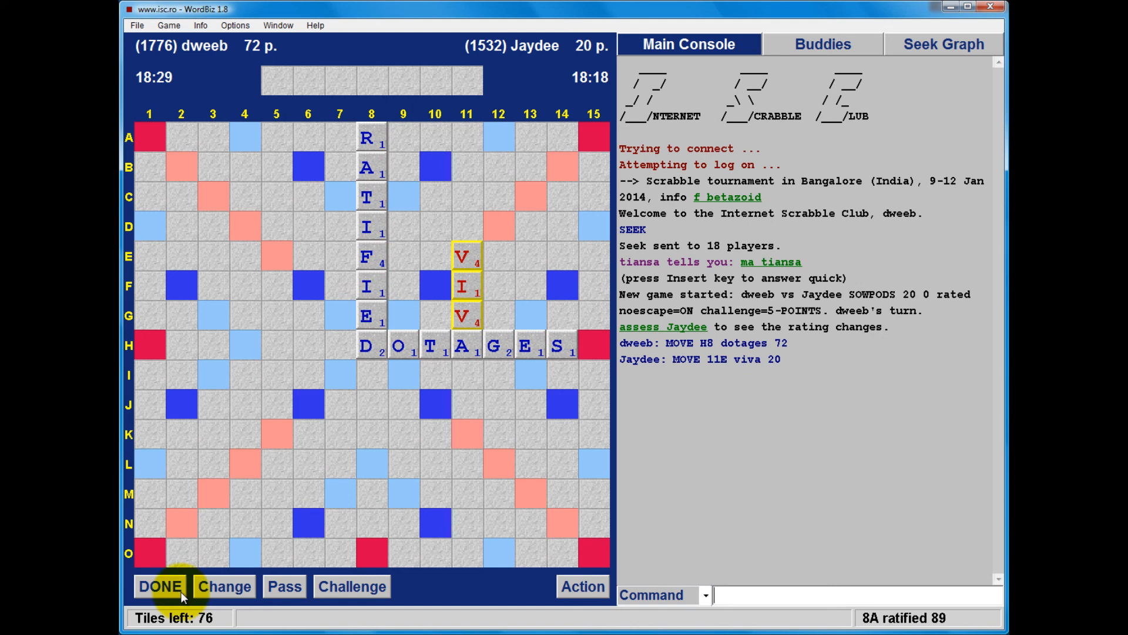
# - Submit RATIFIED for 89; the opponent replies HOC for 24, score 161–44
pyautogui.click(160, 586)
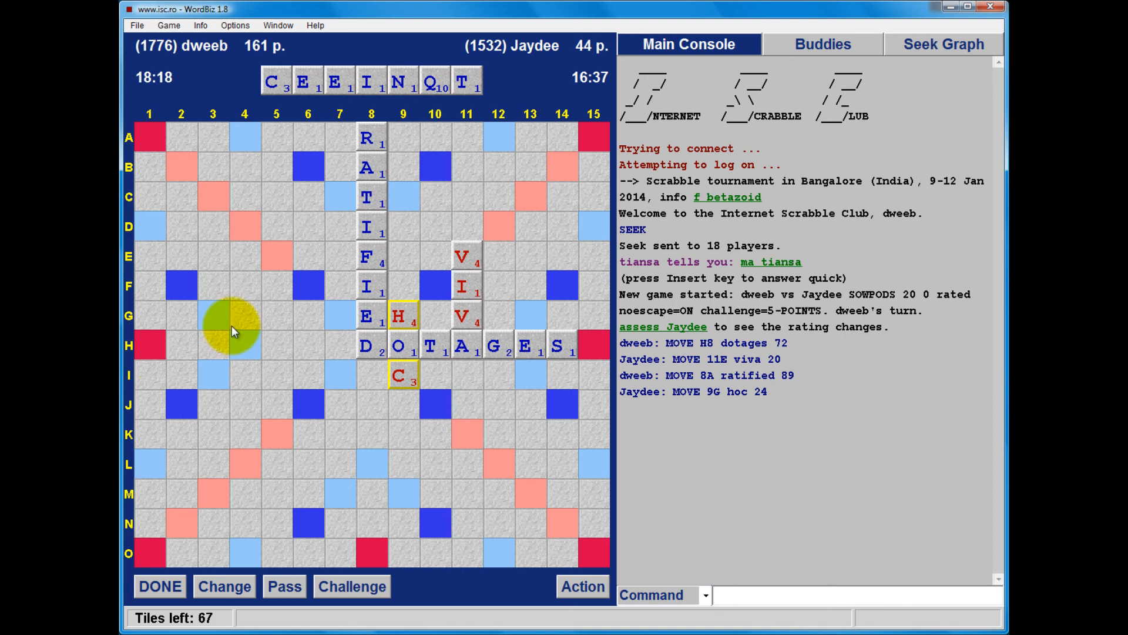
# - Place the Q at F10 beside the I to form QI worth 31 points
pyautogui.click(431, 81)
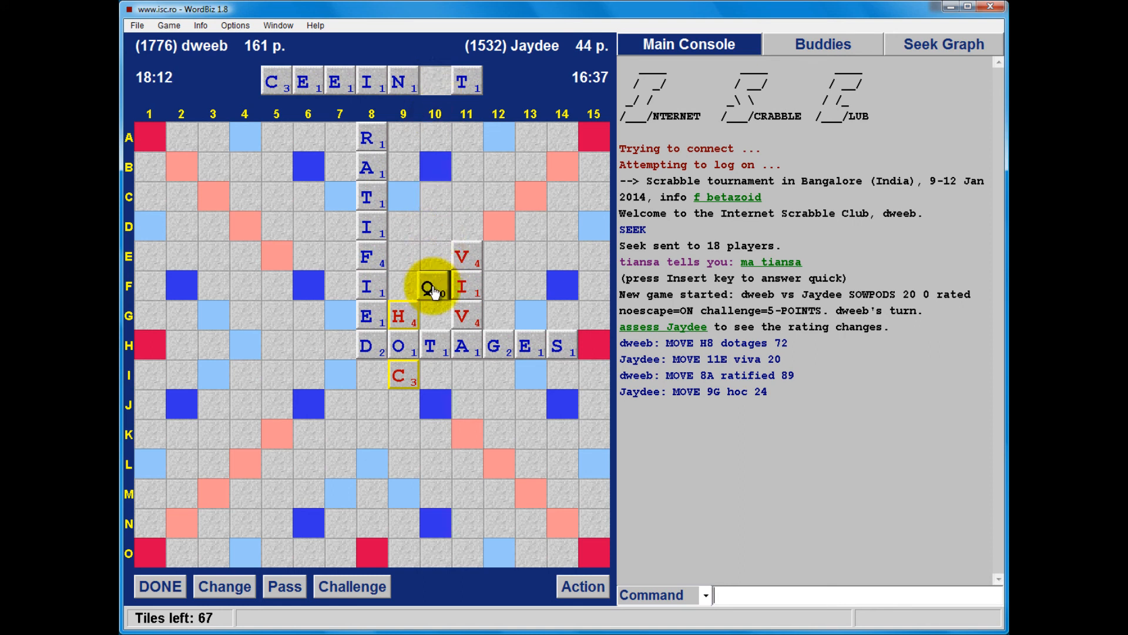
pyautogui.click(433, 288)
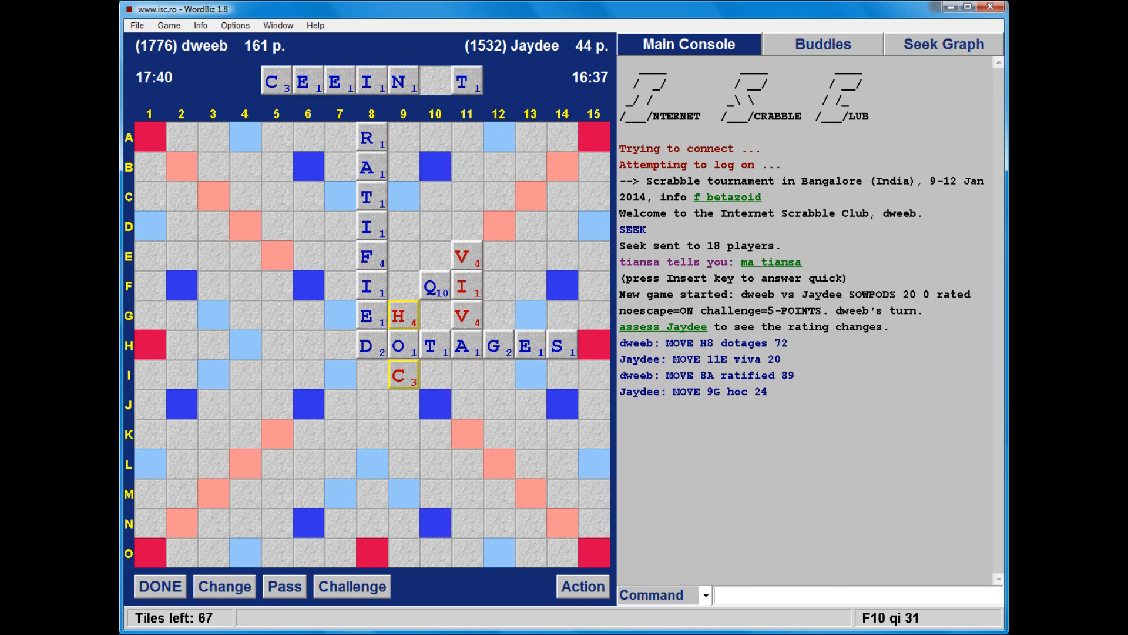
# - Submit QI for 31; after KANA, REINFECT spans row A from A8 for 101
pyautogui.click(160, 586)
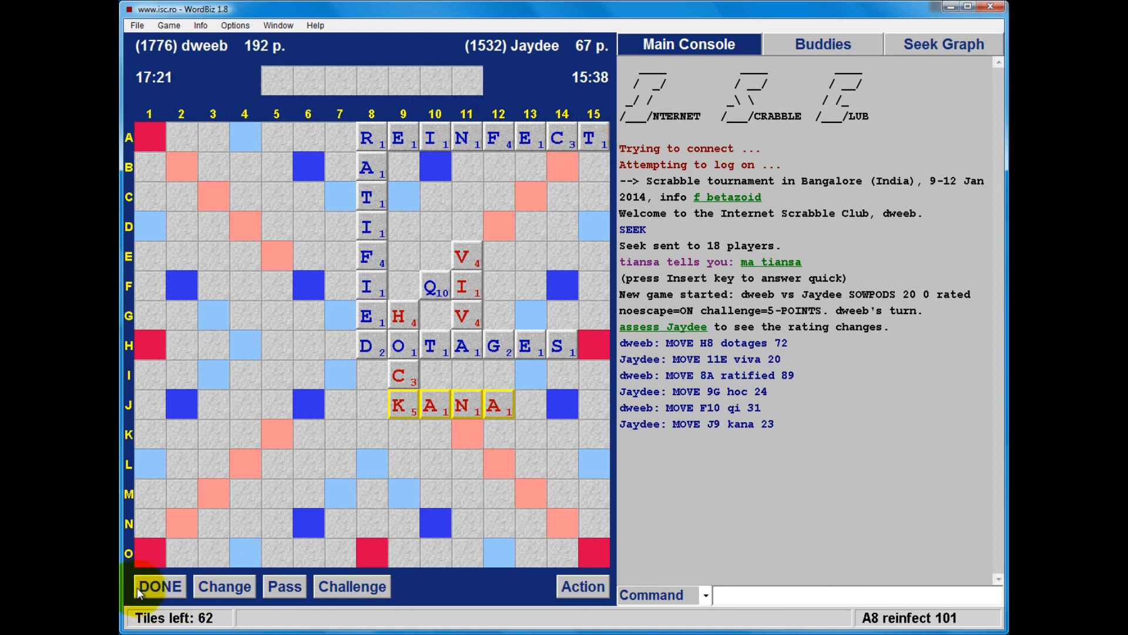
# - Submit REINFECT for 101; Jaydee resigns and dweeb wins 293–67
pyautogui.click(160, 585)
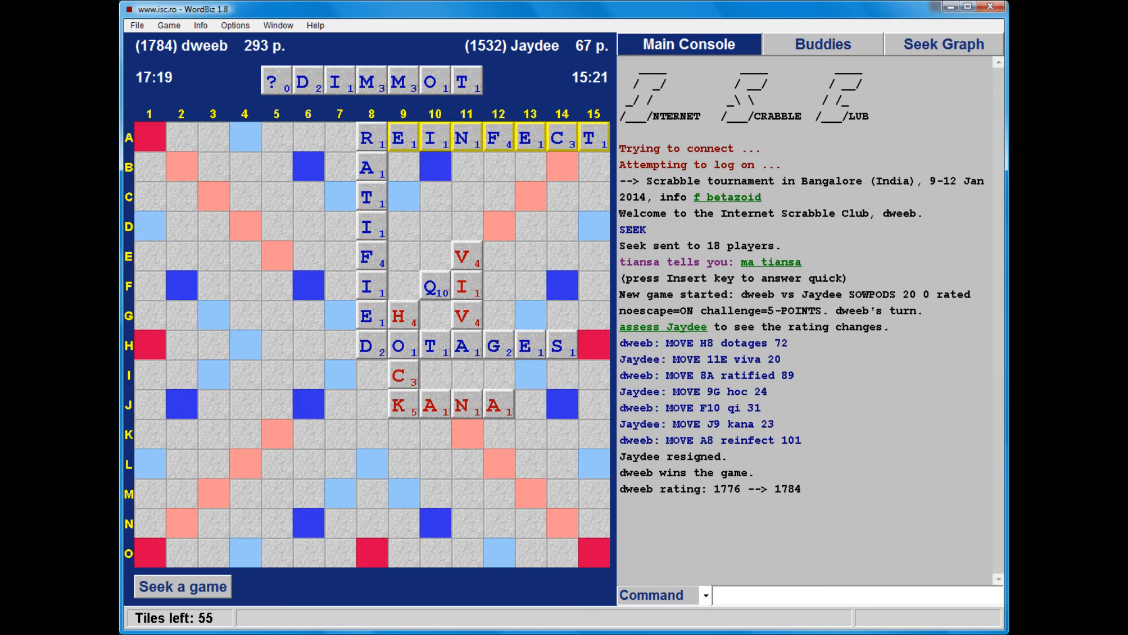
pyautogui.click(857, 594)
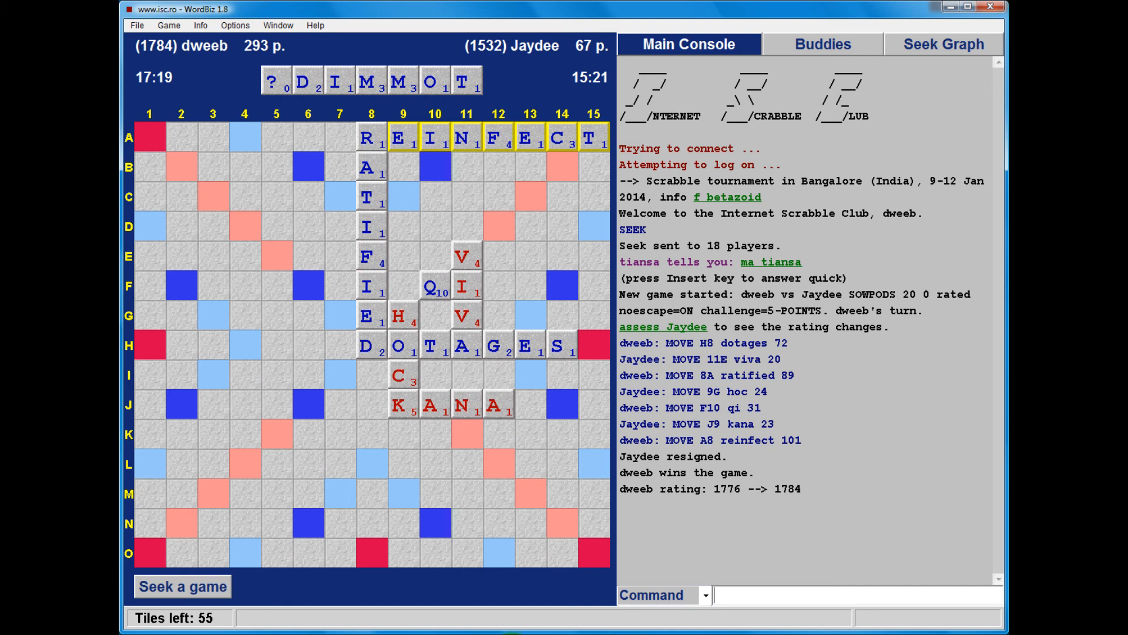
# - Reopen the finished game against Jaydee in examine mode with opening best plays listed
pyautogui.rightClick(716, 342)
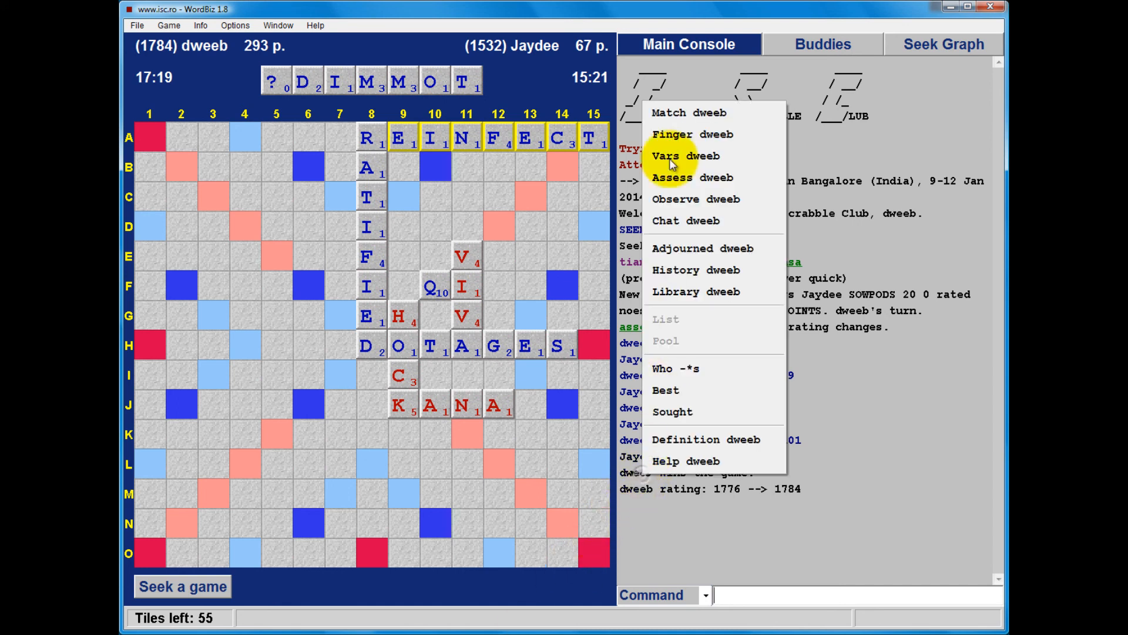
pyautogui.moveTo(675, 271)
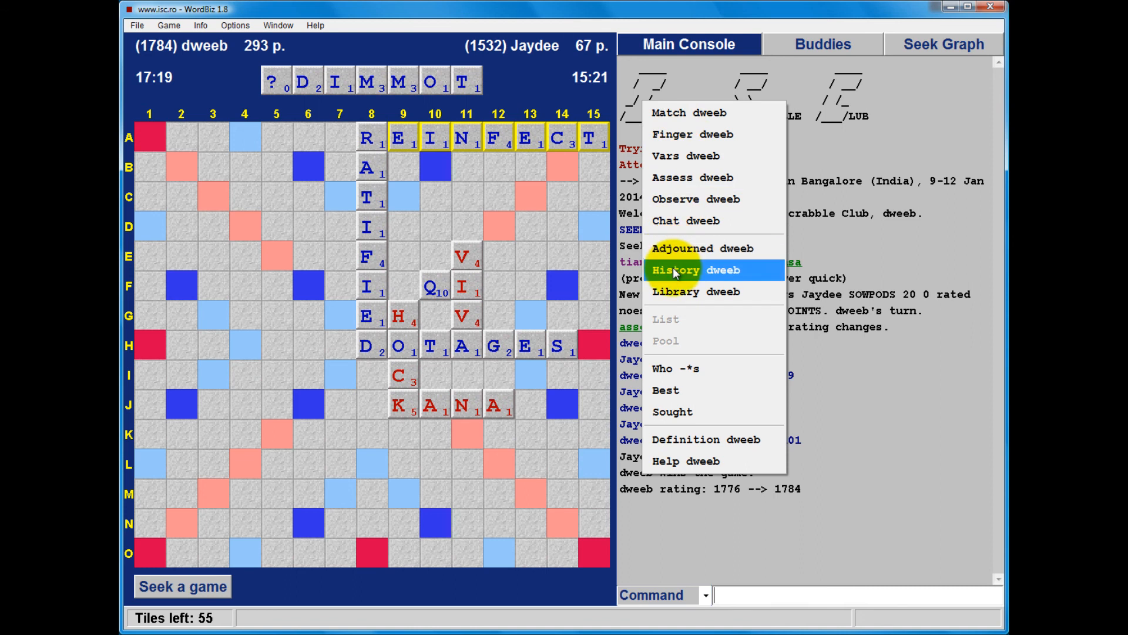
pyautogui.click(674, 270)
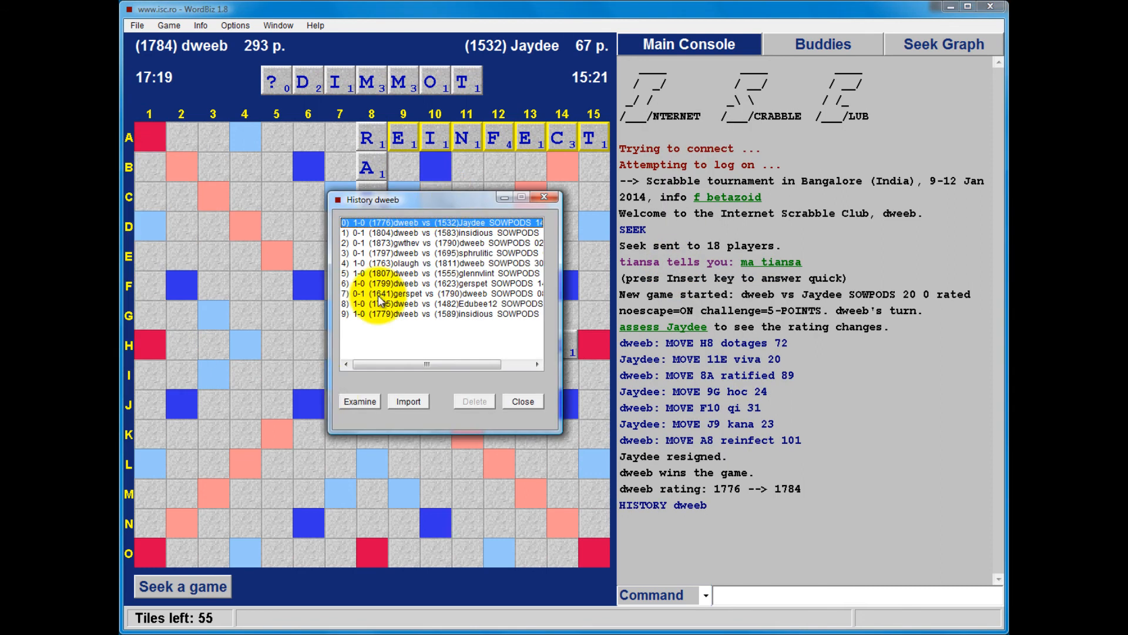
pyautogui.click(359, 401)
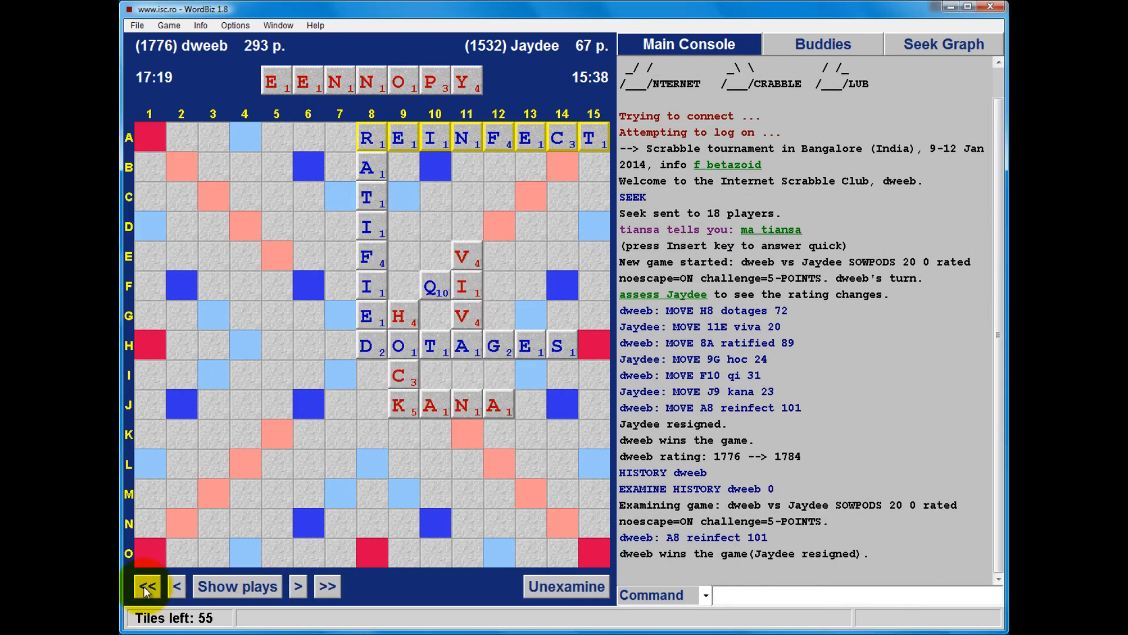
pyautogui.click(147, 585)
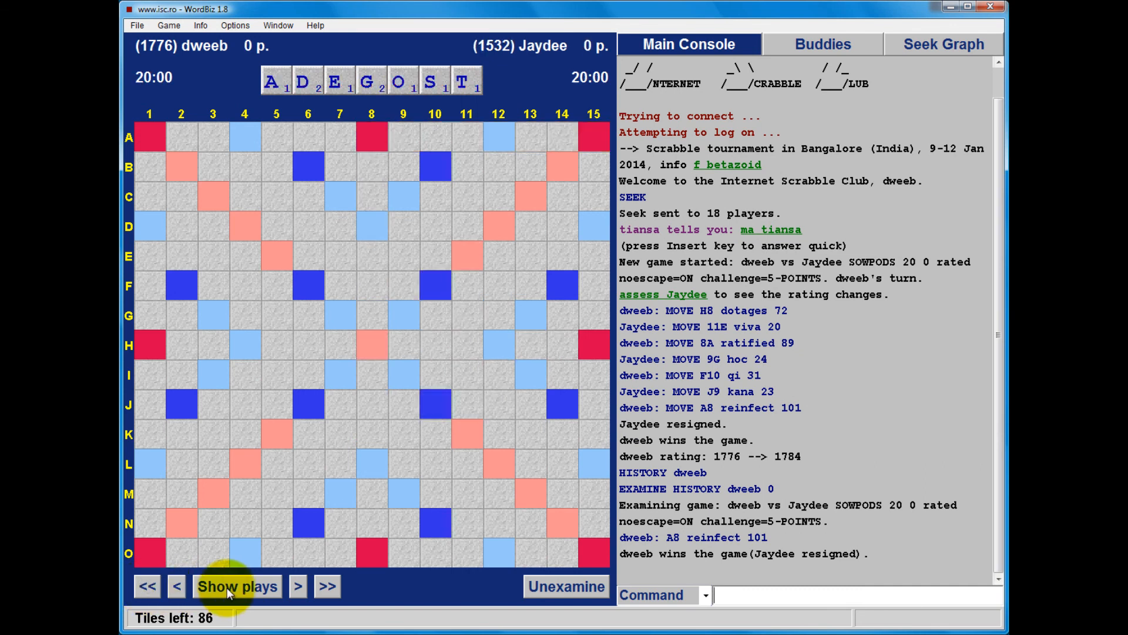
pyautogui.click(236, 586)
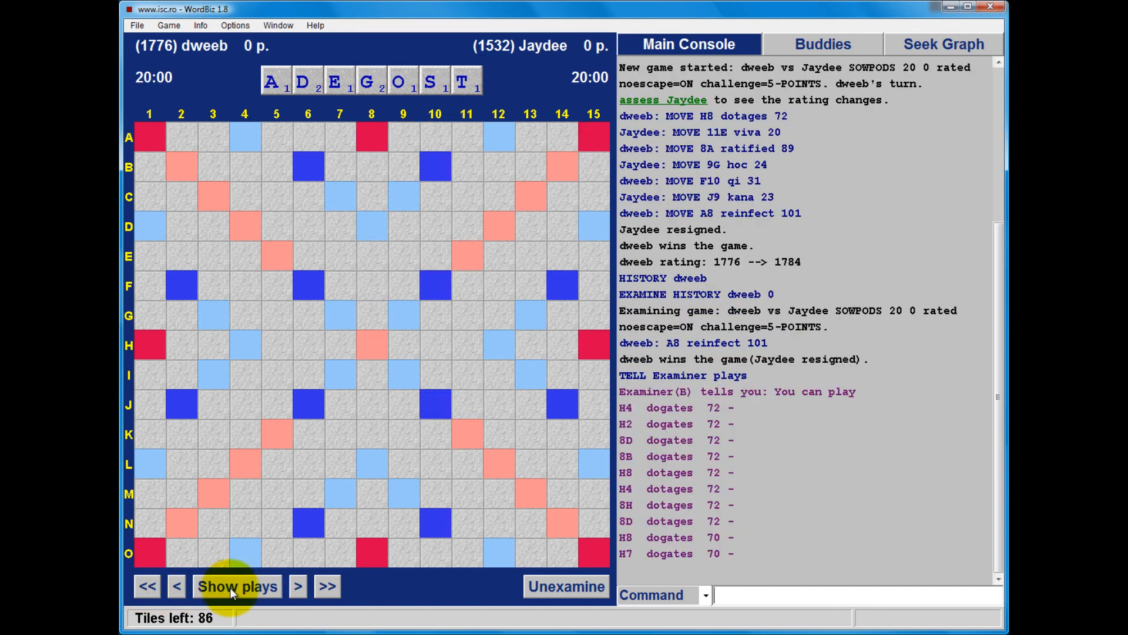
pyautogui.moveTo(297, 585)
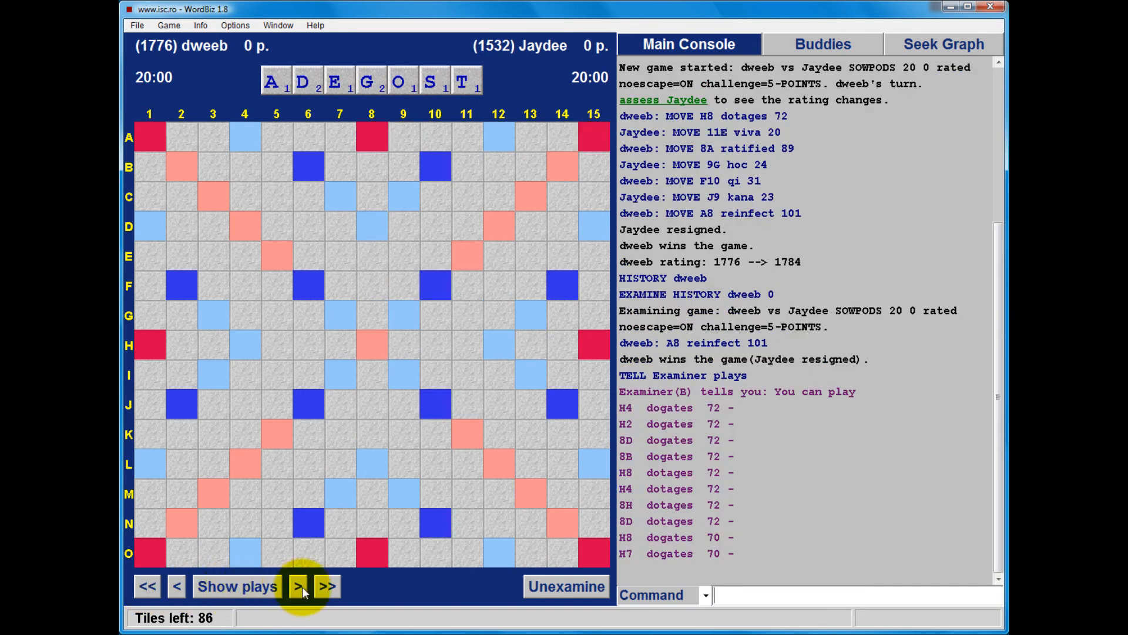
# - Step forward through dotages, viva, ratified, hoc, qi and kana, listing best plays
pyautogui.click(296, 585)
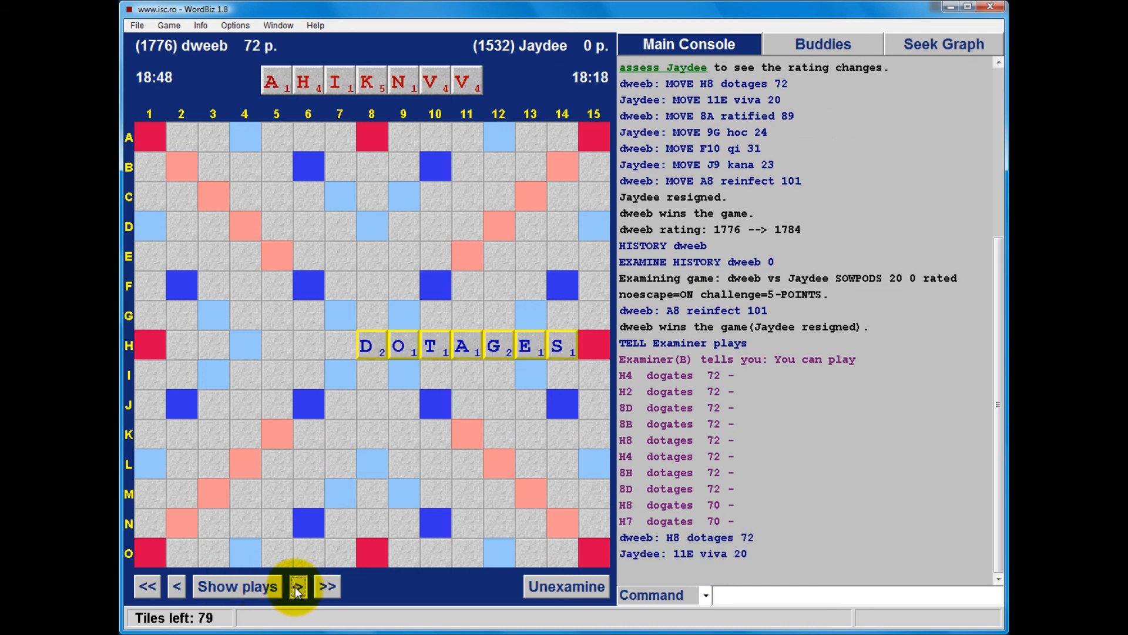
pyautogui.click(297, 585)
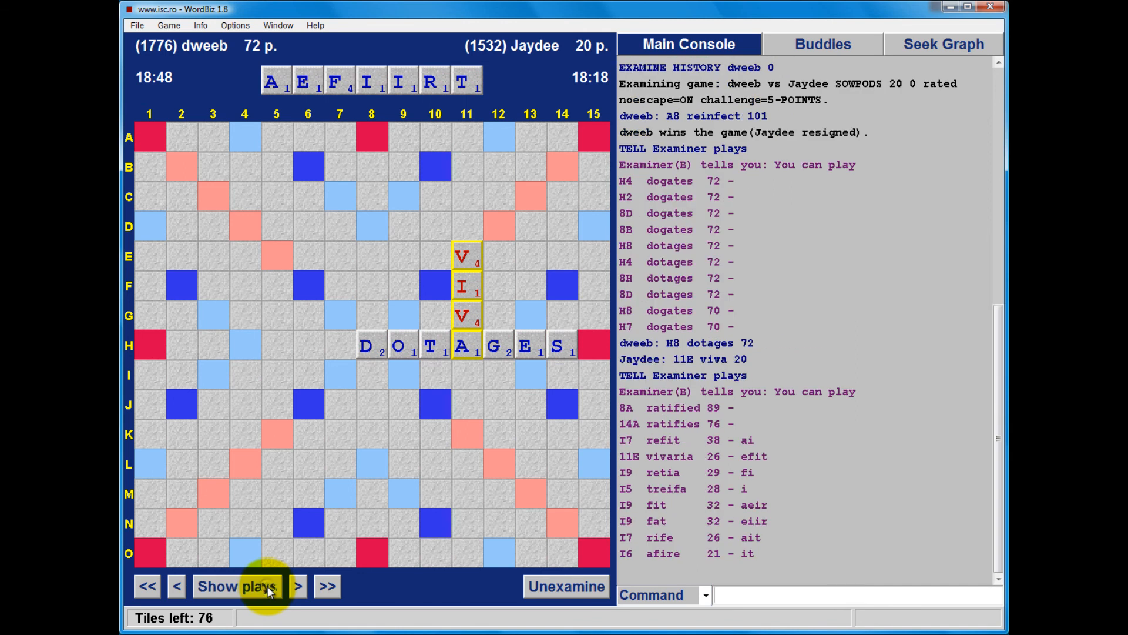
pyautogui.moveTo(296, 585)
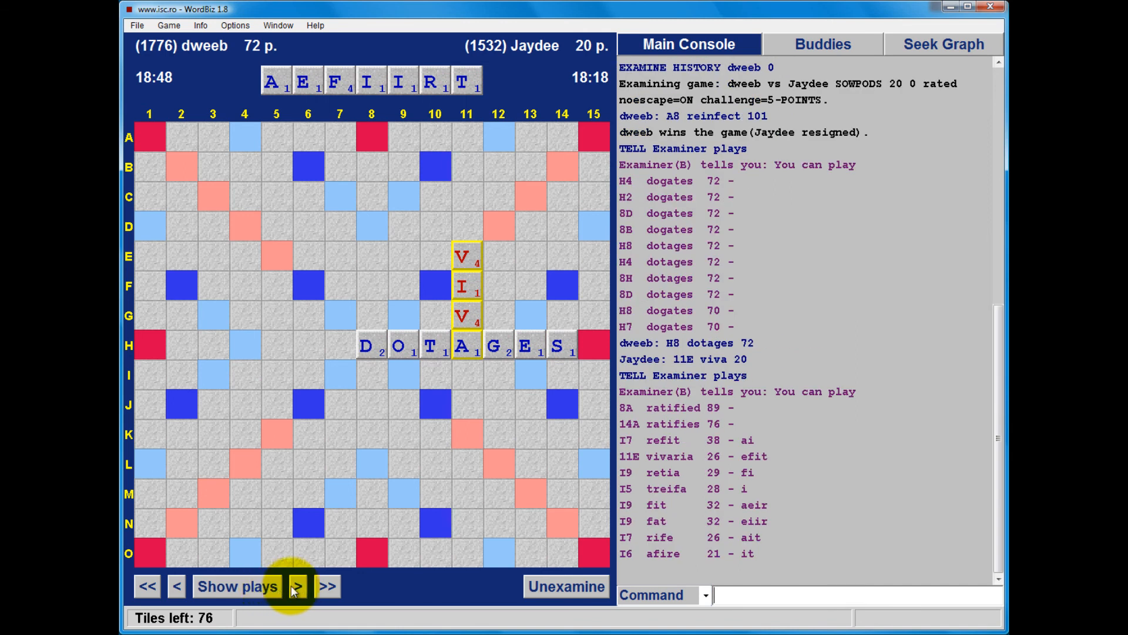
pyautogui.click(296, 585)
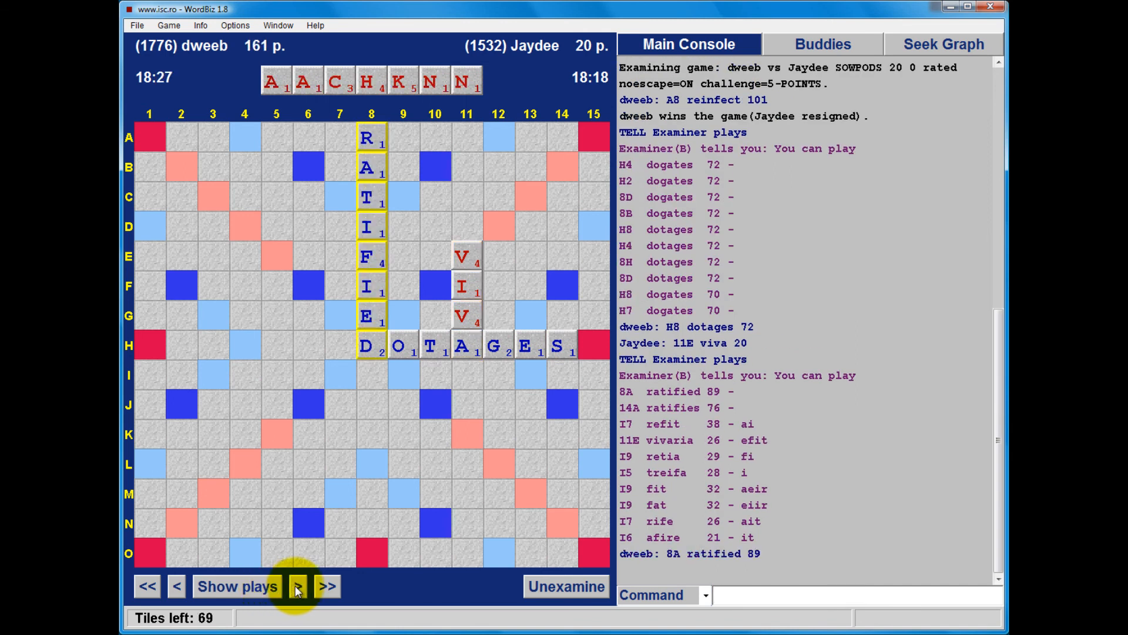
pyautogui.click(297, 585)
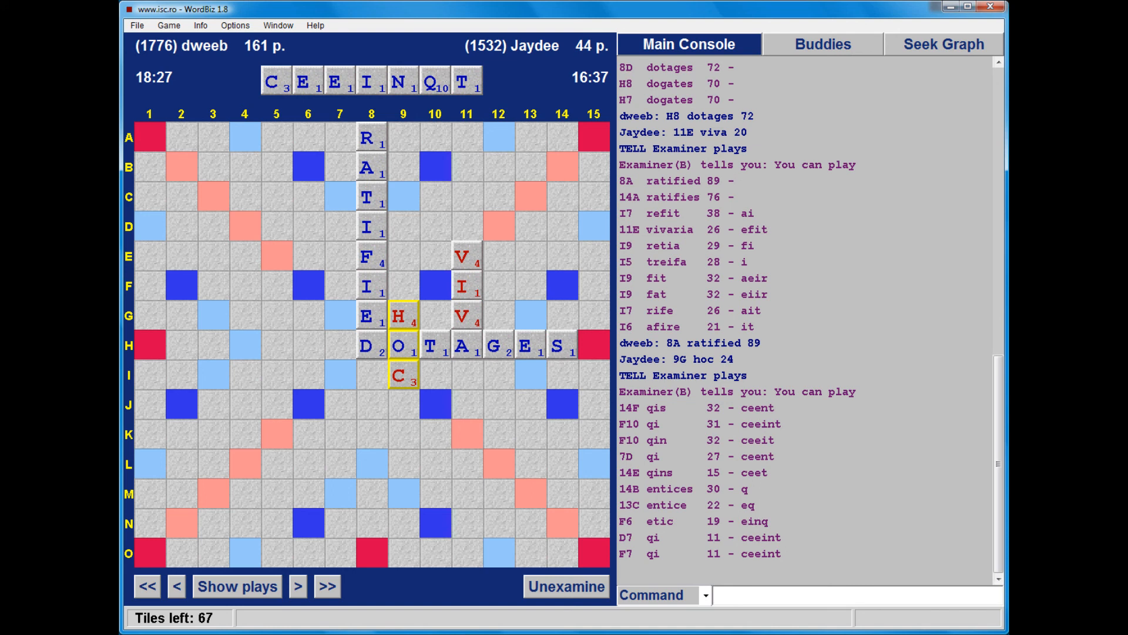
pyautogui.click(298, 585)
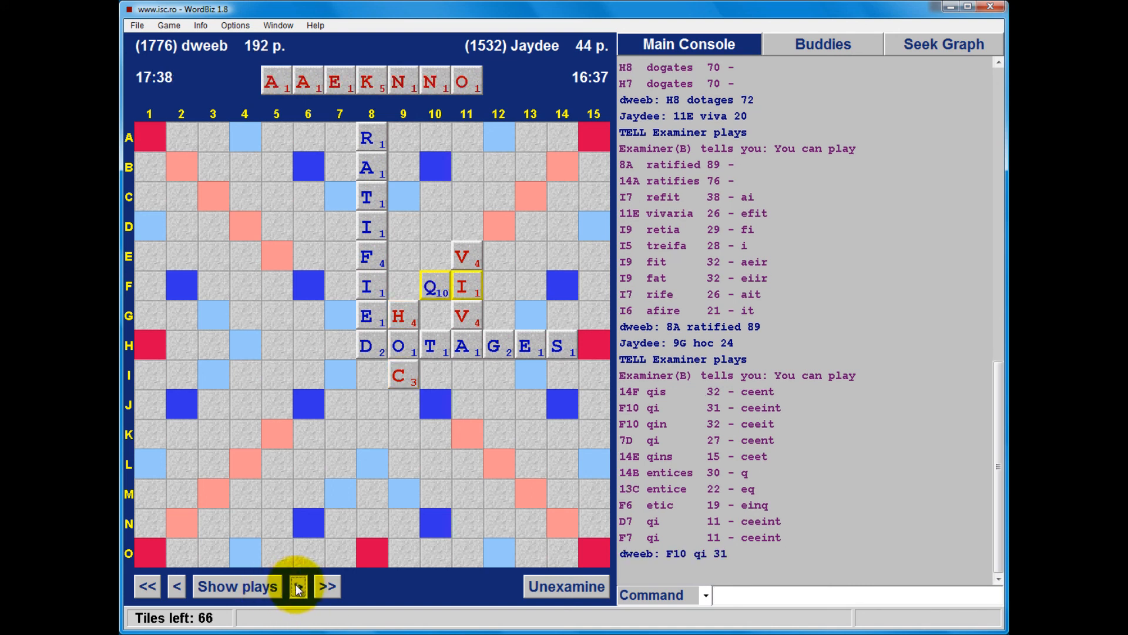
pyautogui.click(327, 586)
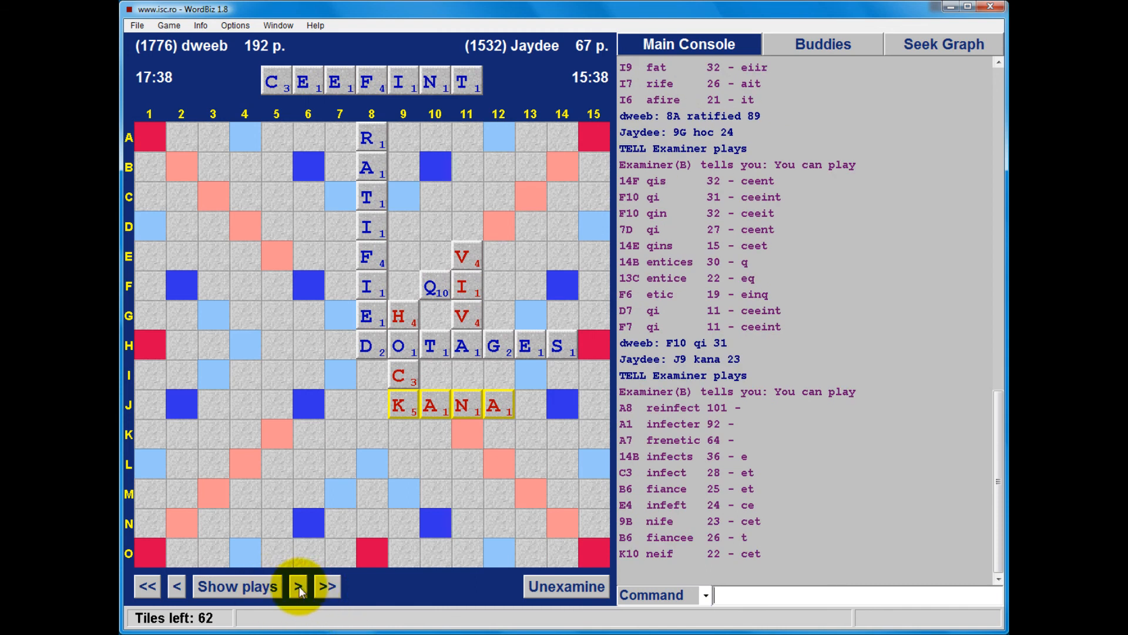
pyautogui.click(297, 585)
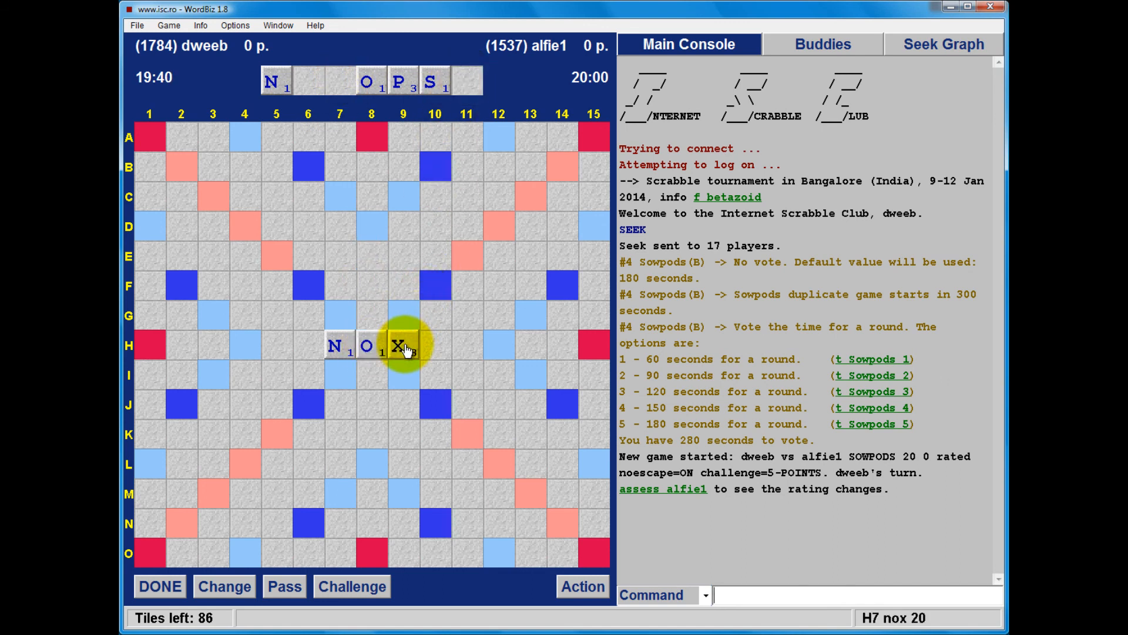
# - Submit NOX on H7–H9 as the 20-point opening play against alfie1
pyautogui.click(159, 585)
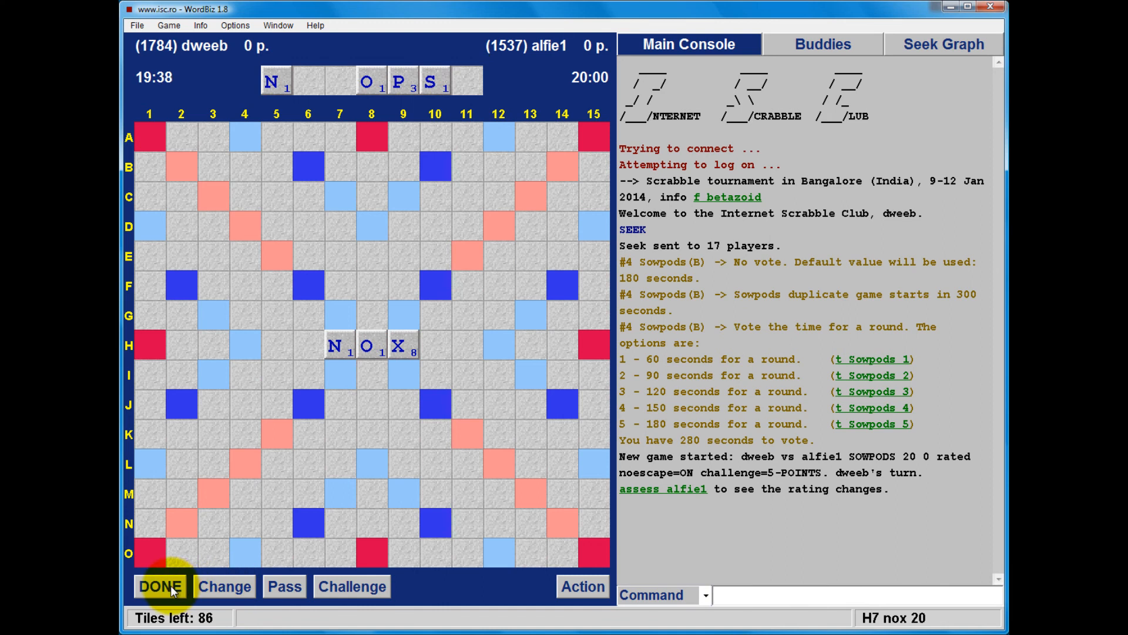
# - Confirm the NOX play for 20; alfie1 replies HOT for 22
pyautogui.click(160, 585)
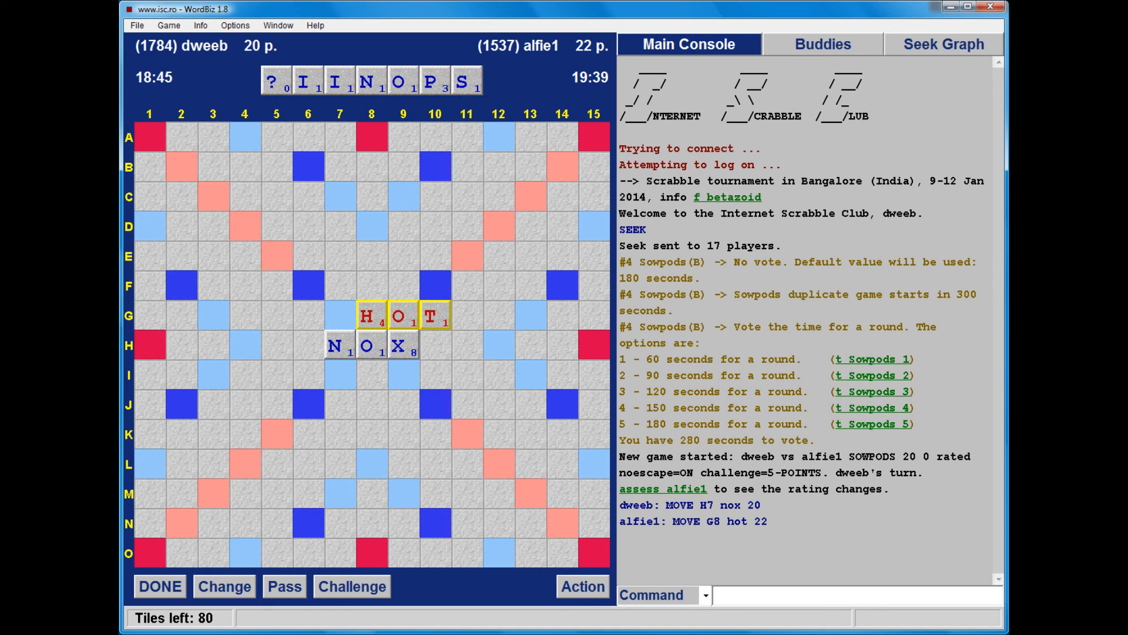
pyautogui.moveTo(214, 67)
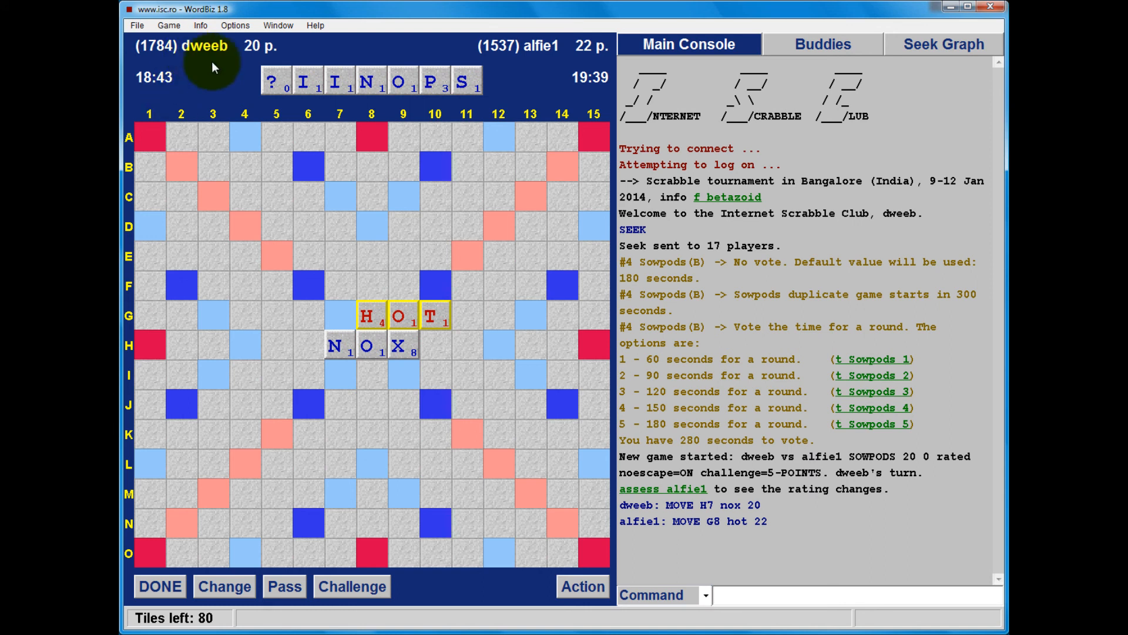
# - Cycle the blank tile's assigned letter on the rack until it reads U
pyautogui.click(272, 82)
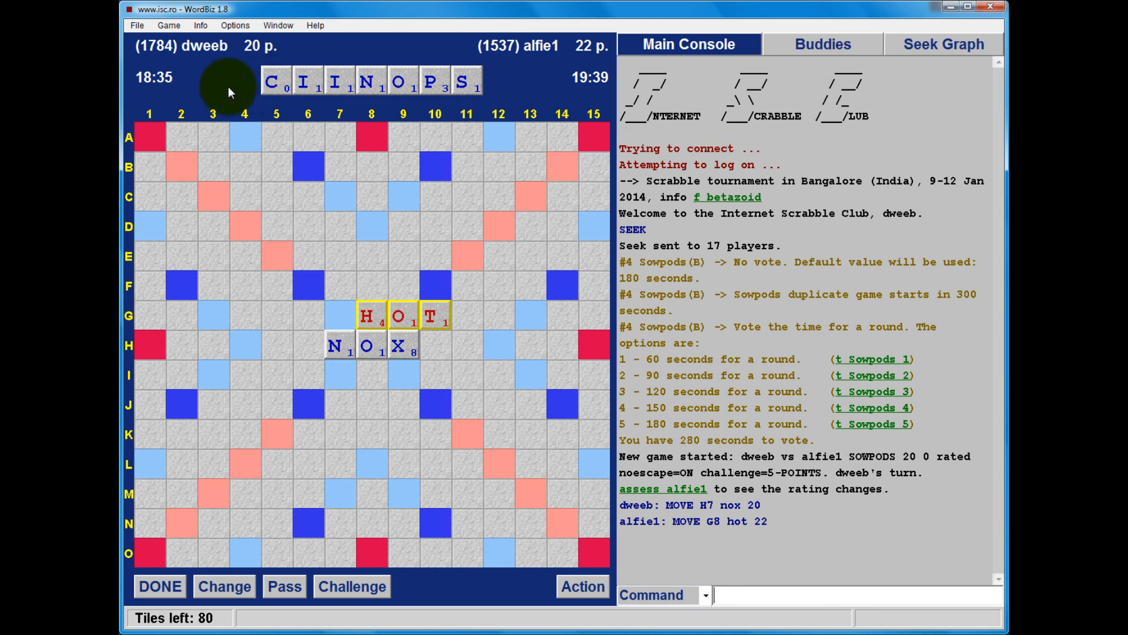
pyautogui.click(271, 81)
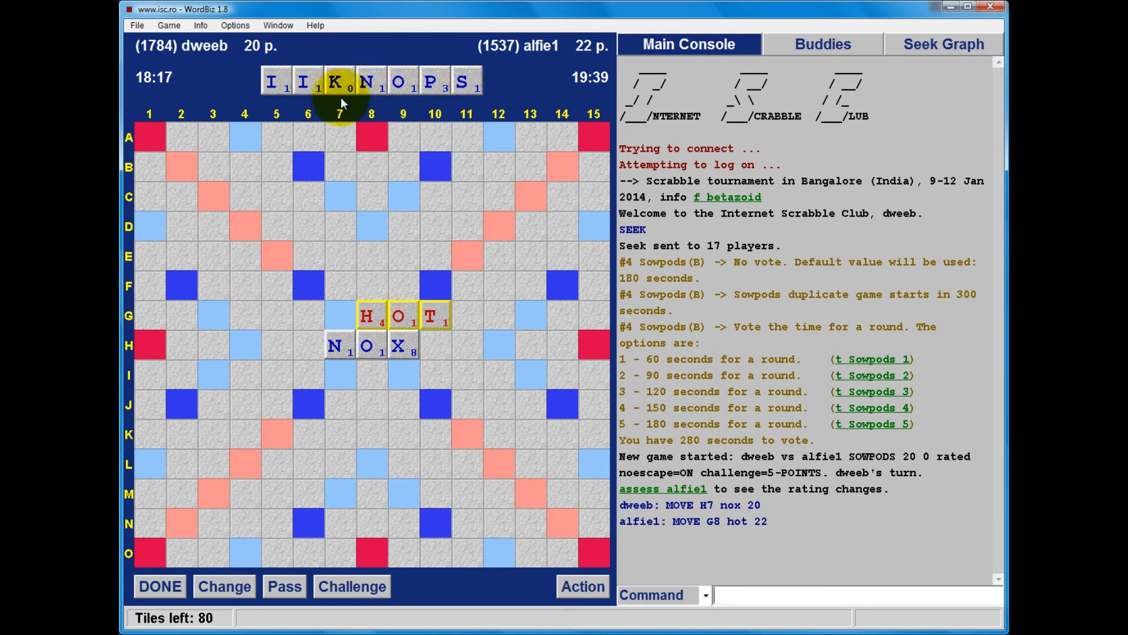
pyautogui.click(339, 80)
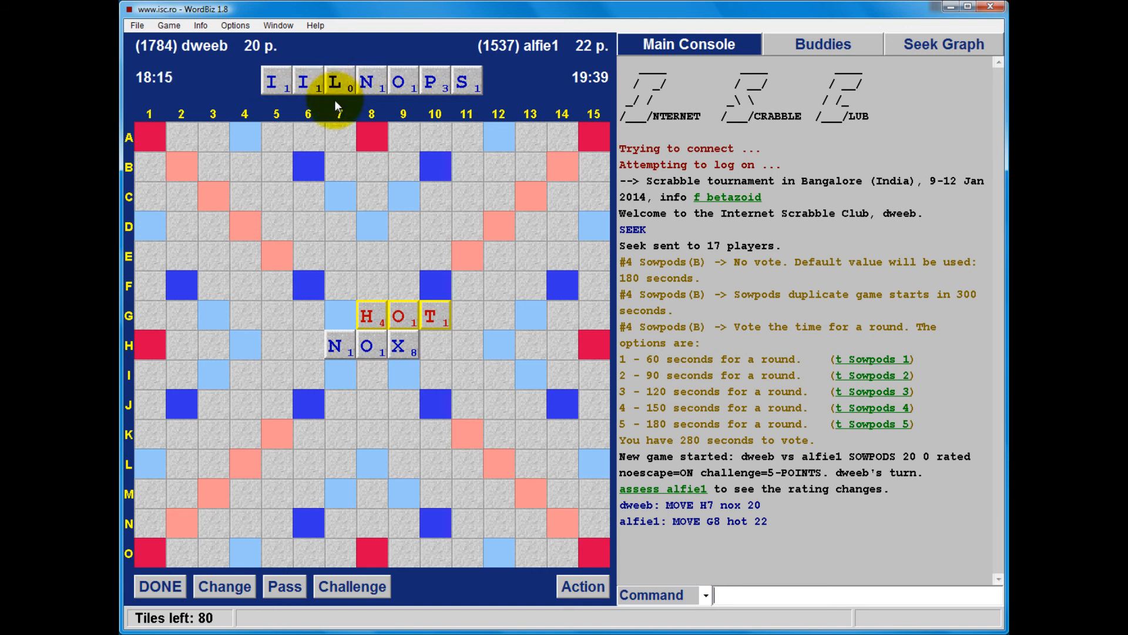
pyautogui.moveTo(307, 84)
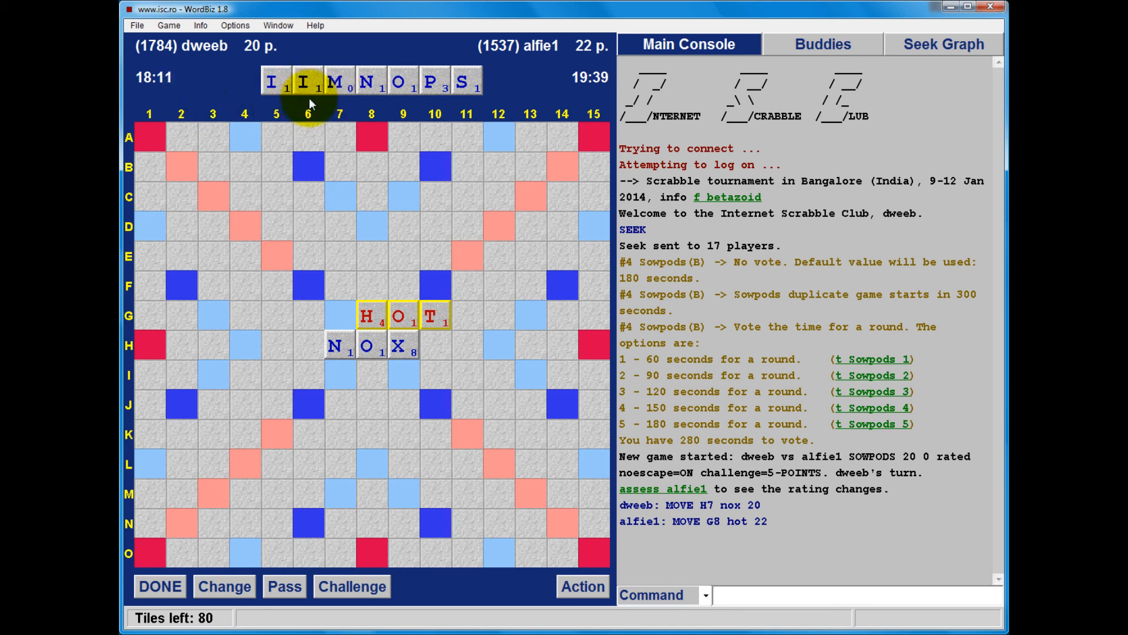
pyautogui.moveTo(337, 81)
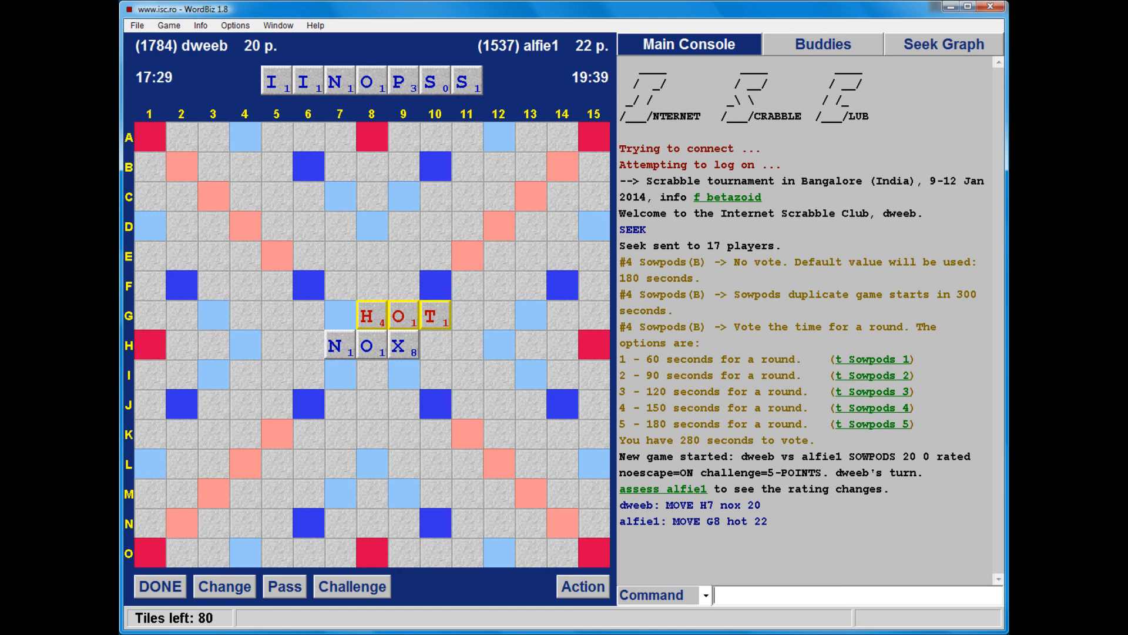
pyautogui.click(459, 78)
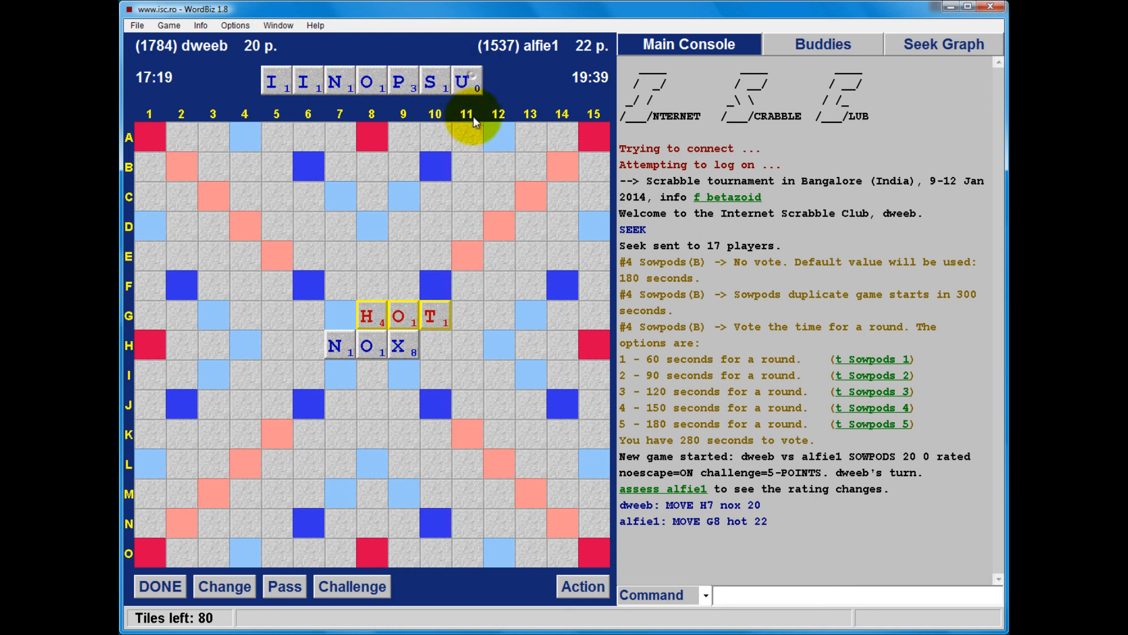
# - Lay PINIONS across row F from F4 with the blank as N, valued at 80
pyautogui.click(466, 82)
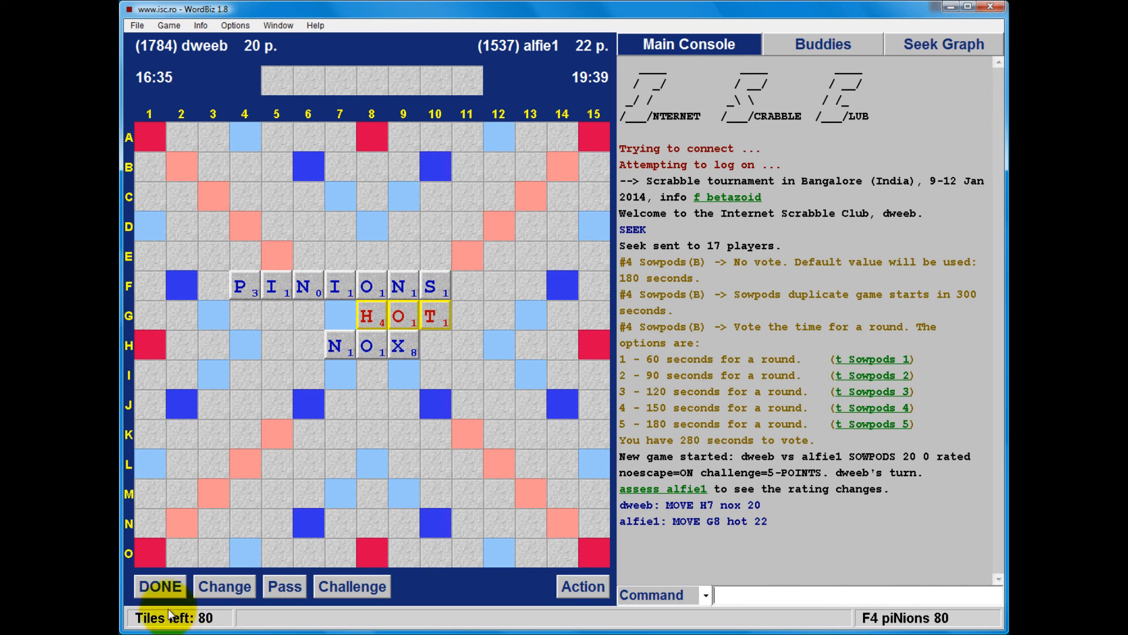
# - Submit PINIONS for 80, then lay YUKO along row E from E3 for 39
pyautogui.click(160, 585)
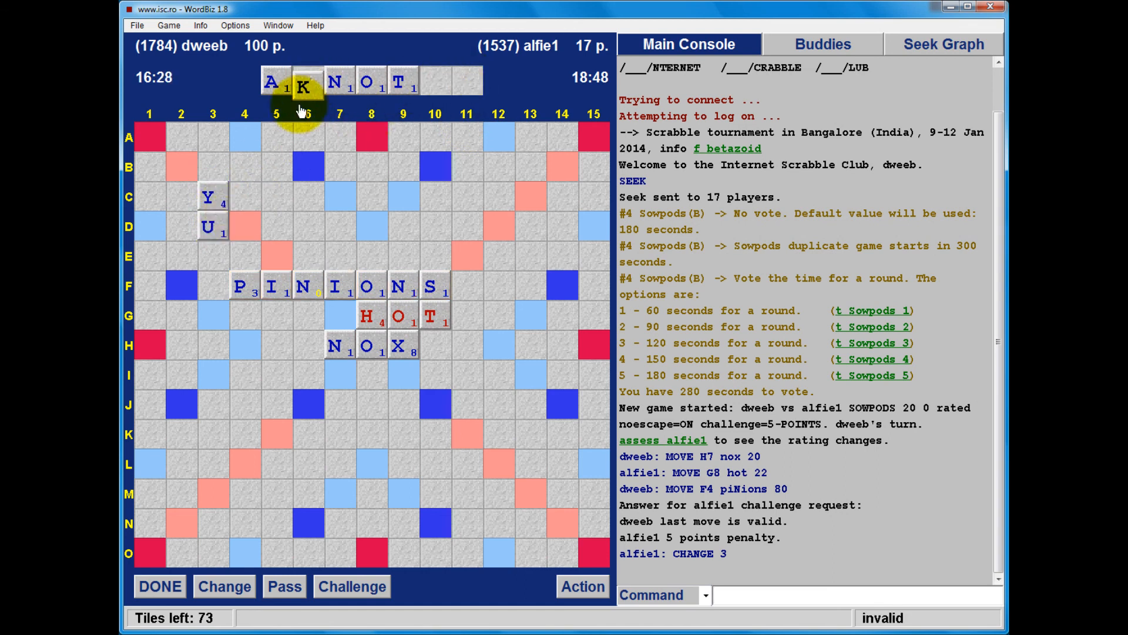
pyautogui.moveTo(302, 79); pyautogui.dragTo(210, 258)
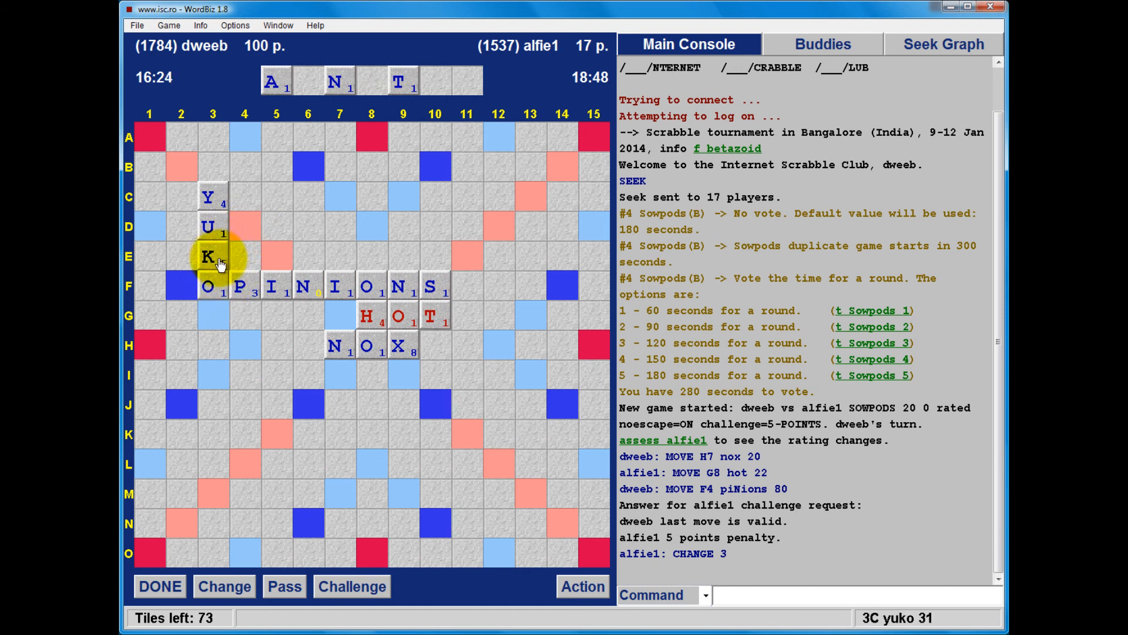
pyautogui.moveTo(212, 256); pyautogui.dragTo(275, 256)
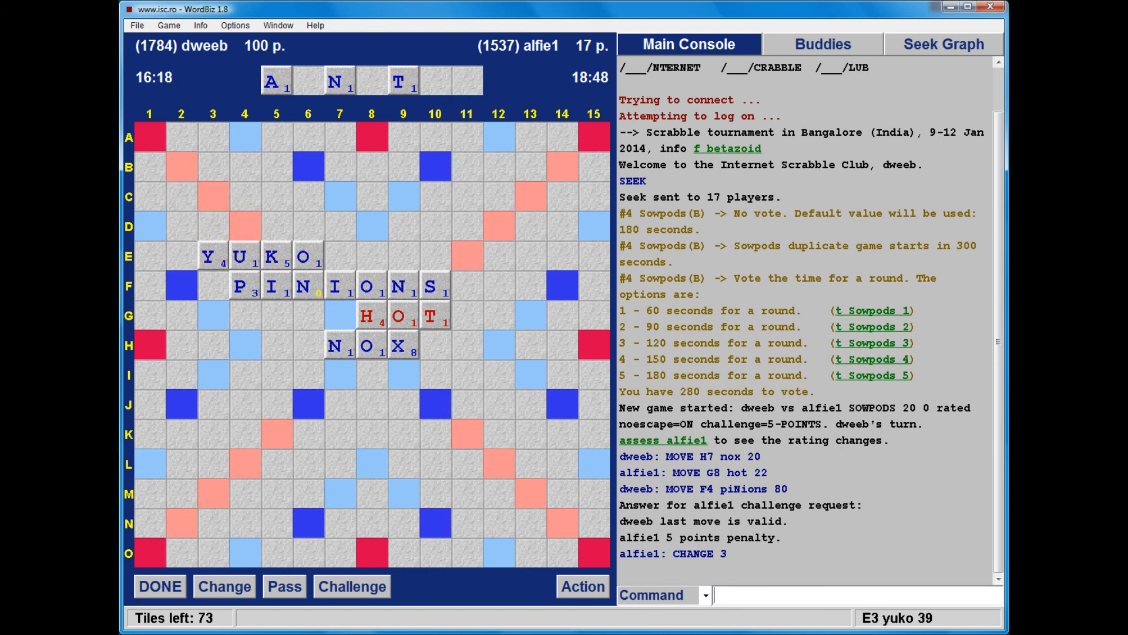
# - Submit YUKO for 39, then lay VAN on row C from C2 for 30
pyautogui.click(160, 586)
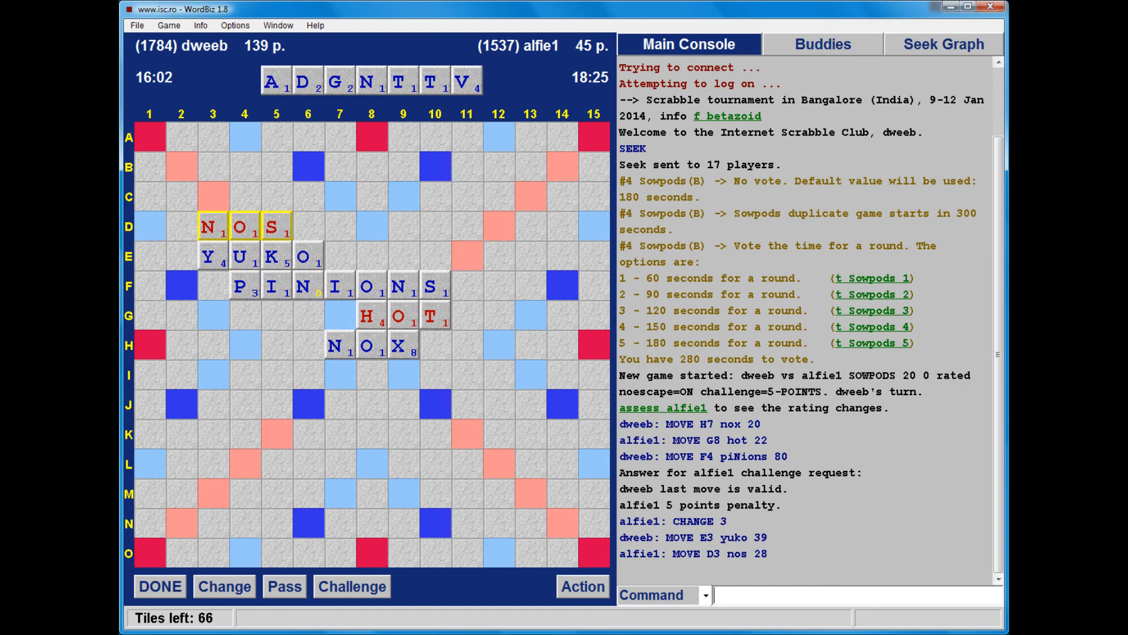
pyautogui.click(466, 80)
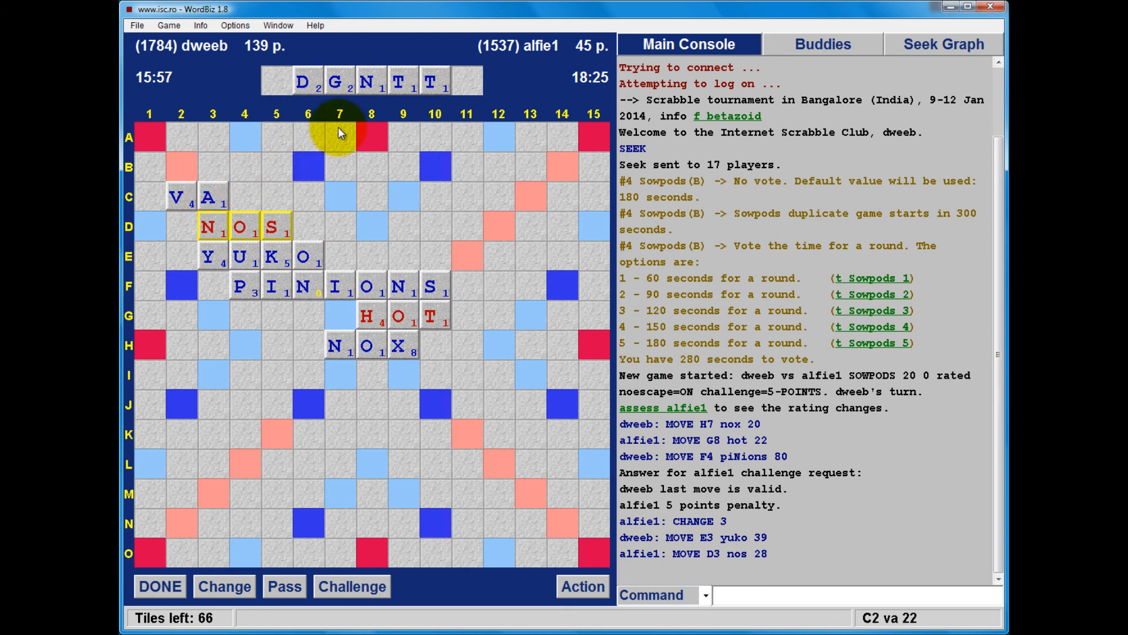
pyautogui.moveTo(368, 80); pyautogui.dragTo(244, 200)
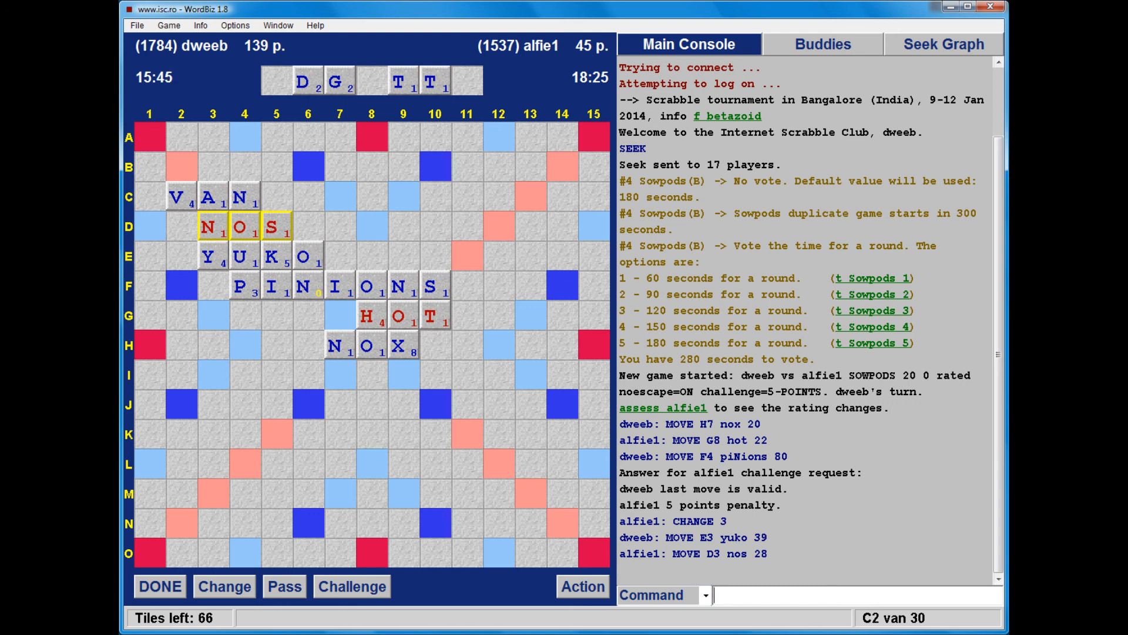
pyautogui.click(160, 585)
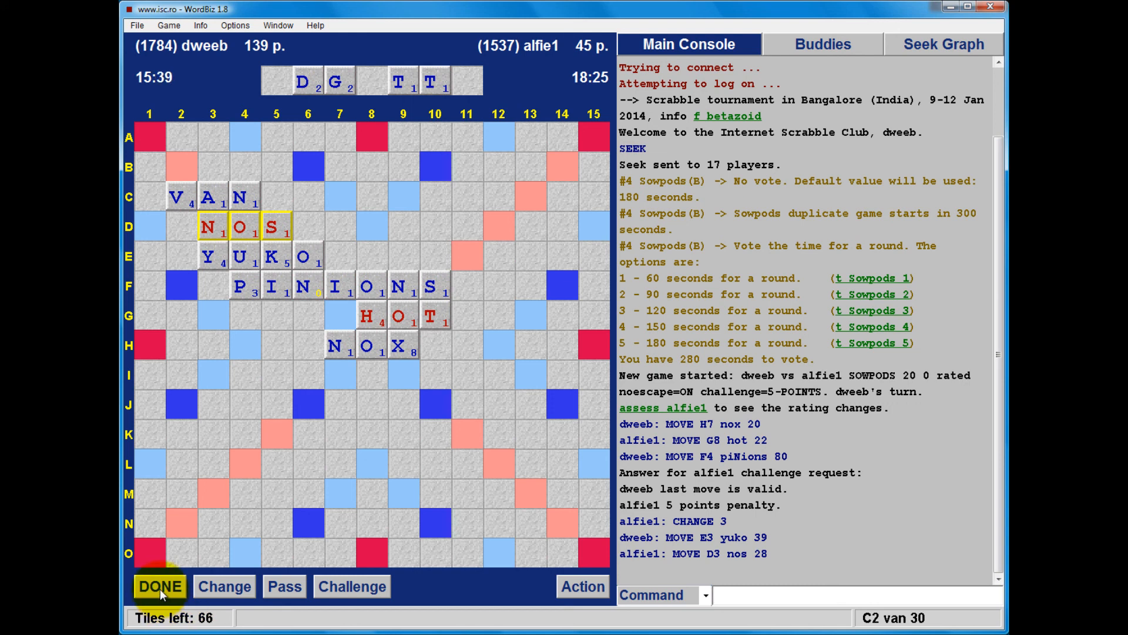
# - Submit VAN for 30; alfie1 replies SOIREES down column 11 for 71
pyautogui.click(159, 585)
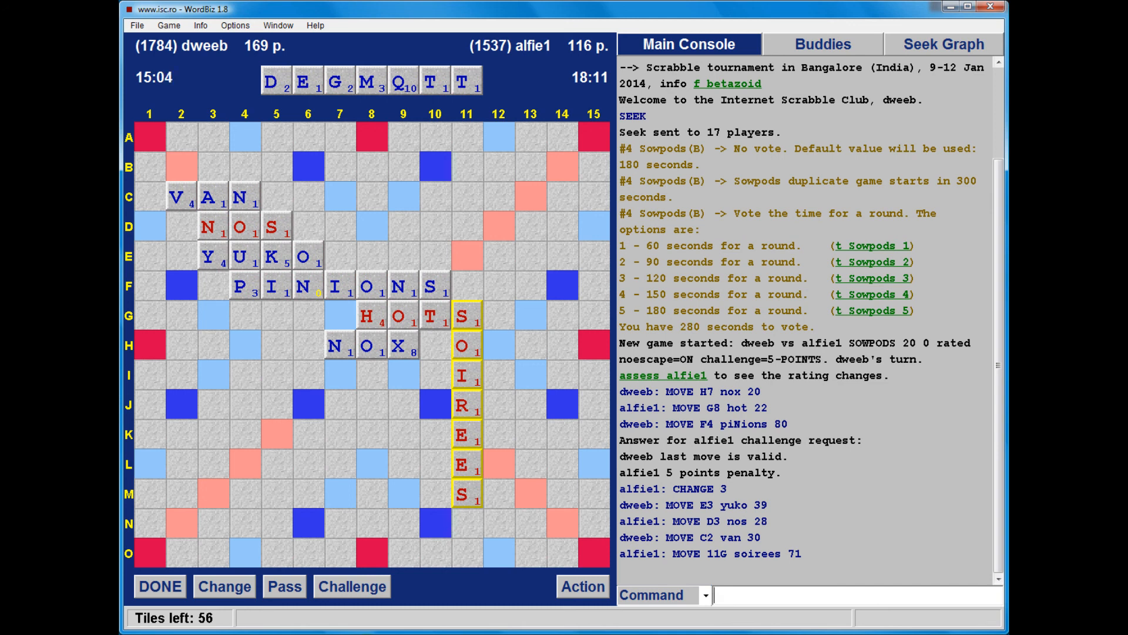
# - Submit METED at L8 for 22 and step past alfie1's BROILER for 79
pyautogui.click(403, 78)
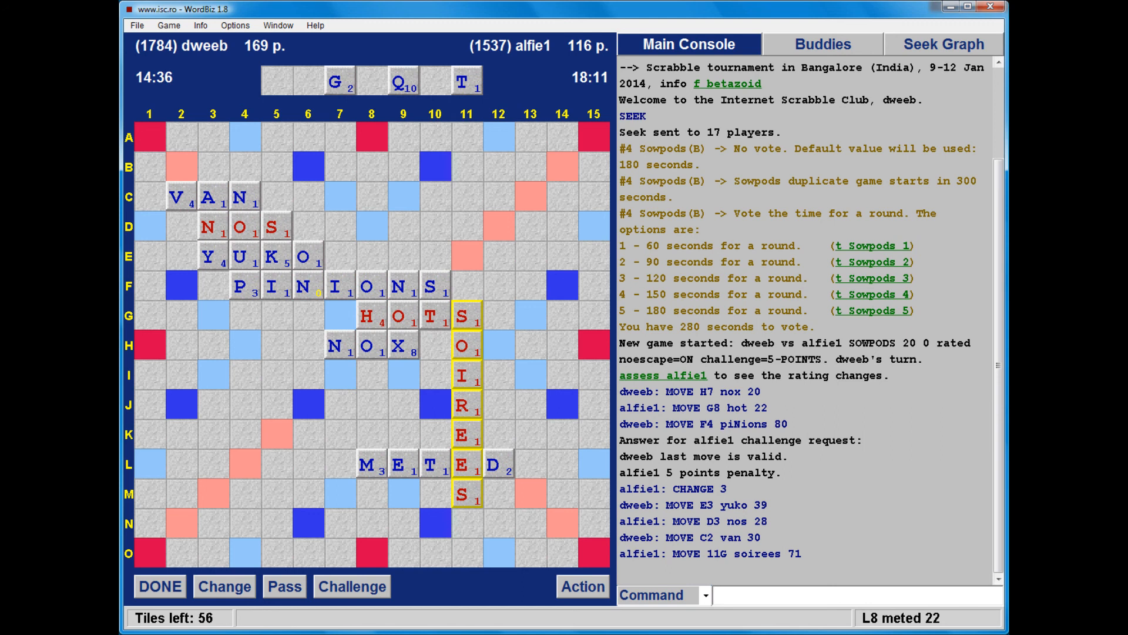
pyautogui.click(159, 585)
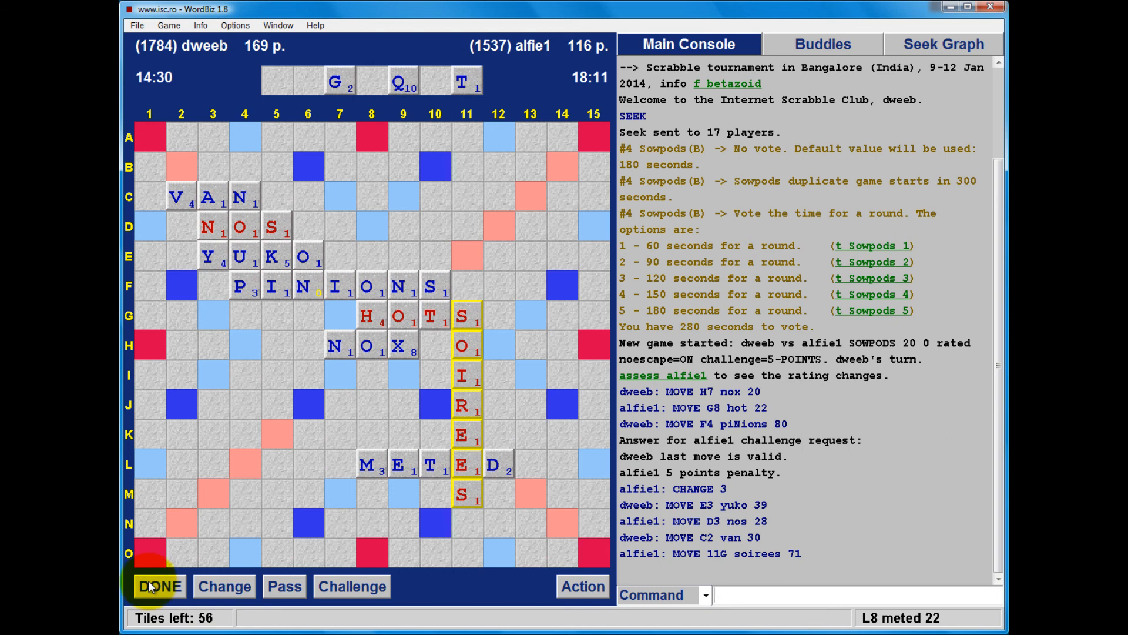
pyautogui.click(158, 585)
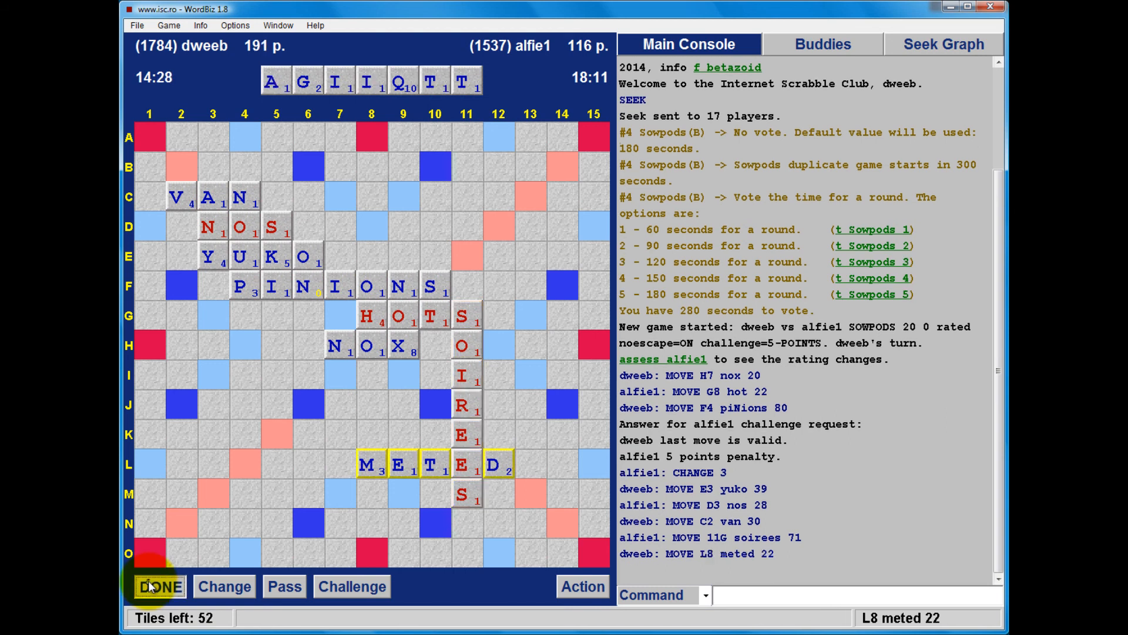
pyautogui.click(160, 585)
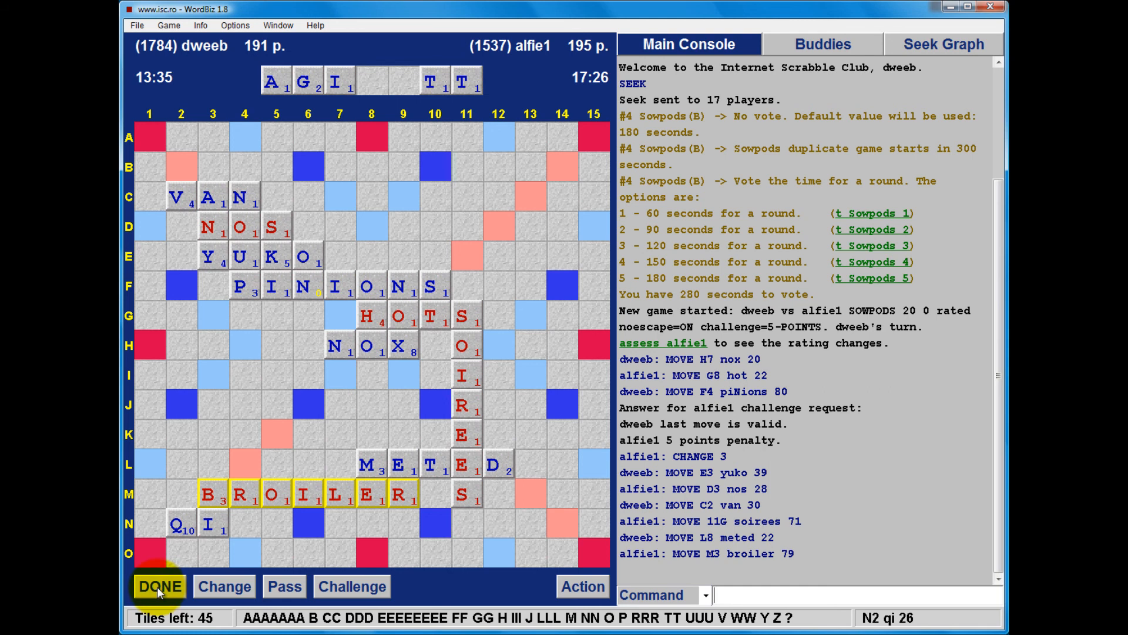
# - Submit QI at N2, step past EF, and extend TIG to TIGE at O1 for 35
pyautogui.click(158, 585)
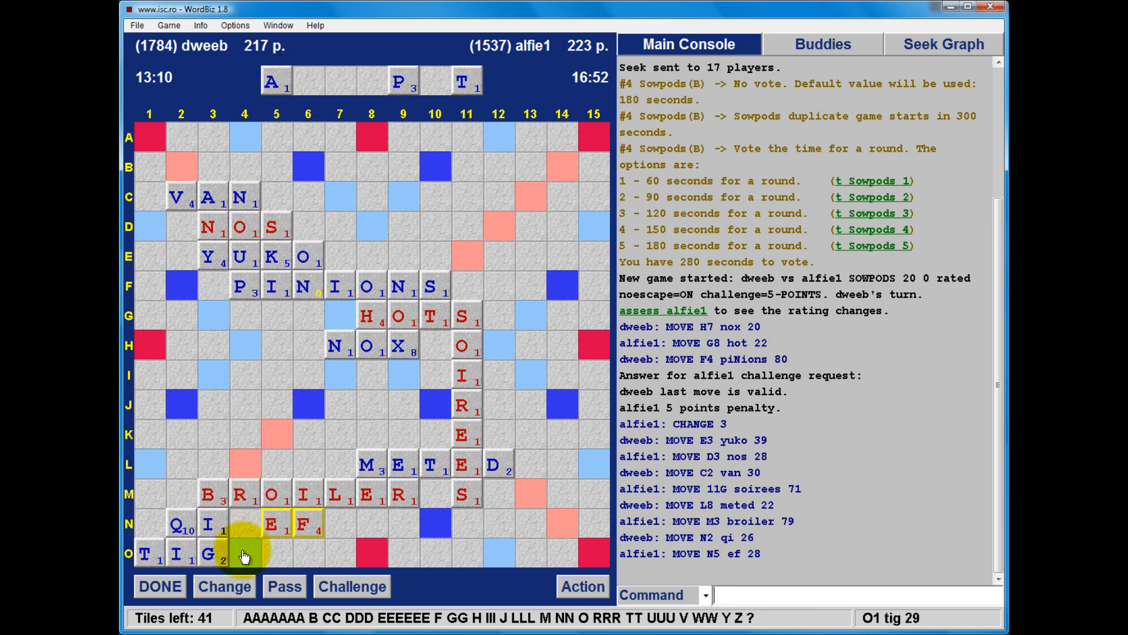
pyautogui.click(243, 556)
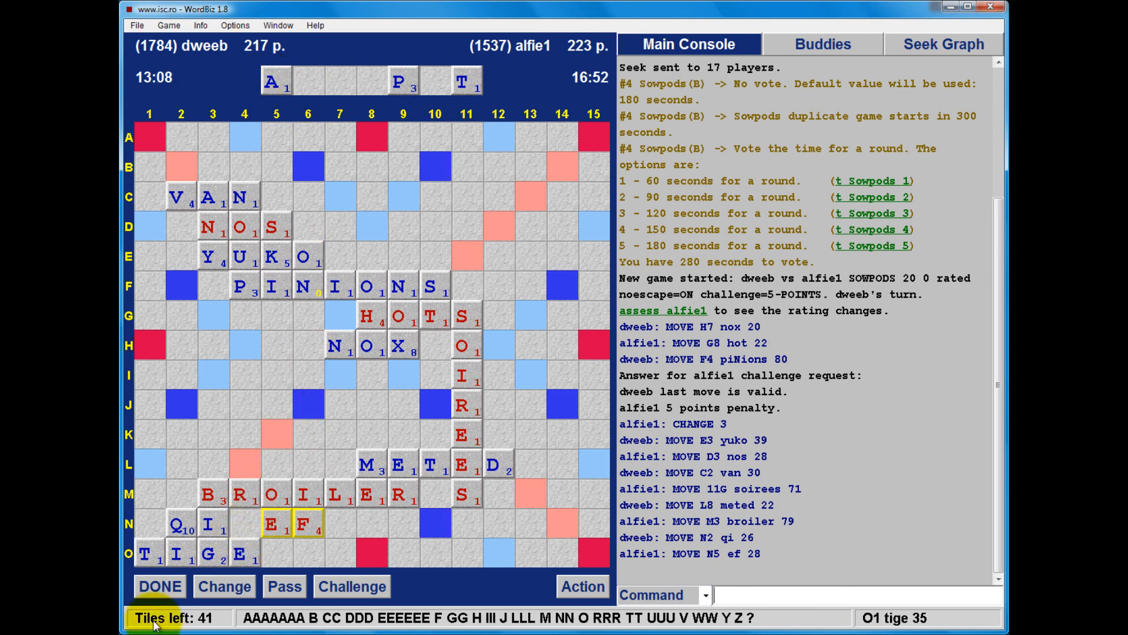
# - Submit TIGE for 35; alfie1 replies BLUDY at I3 for 27
pyautogui.click(159, 586)
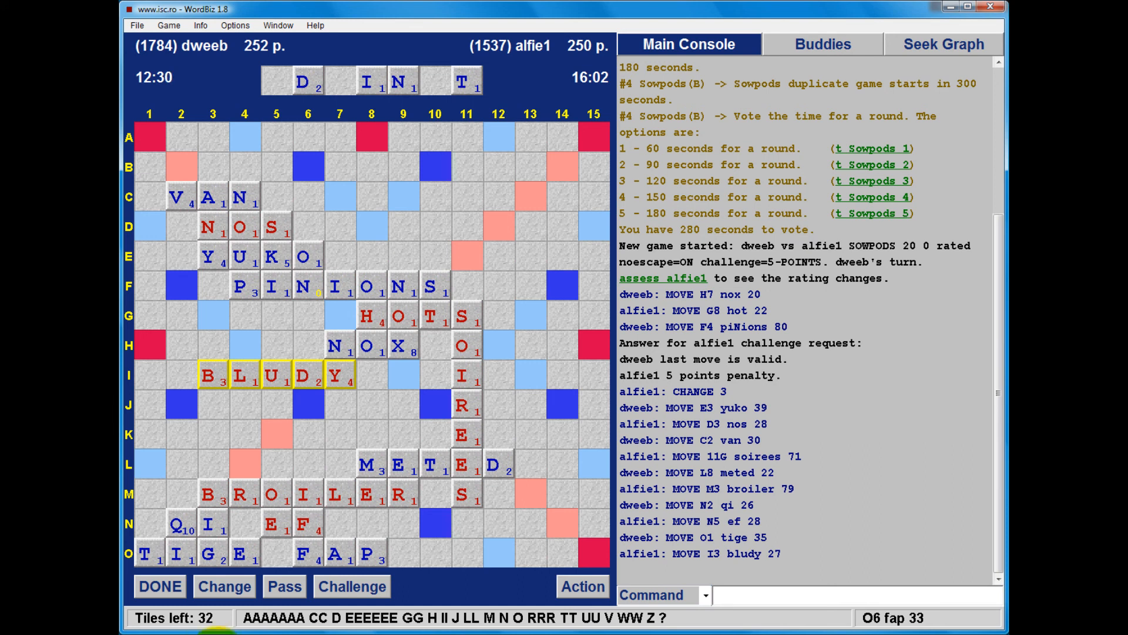
# - Pull back FAP and lay FIND along row O from O6, worth 33
pyautogui.click(159, 585)
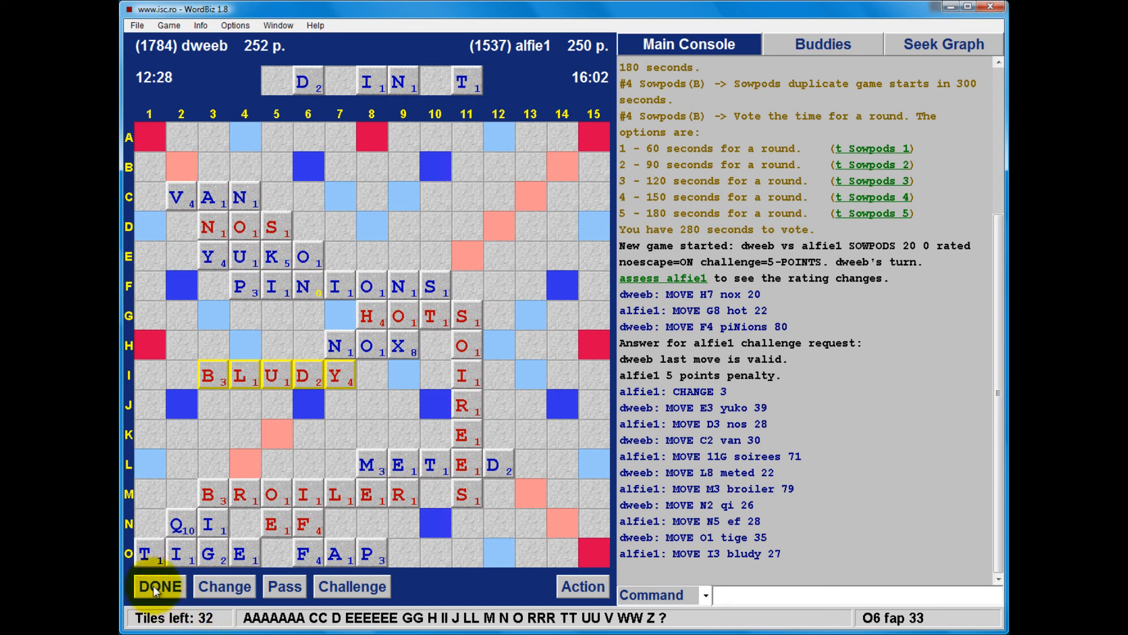
pyautogui.click(159, 585)
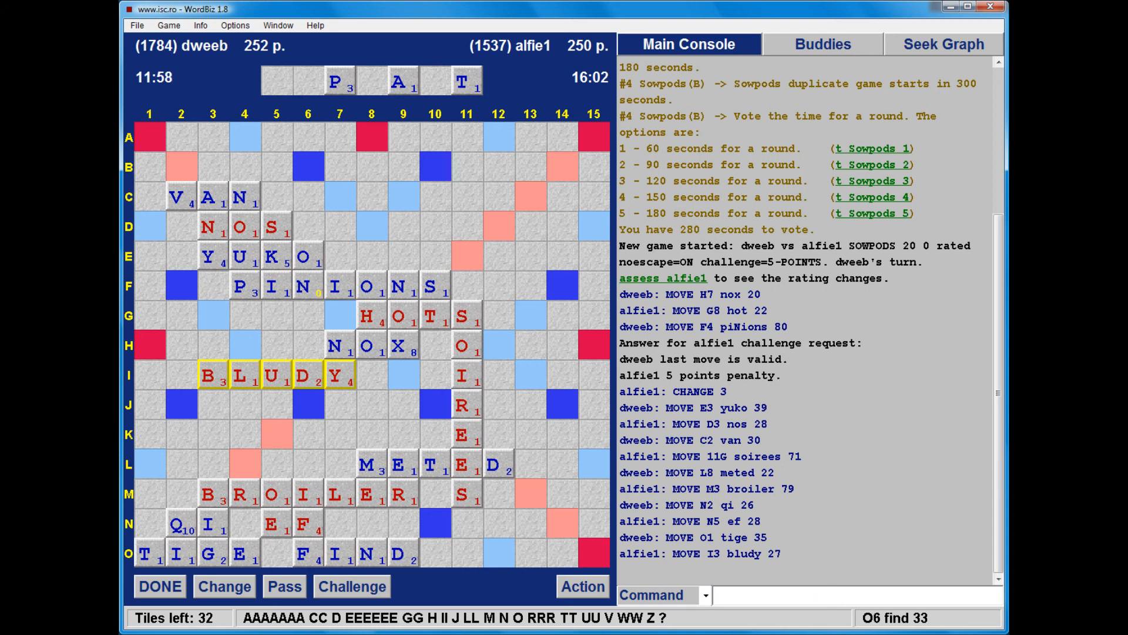
pyautogui.click(160, 585)
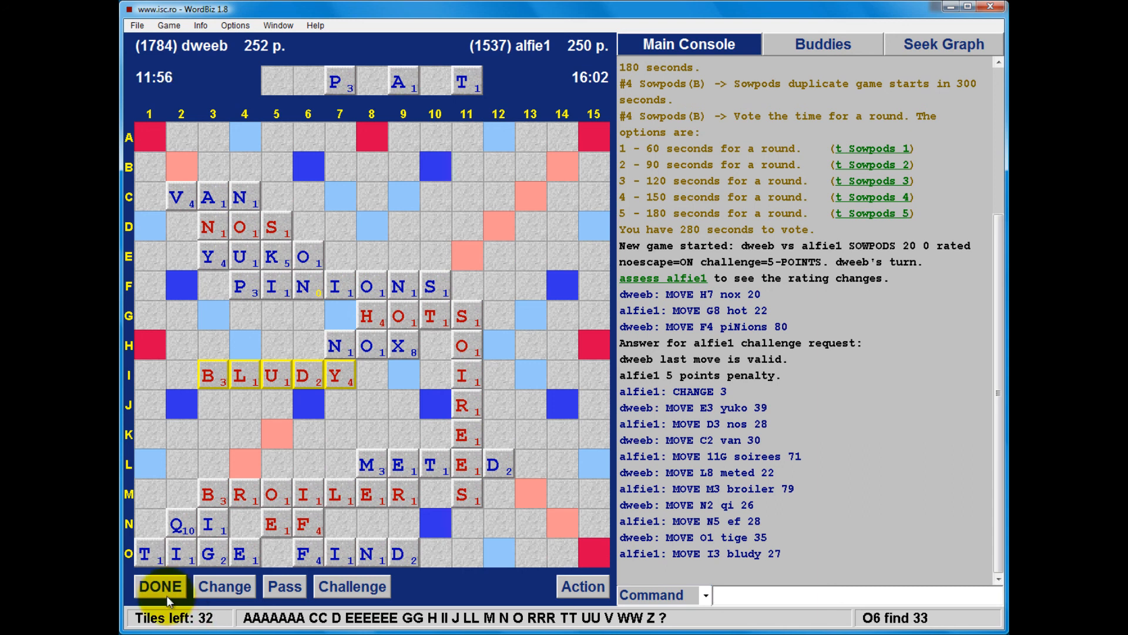
# - Submit FIND for 33; alfie1 answers ODOUR at H11 for 24, score 285–274
pyautogui.click(160, 586)
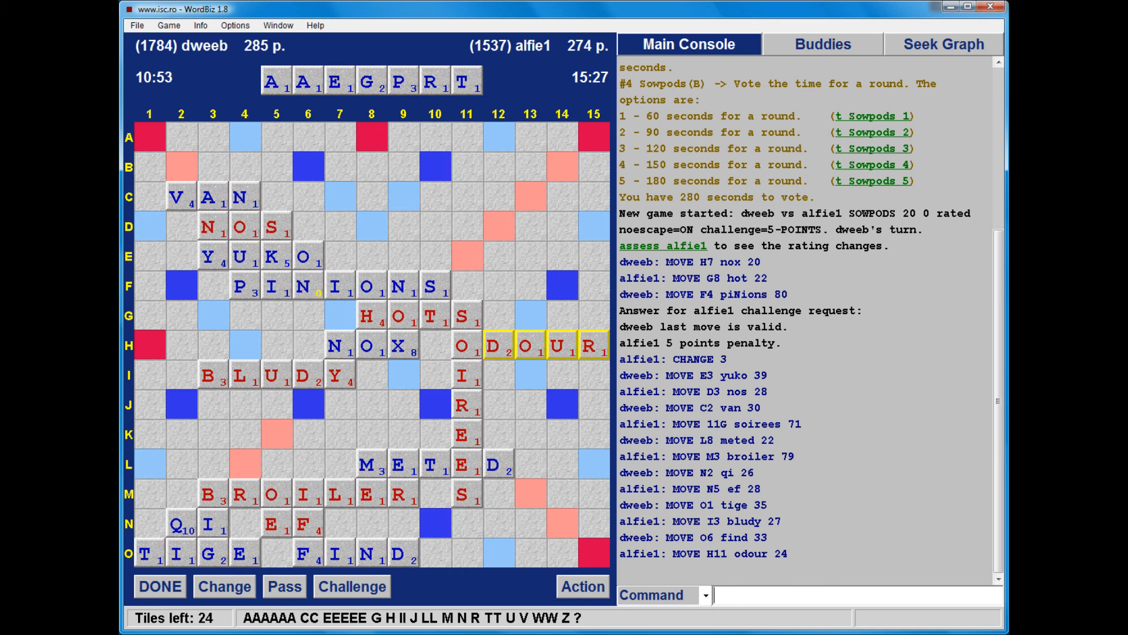
# - Lay G, A and P down from K7 to form GAP, valued at 16
pyautogui.moveTo(370, 81); pyautogui.dragTo(349, 213)
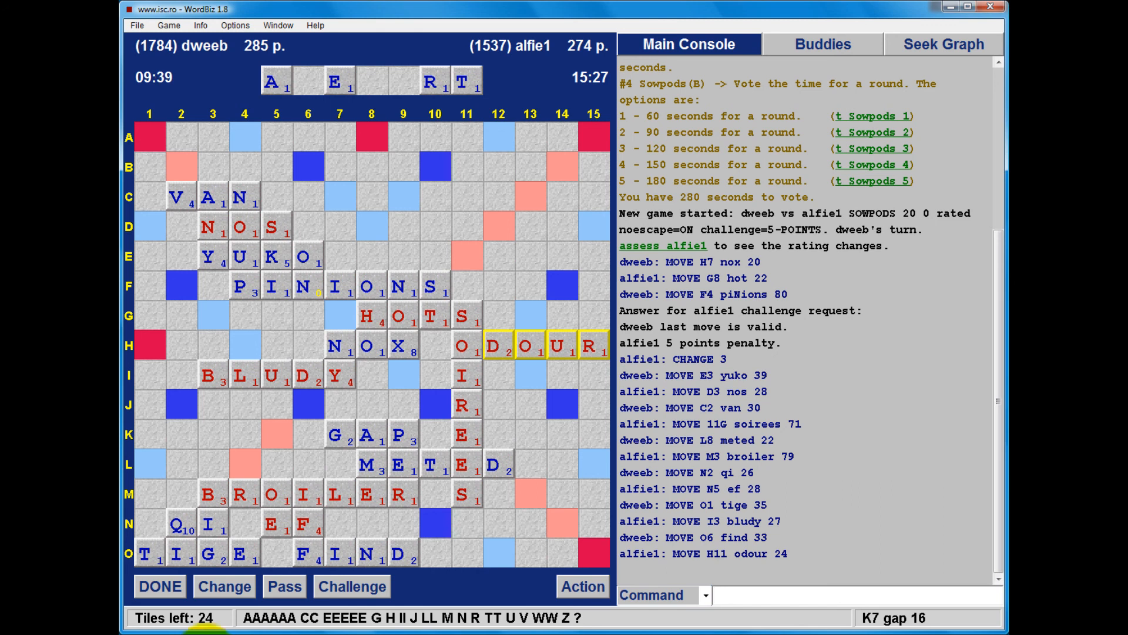
# - Submit GAP at K7 for 16, then after alfie1's EH lay AE at H3 for 10 and submit it
pyautogui.click(159, 586)
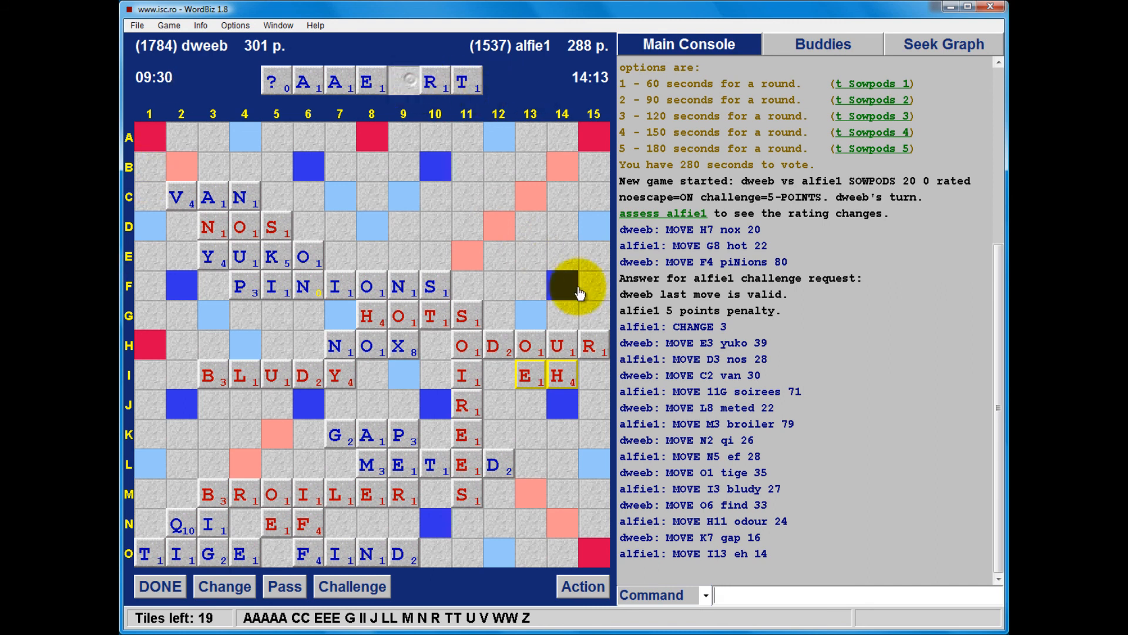
pyautogui.click(589, 316)
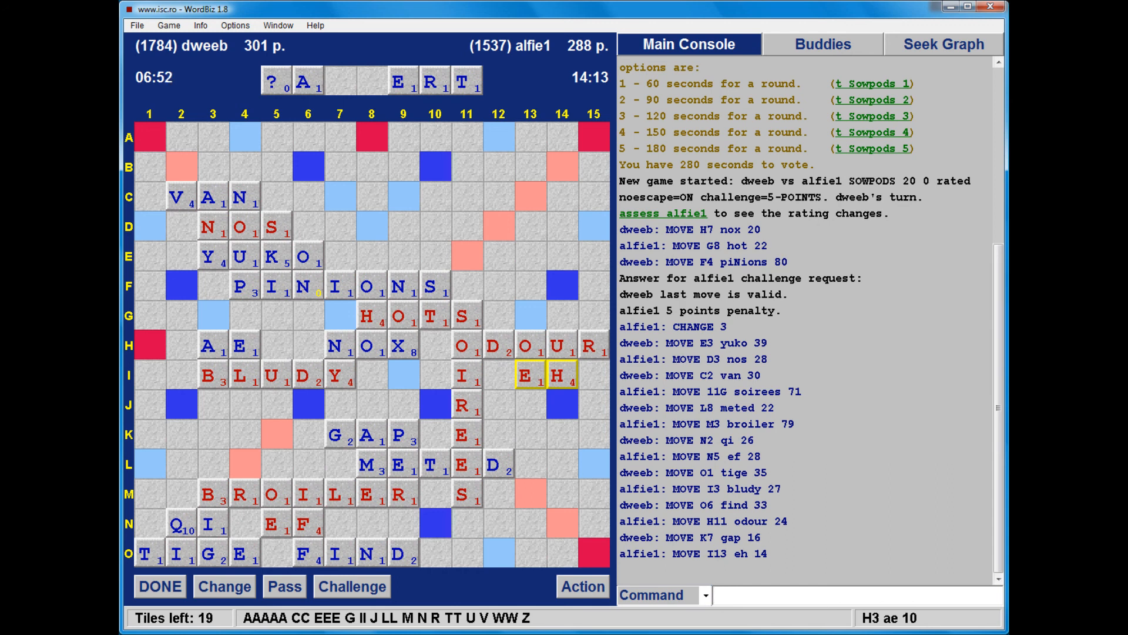
pyautogui.click(159, 585)
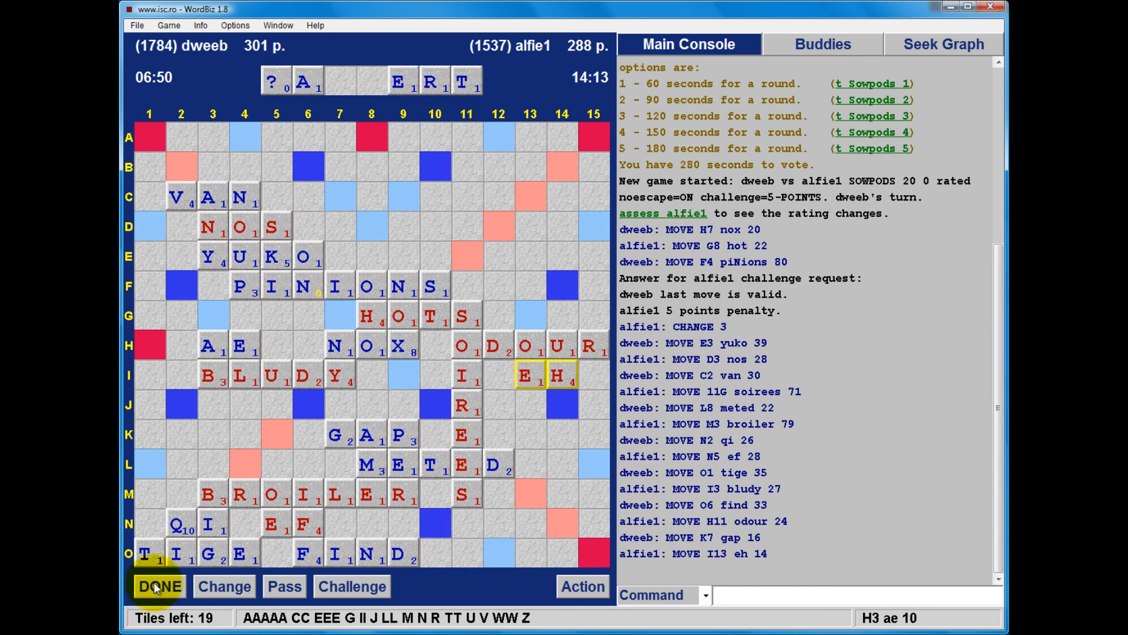
pyautogui.click(159, 585)
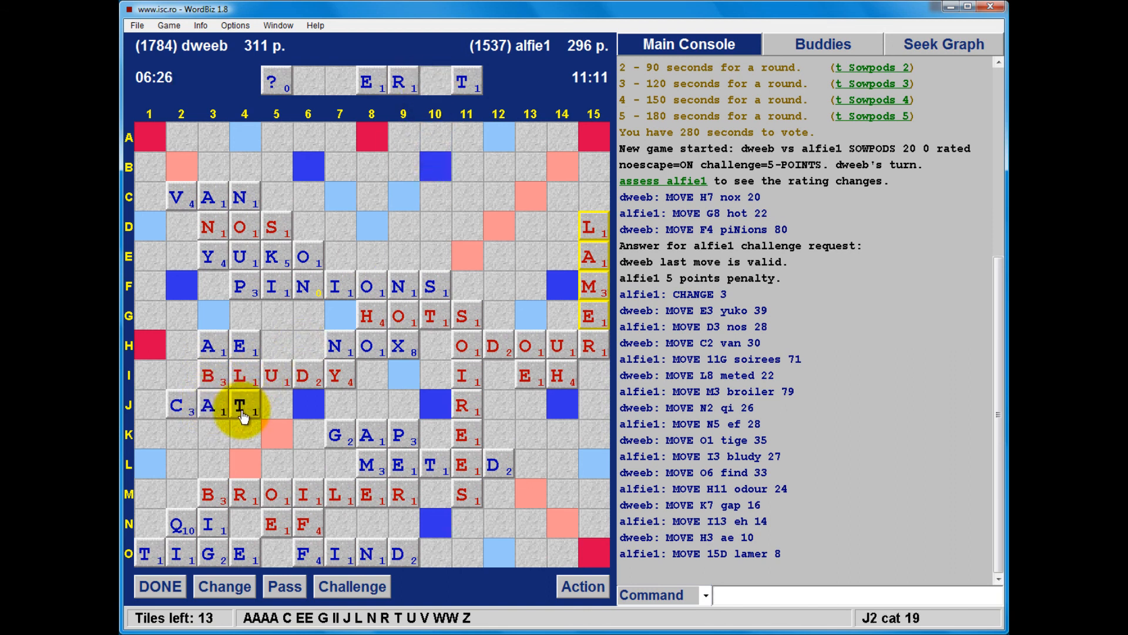
# - Commit dweeb's CAT at J2 for 19 and let the game advance
pyautogui.click(160, 585)
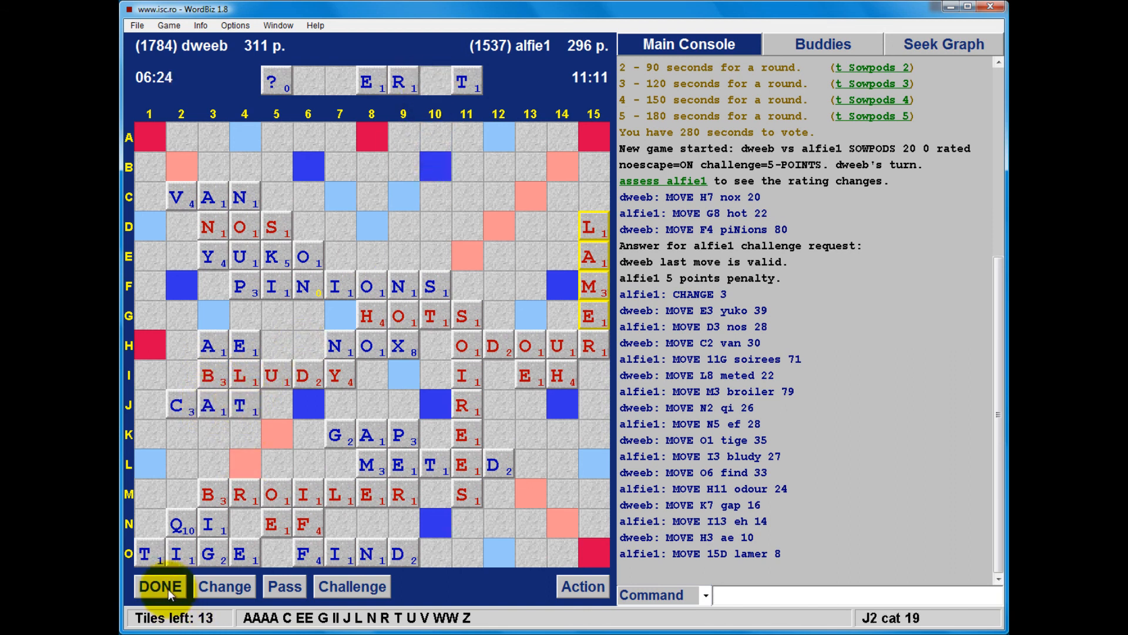
pyautogui.click(160, 585)
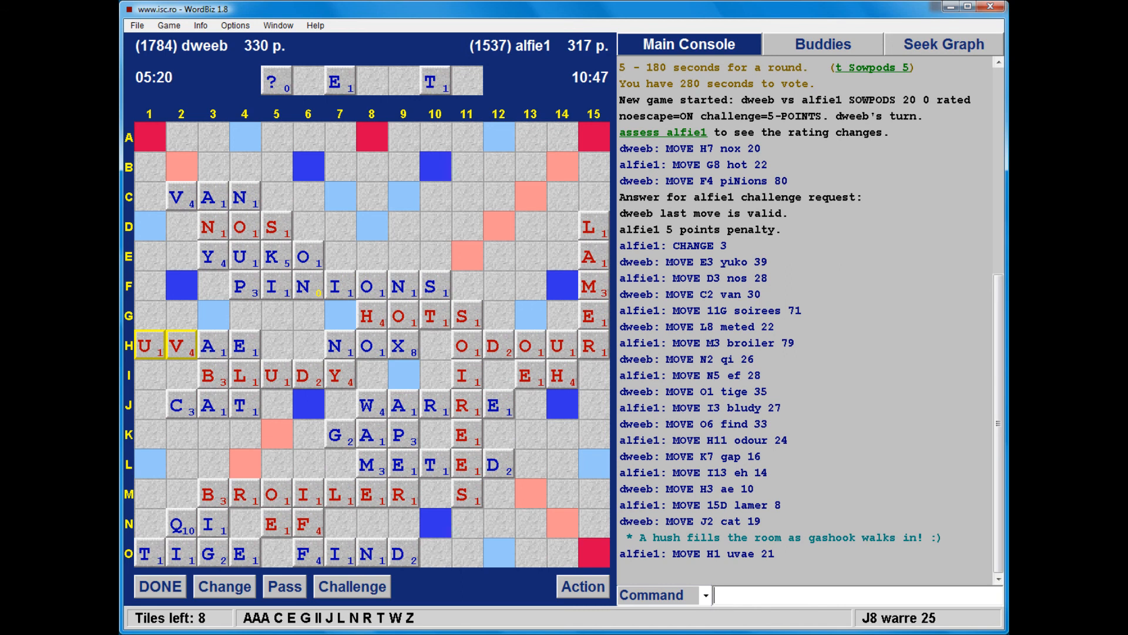
# - Commit dweeb's WARRE at J8 for 25 and let the game advance
pyautogui.click(159, 585)
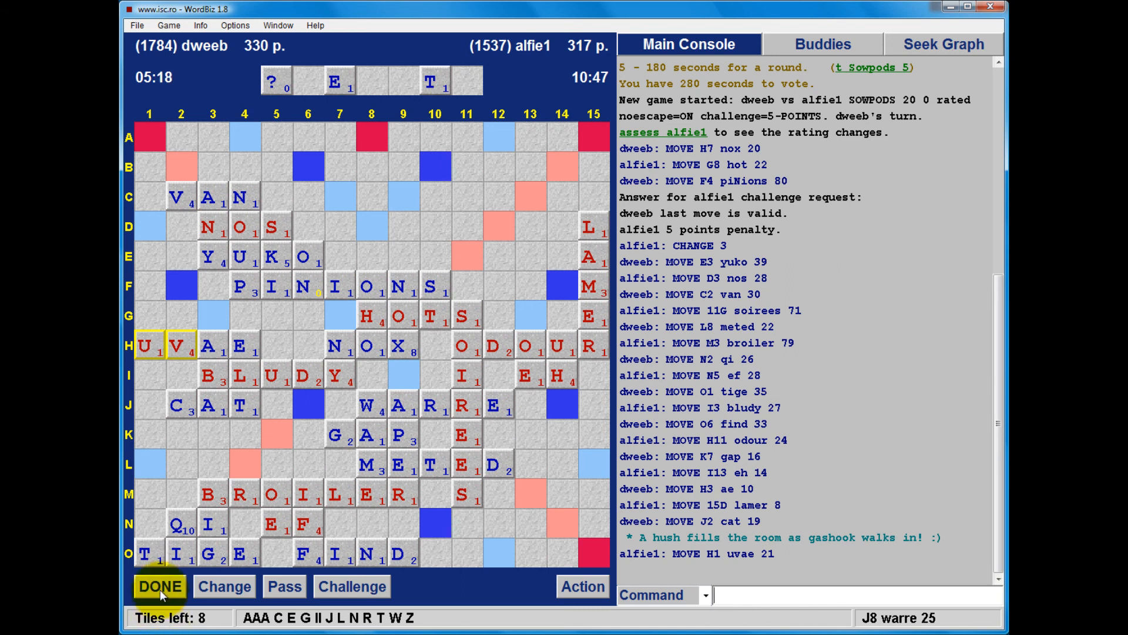
pyautogui.click(158, 586)
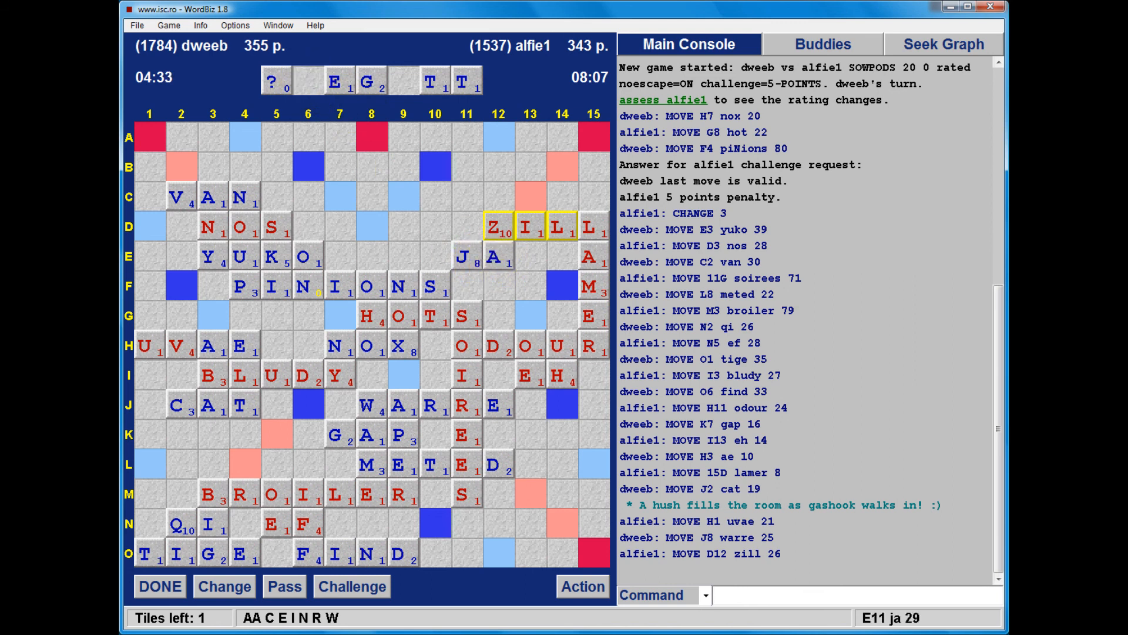
# - Commit dweeb's JA at E11 for 29, leaving the bag empty
pyautogui.click(160, 586)
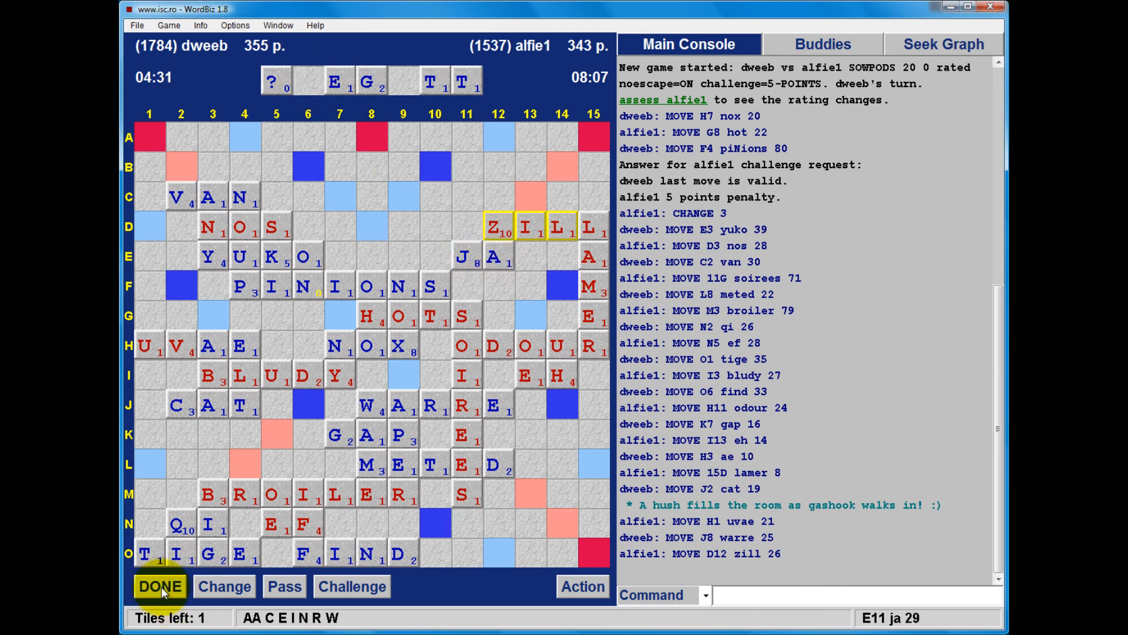
pyautogui.click(160, 585)
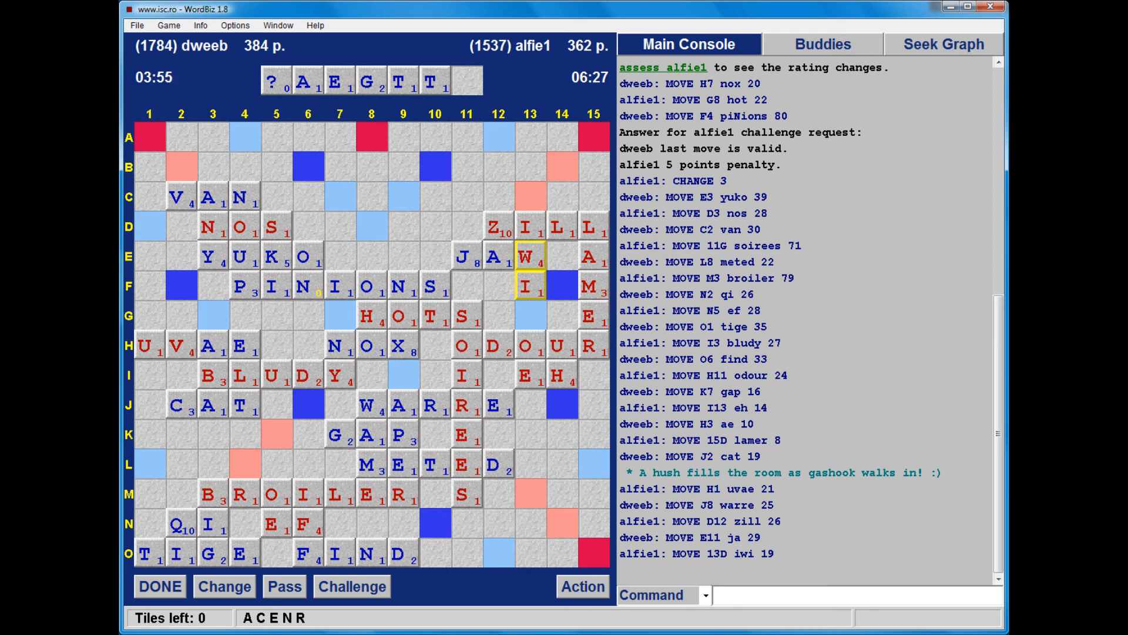
pyautogui.moveTo(130, 495)
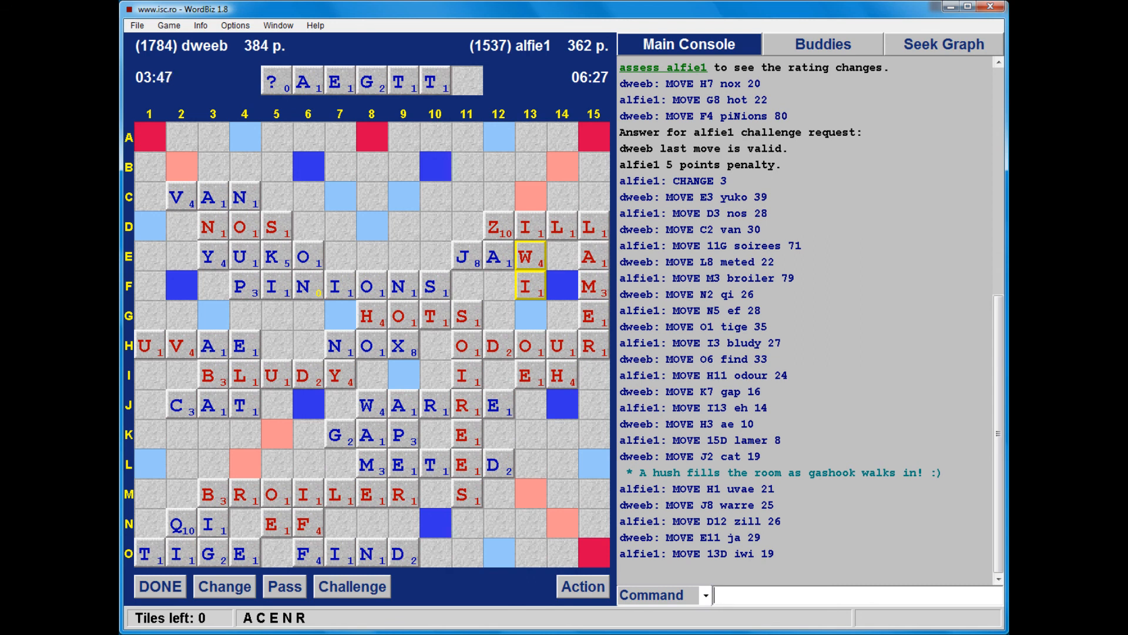
# - Lay ATT on row L from L4 and submit it for 23 points
pyautogui.moveTo(307, 78); pyautogui.dragTo(311, 179)
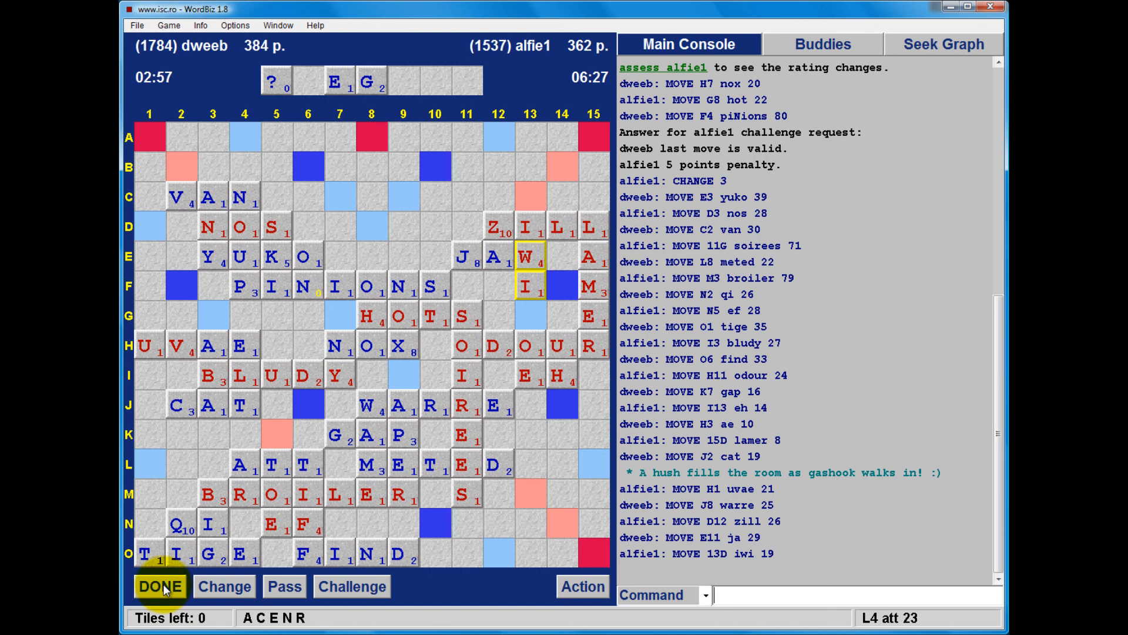
pyautogui.click(160, 585)
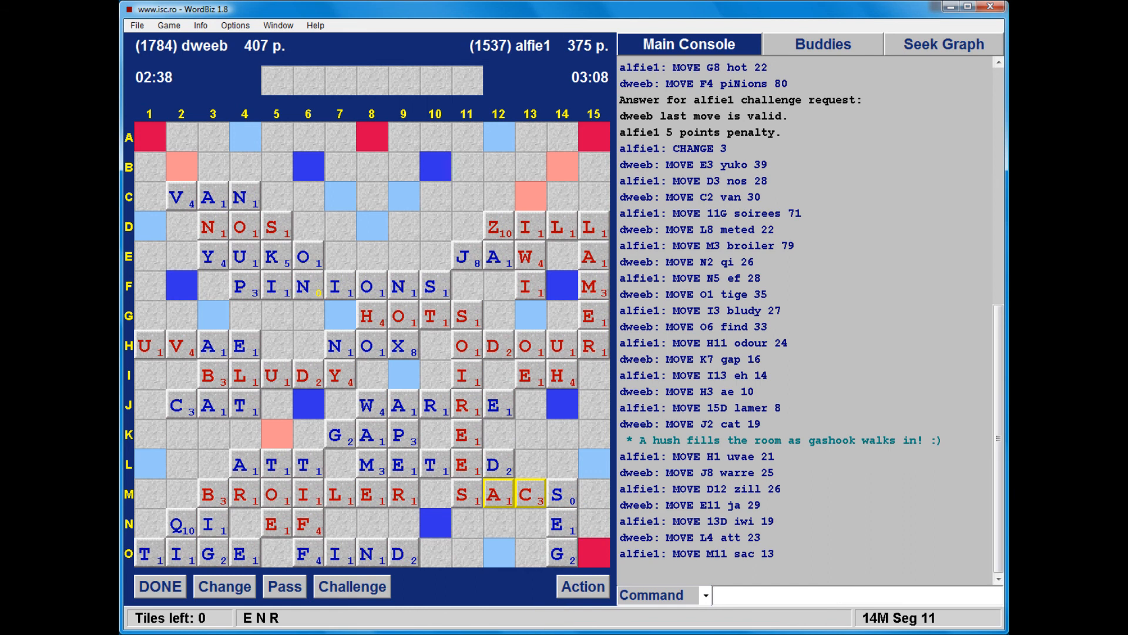
# - Lay SEG with the blank as S down column 14 from M14, worth 11
pyautogui.click(160, 585)
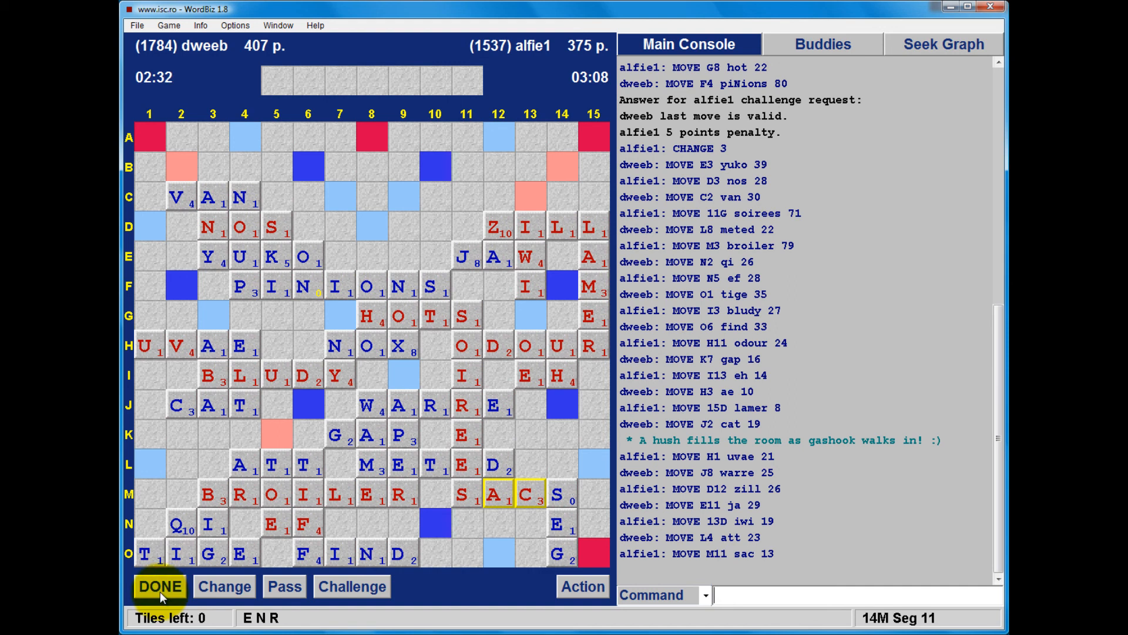
pyautogui.click(158, 585)
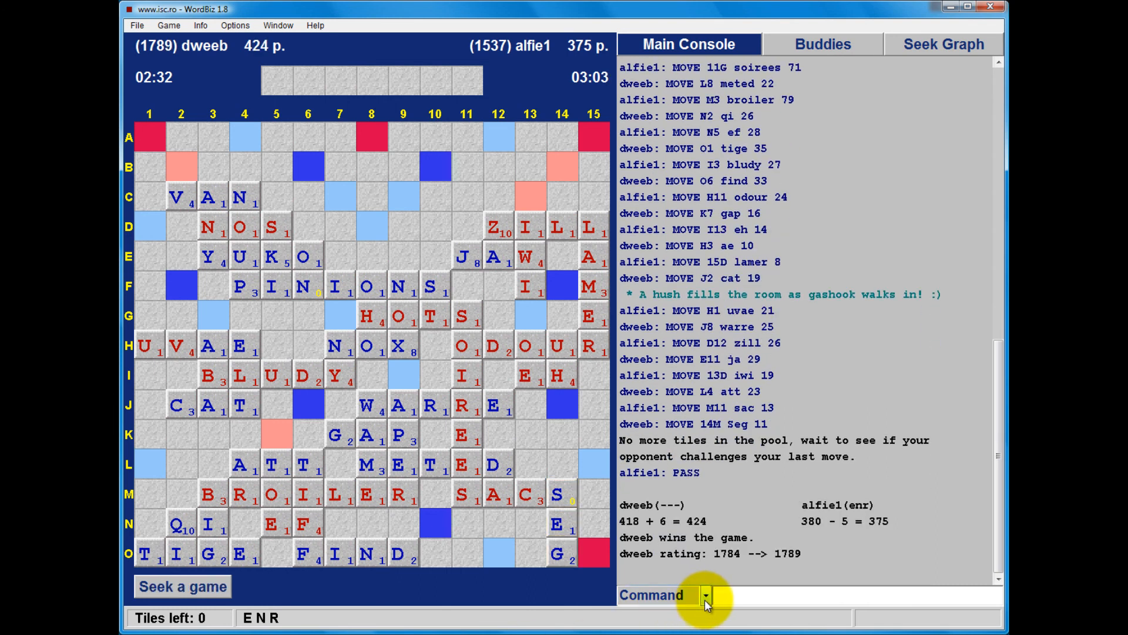
pyautogui.click(704, 595)
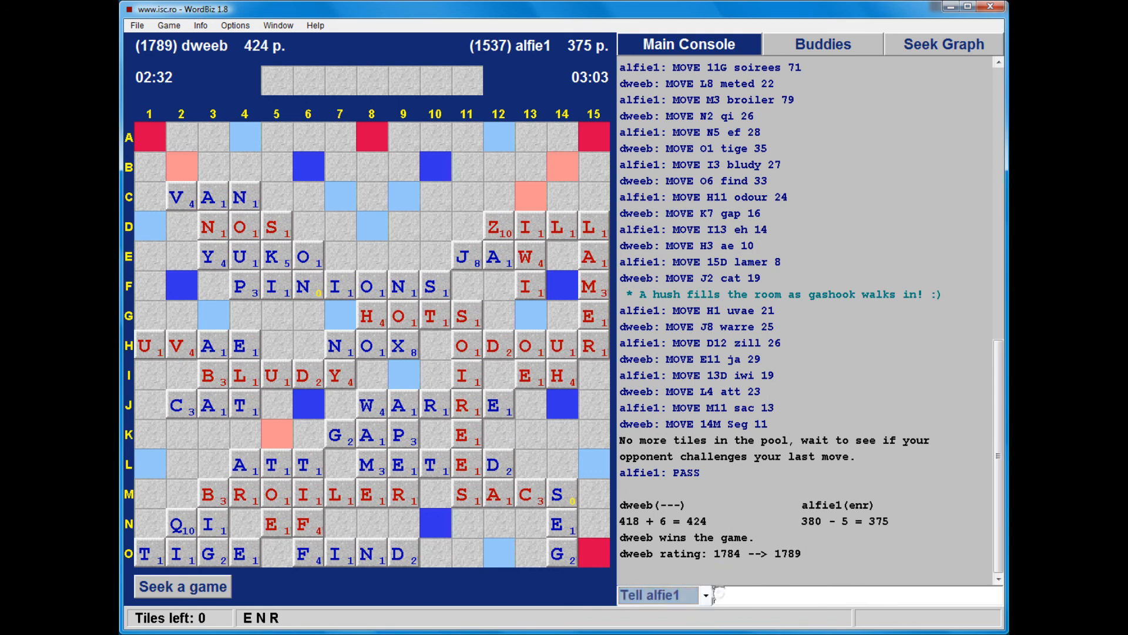
pyautogui.write('tygg')
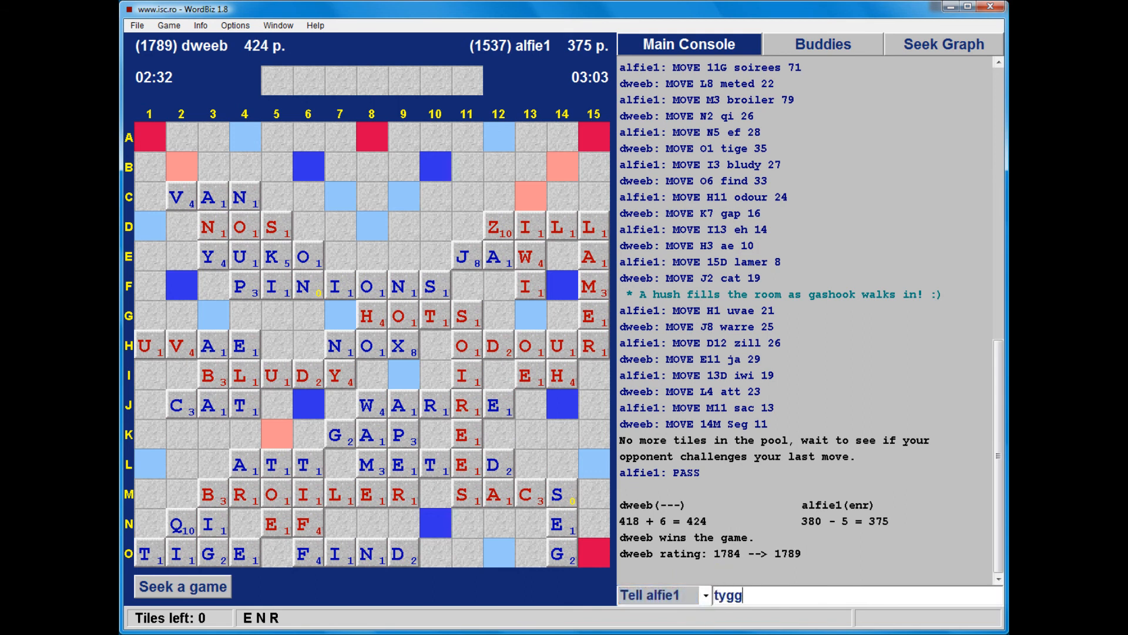
pyautogui.press('Return')
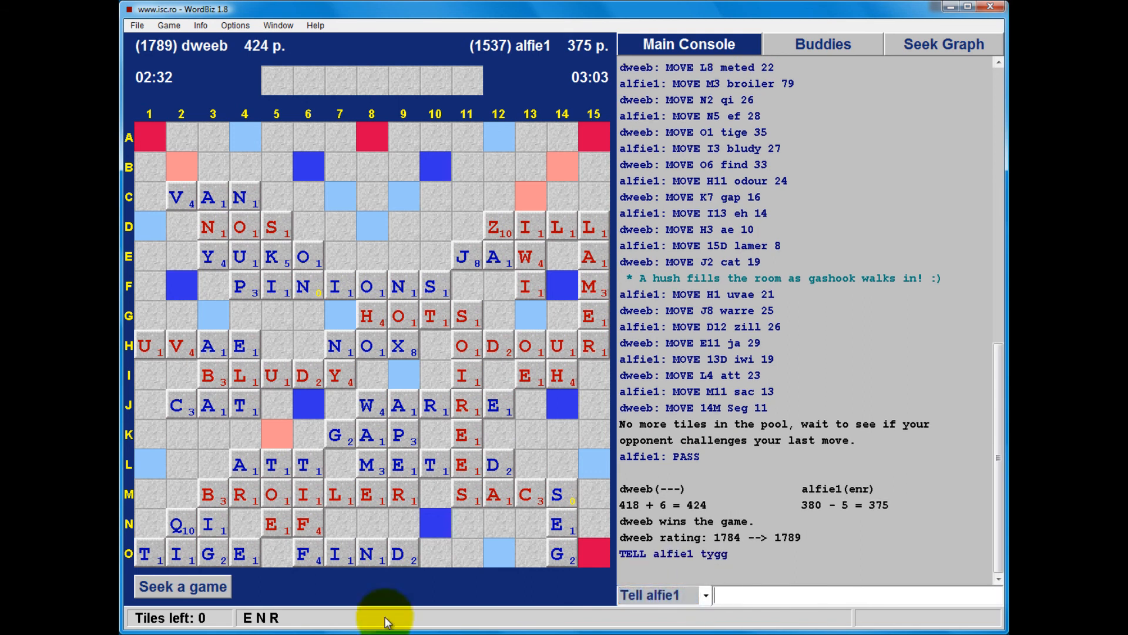
pyautogui.moveTo(387, 605)
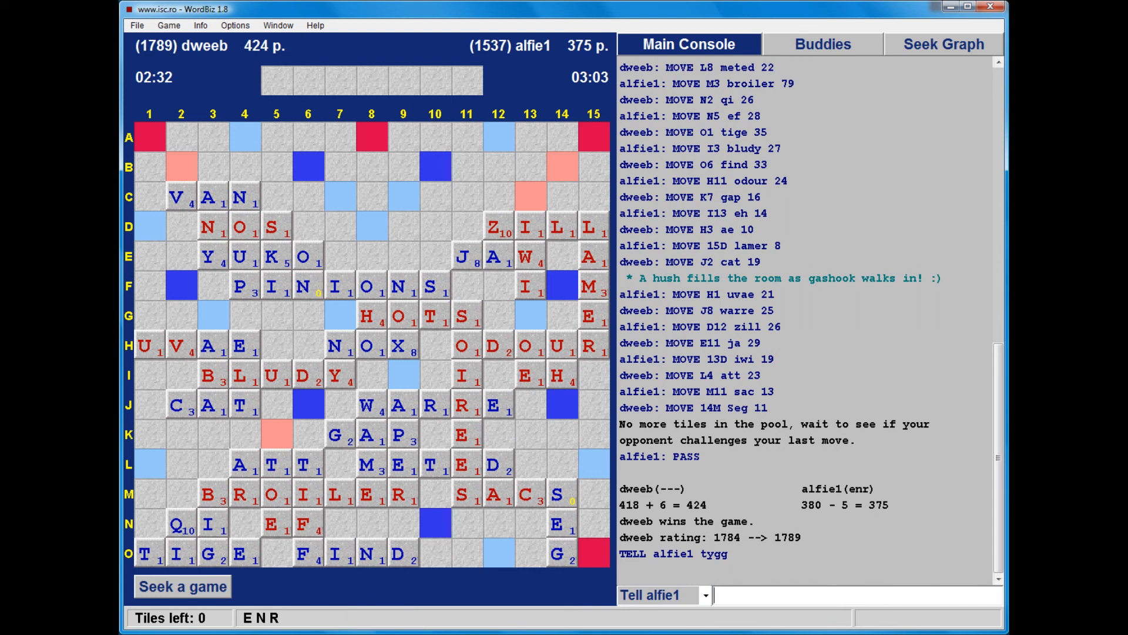
pyautogui.scroll(-3)
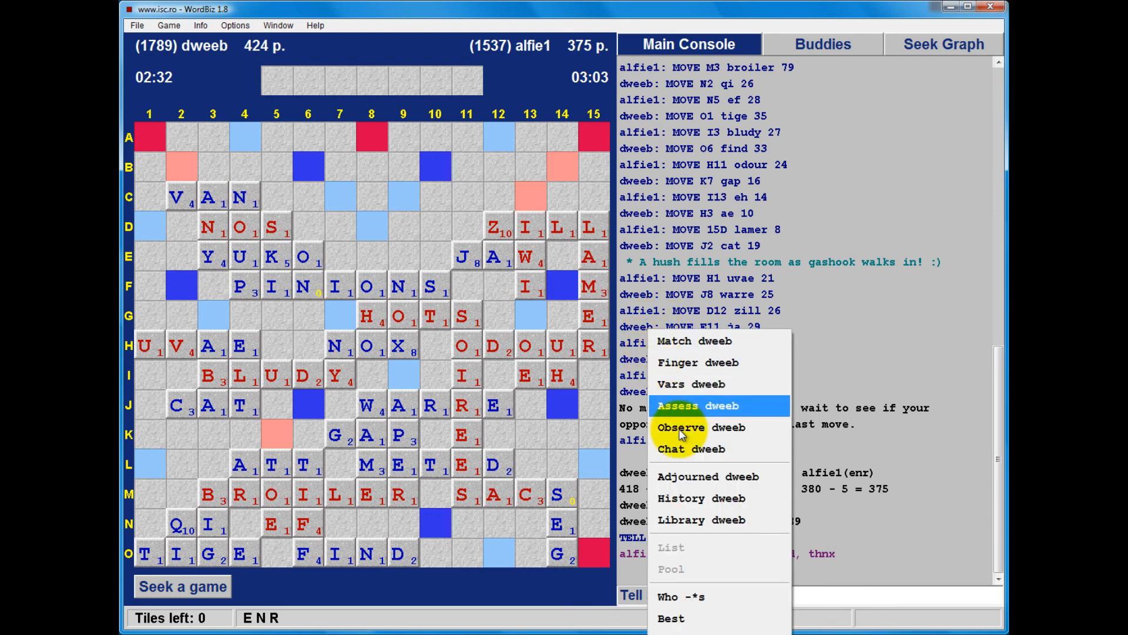
# - Reopen the latest game from dweeb's past games in examine mode and replay NOX and HOT with suggested plays shown
pyautogui.click(702, 498)
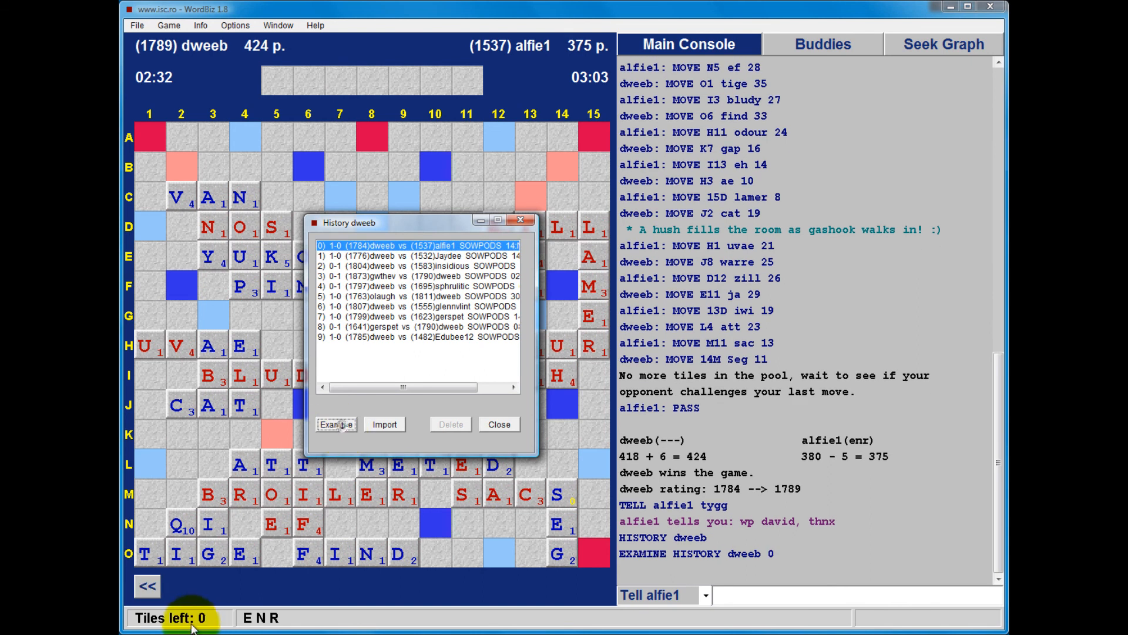
pyautogui.click(335, 425)
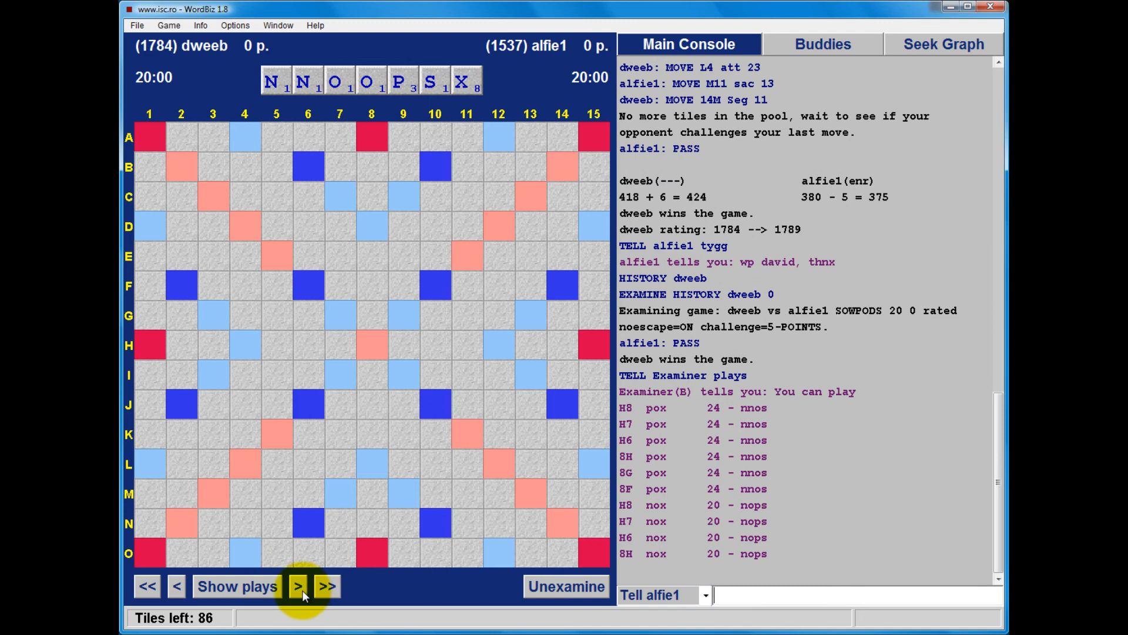
pyautogui.click(296, 585)
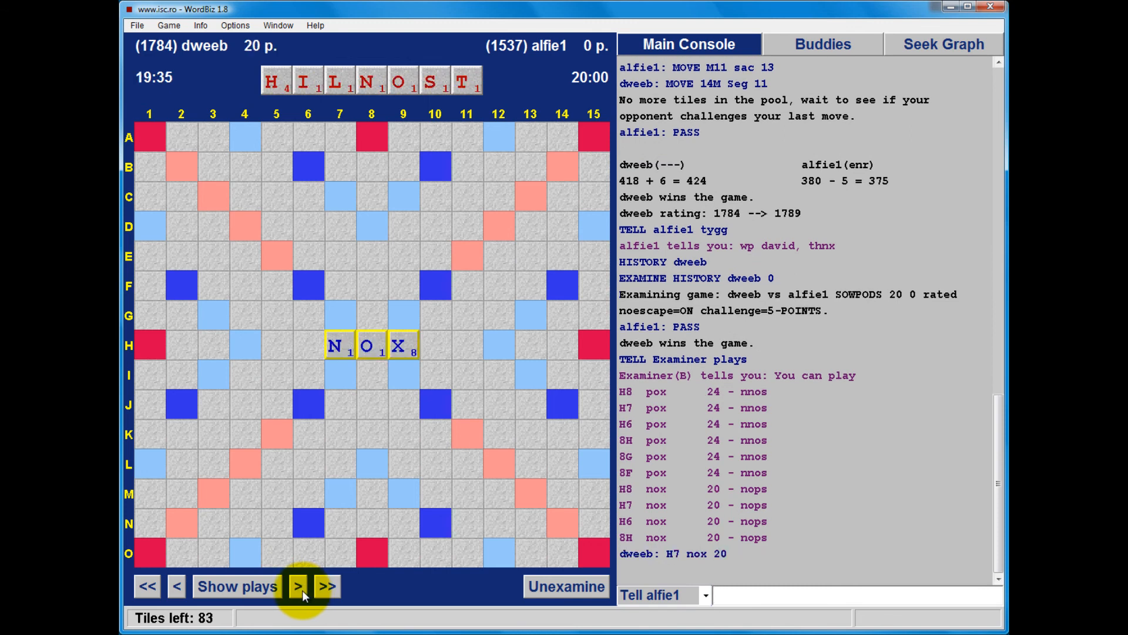
pyautogui.click(296, 586)
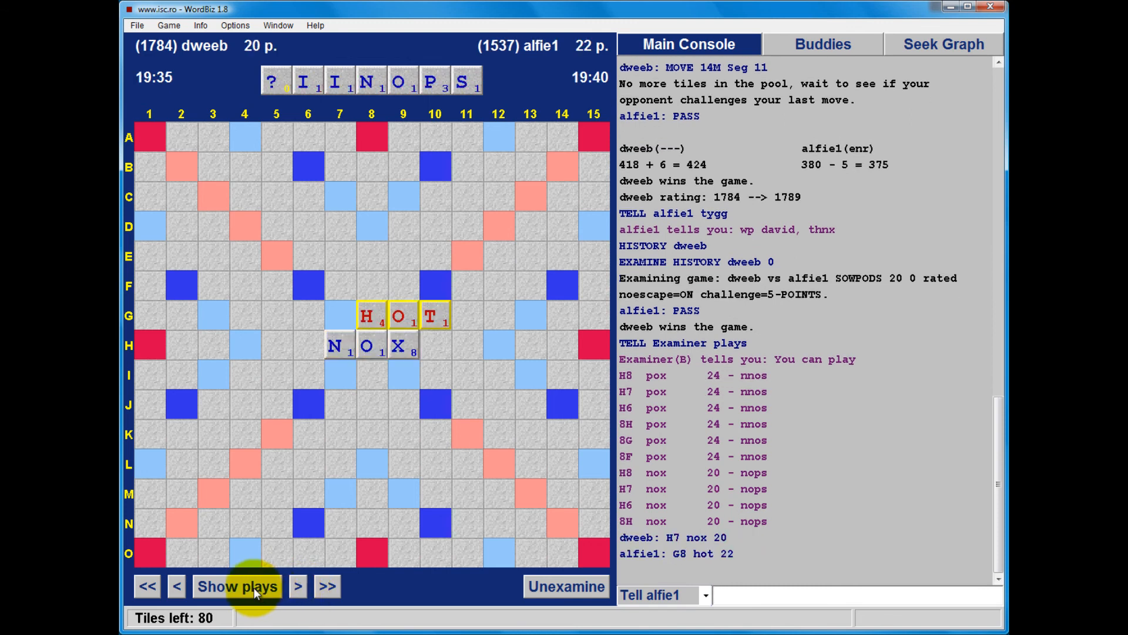
pyautogui.click(236, 585)
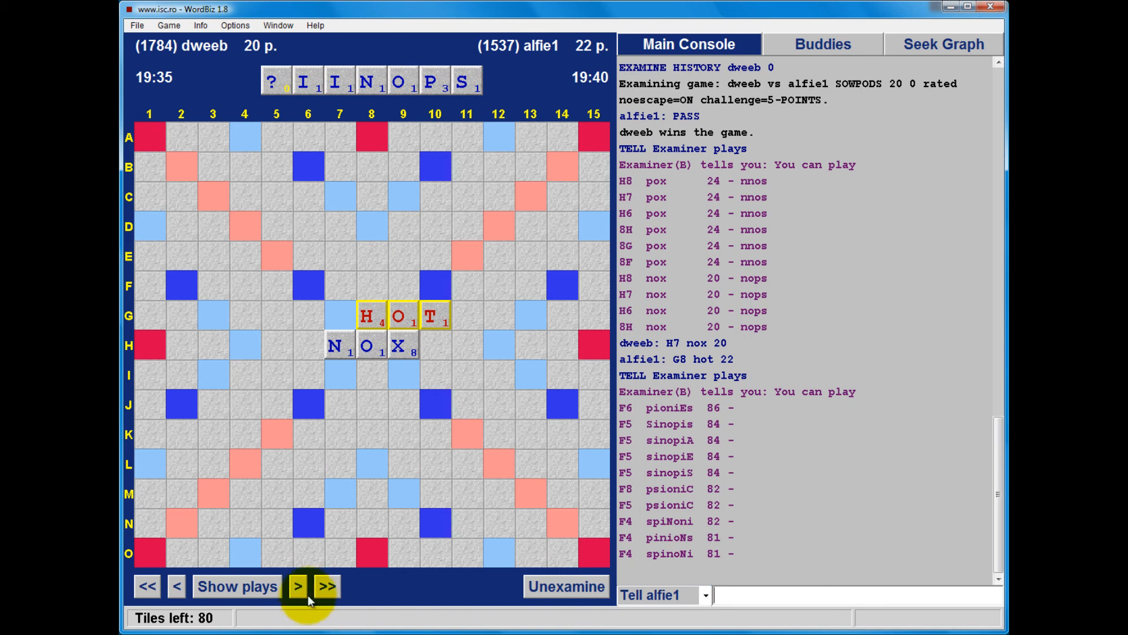
# - Step through YUKO, NOS, VAN and the reply, listing suggested best plays for each rack
pyautogui.click(297, 585)
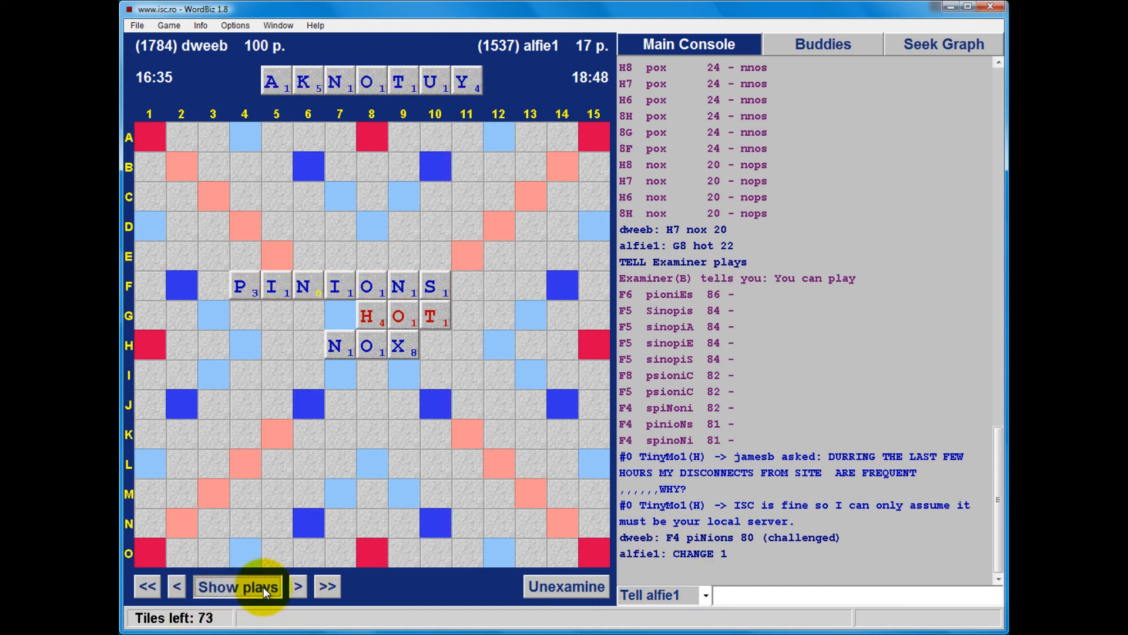
pyautogui.click(236, 585)
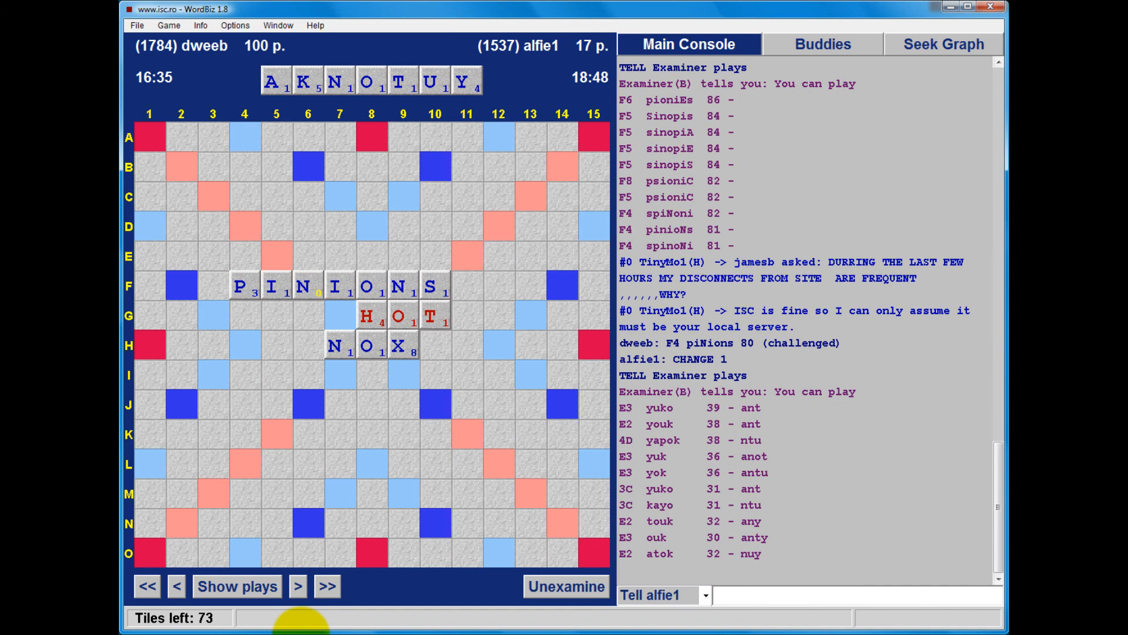
pyautogui.click(297, 586)
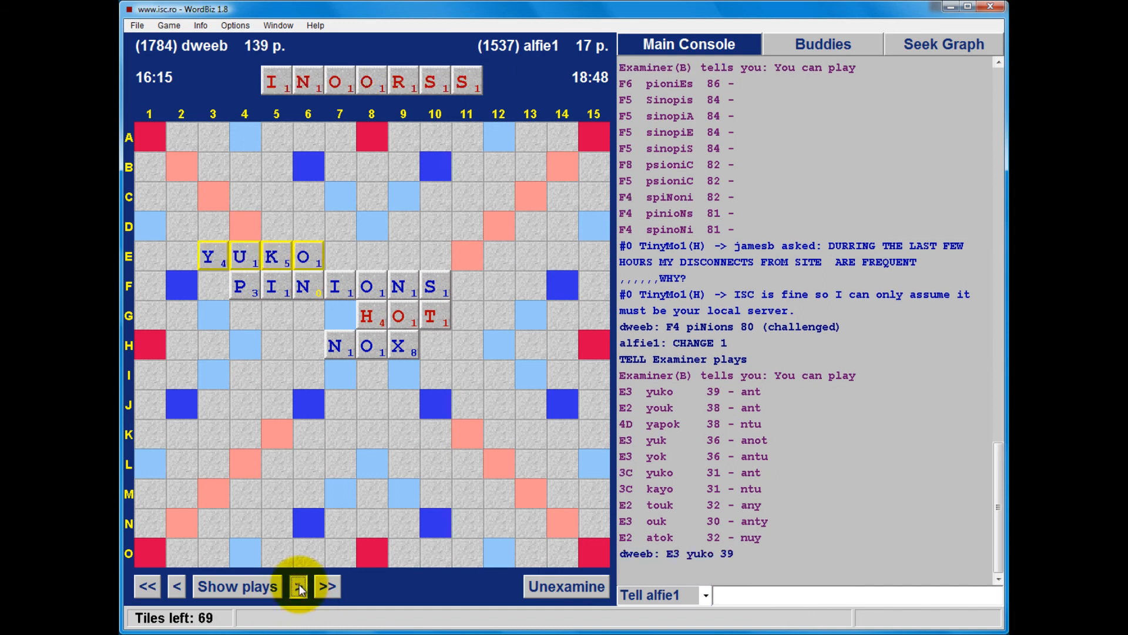
pyautogui.click(297, 585)
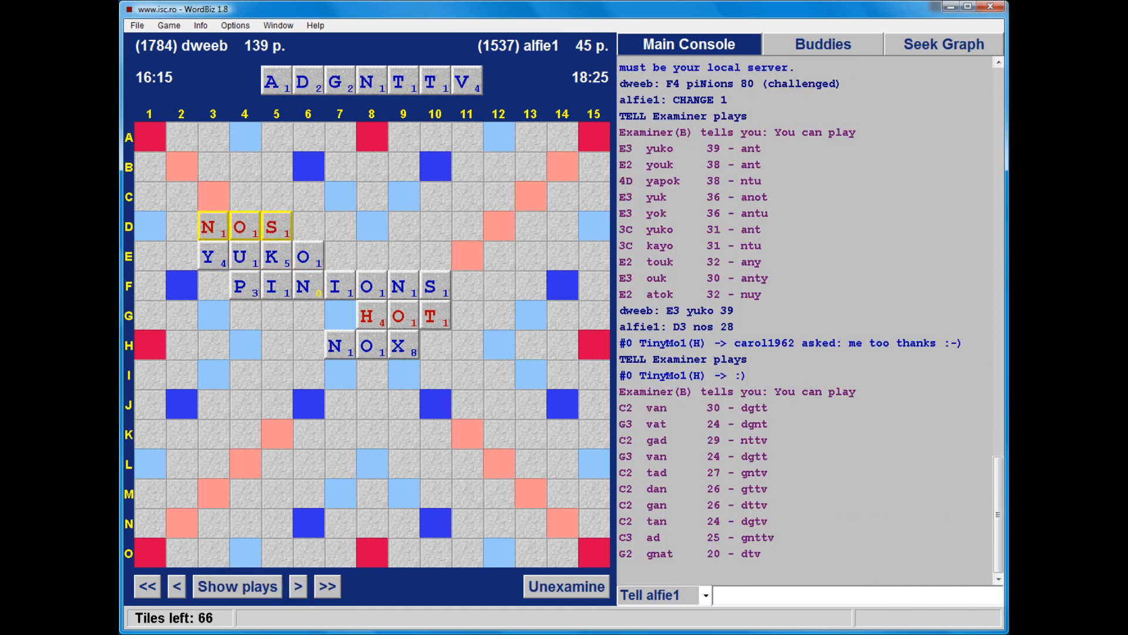
pyautogui.click(297, 586)
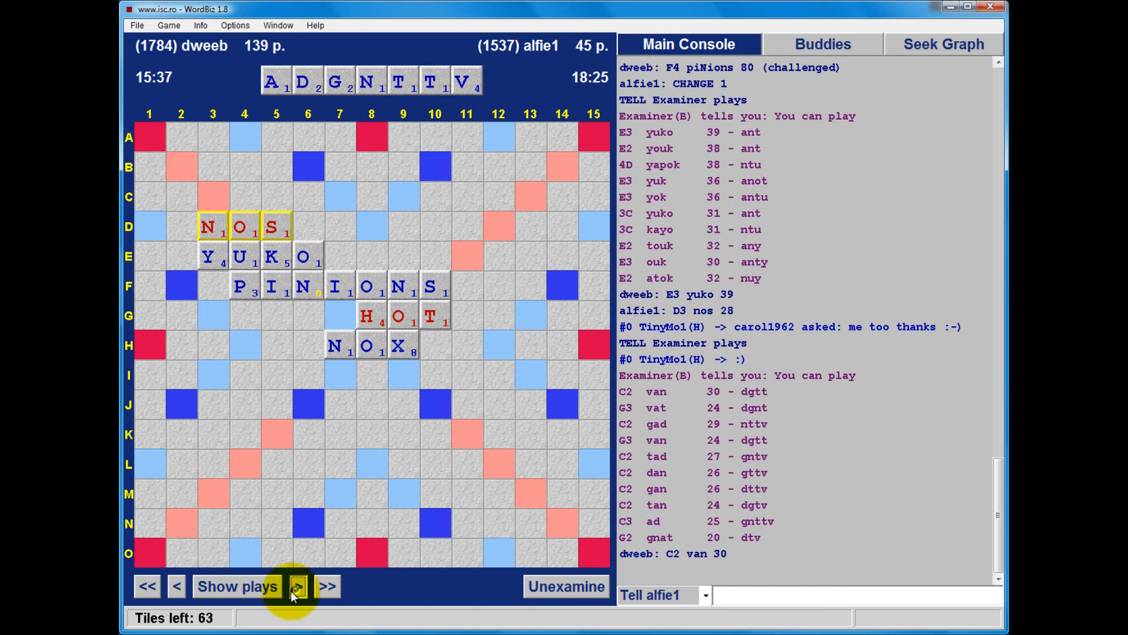
pyautogui.click(297, 586)
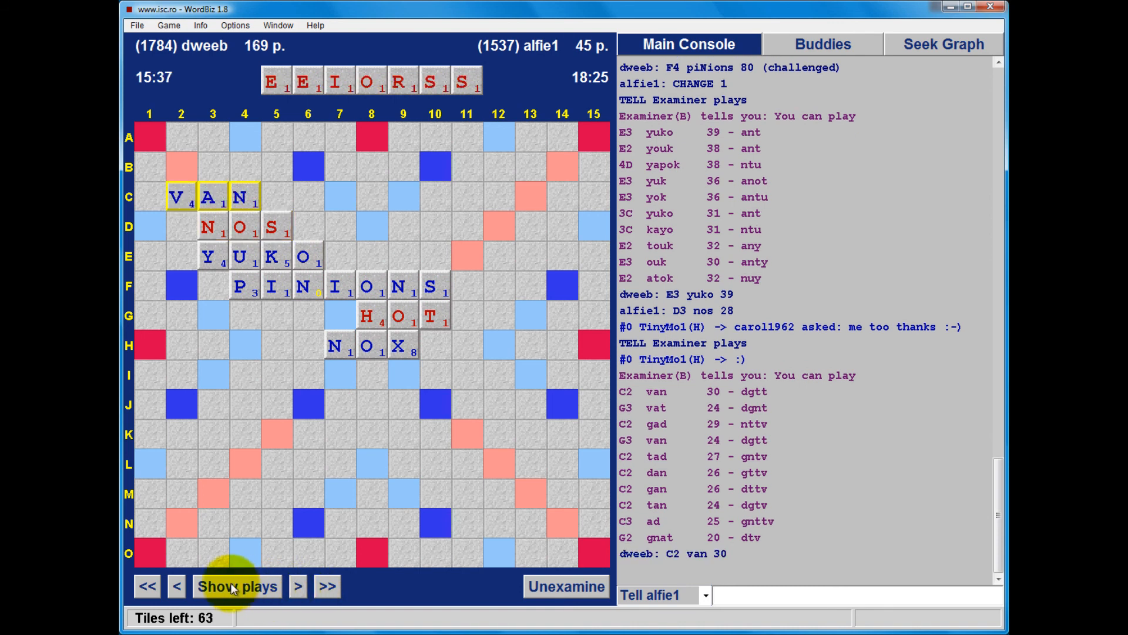
pyautogui.click(236, 586)
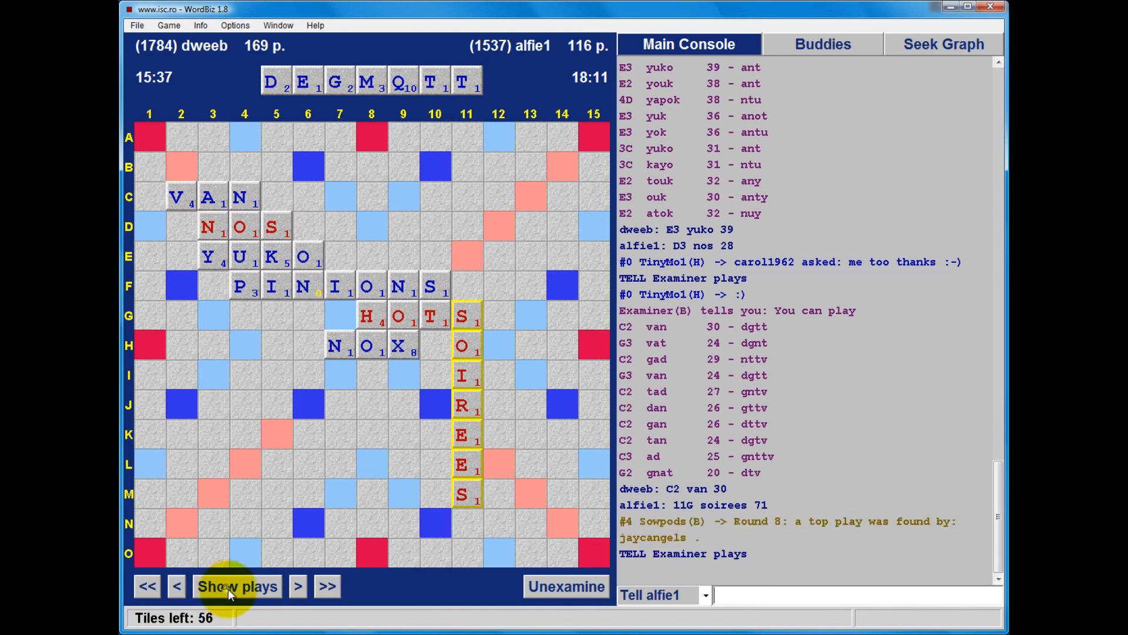
pyautogui.click(237, 585)
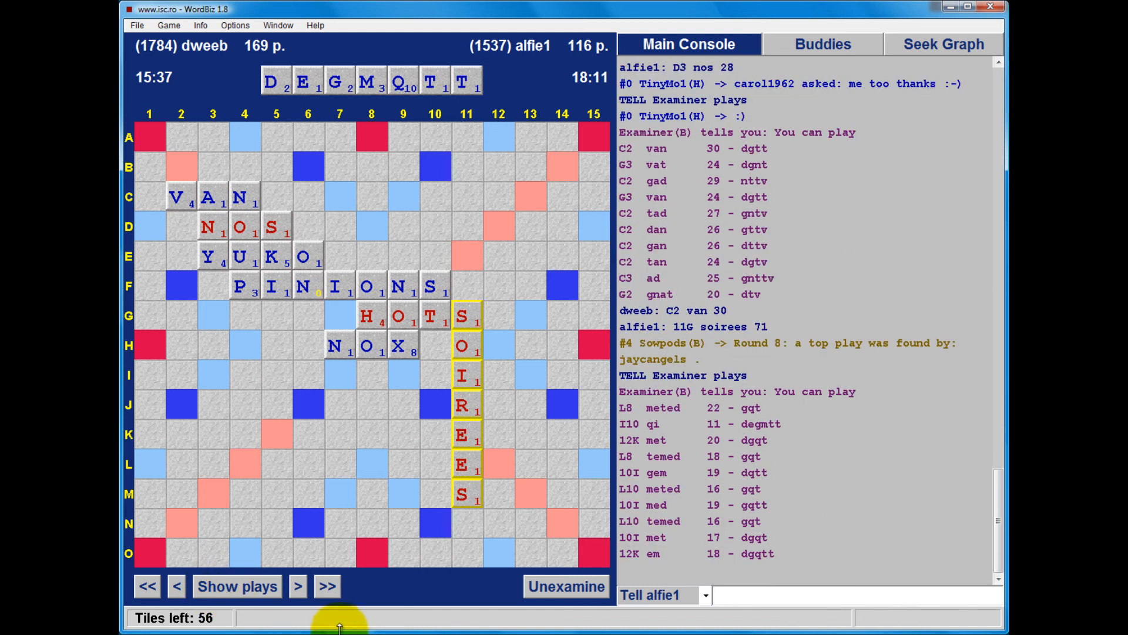
# - Advance to QI for 26 and on to alfie1's EF for 28, comparing with suggested plays headed by FADE
pyautogui.click(298, 585)
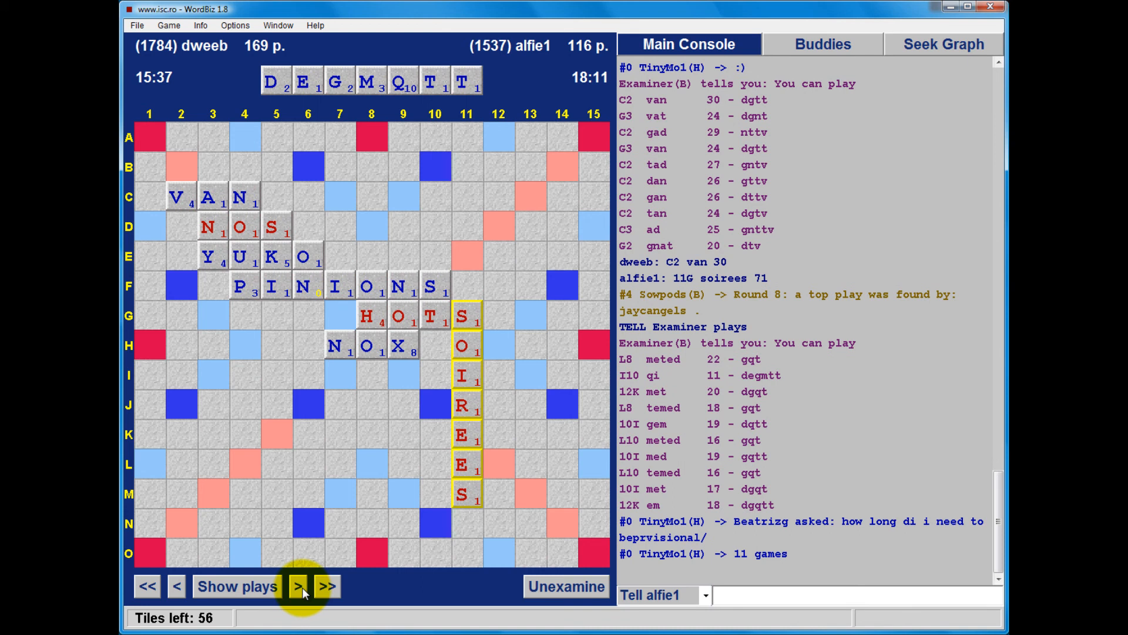
pyautogui.click(298, 585)
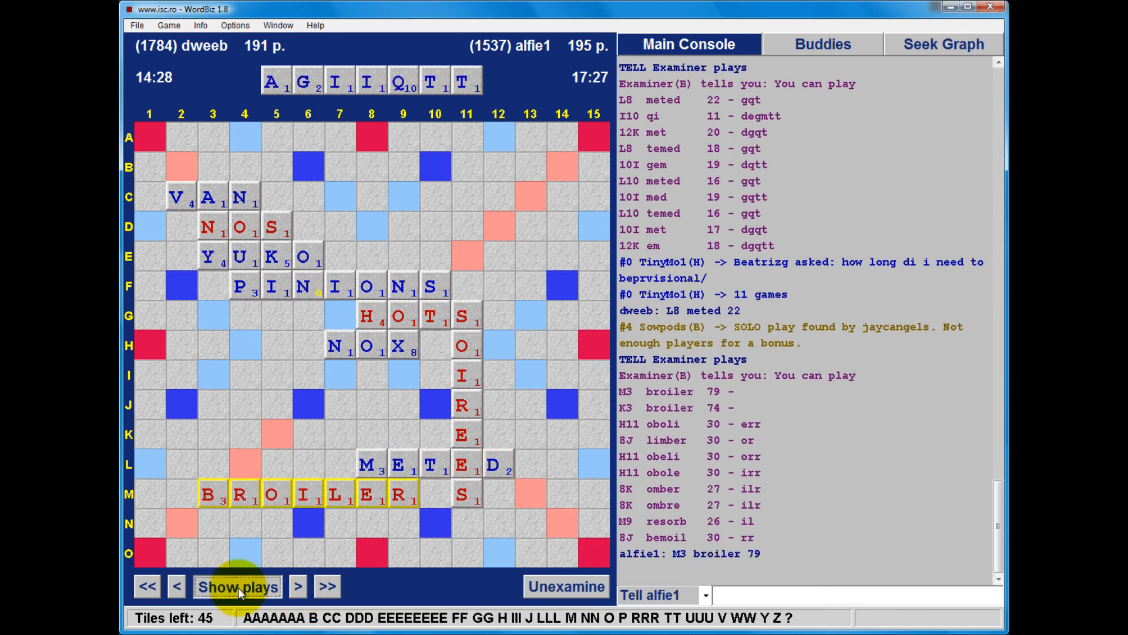
pyautogui.click(237, 585)
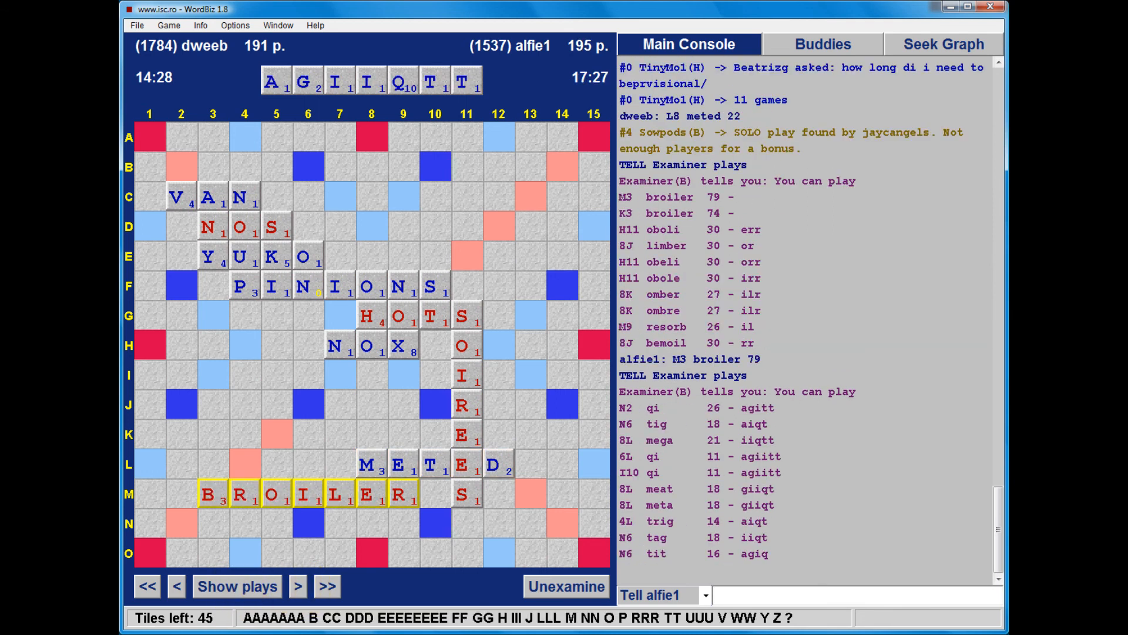
pyautogui.click(236, 585)
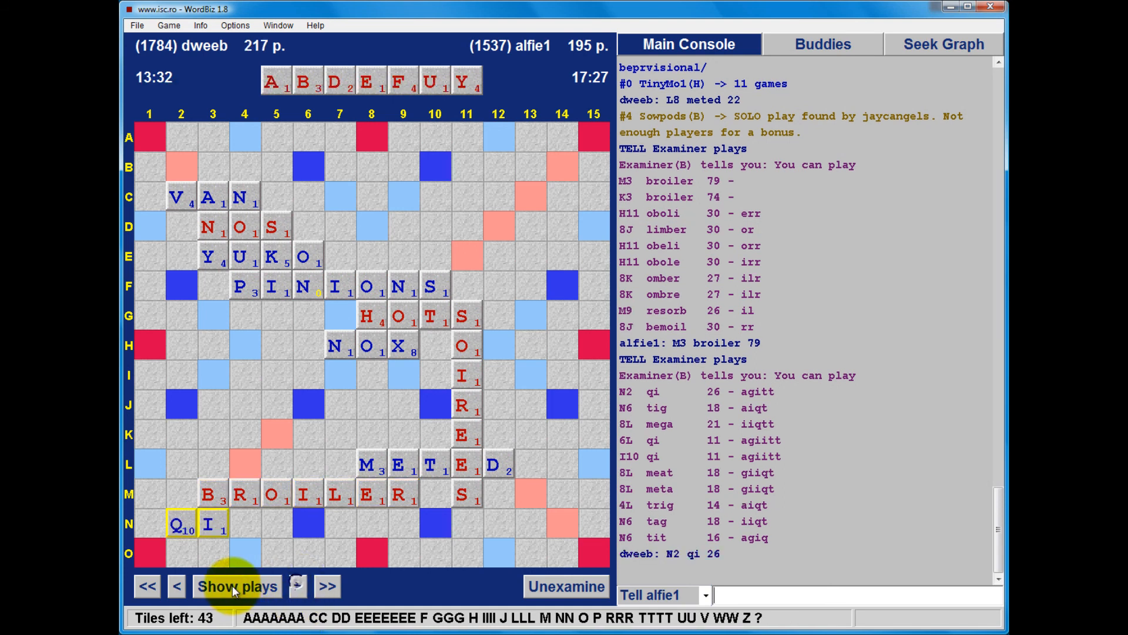
pyautogui.click(236, 585)
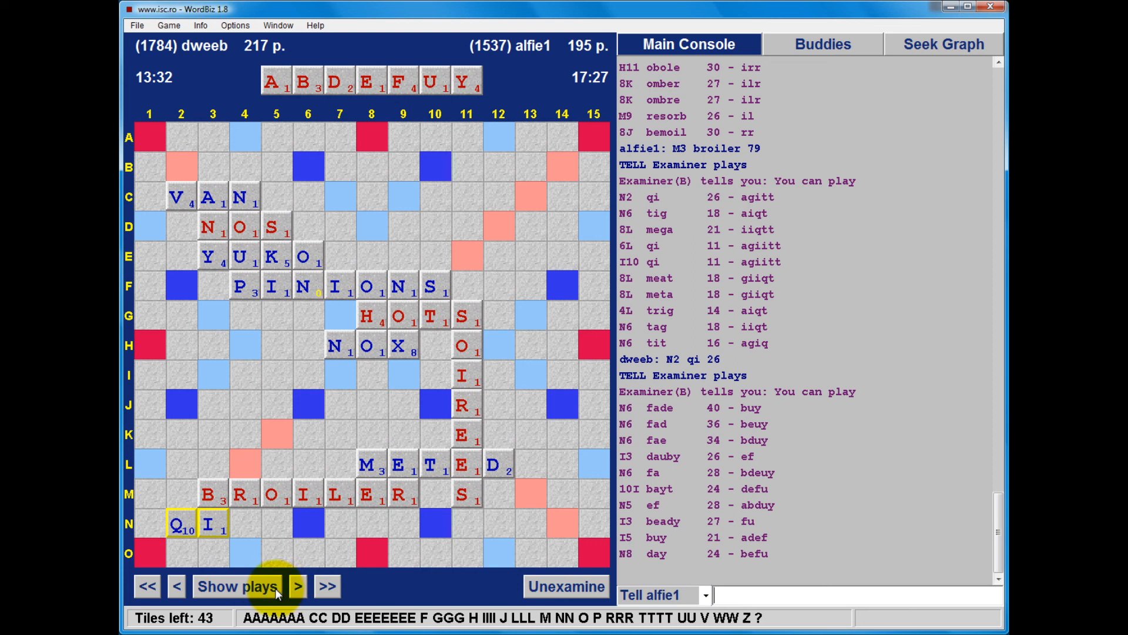
pyautogui.click(297, 586)
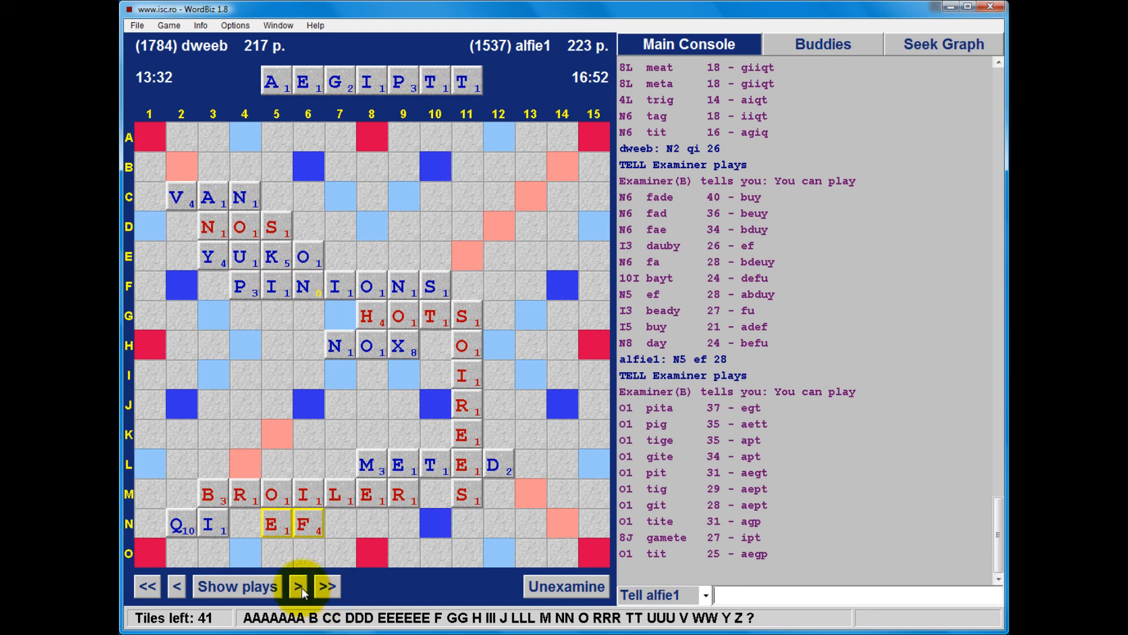
# - Step the replay forward through GAP, EH and AE, checking suggested plays along the way
pyautogui.click(297, 585)
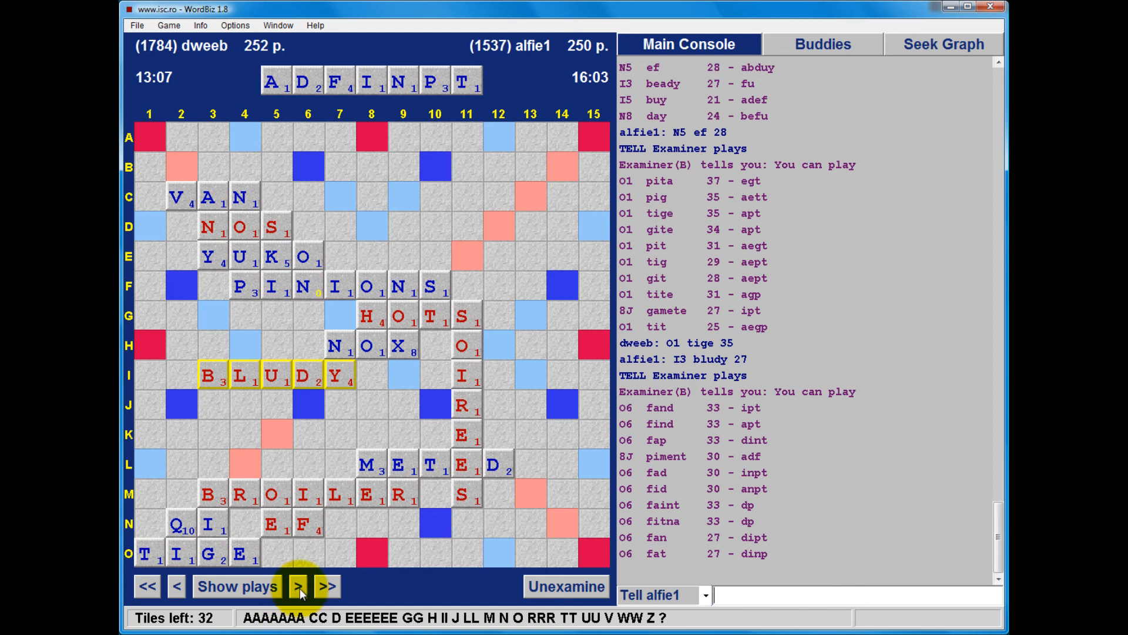
pyautogui.click(297, 586)
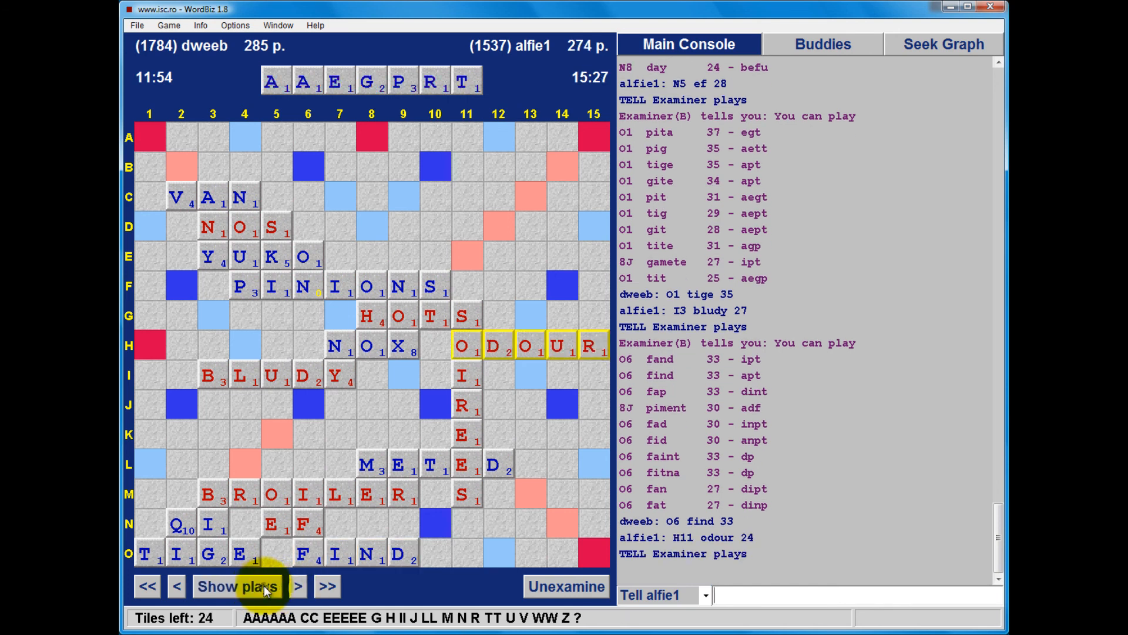
pyautogui.click(297, 586)
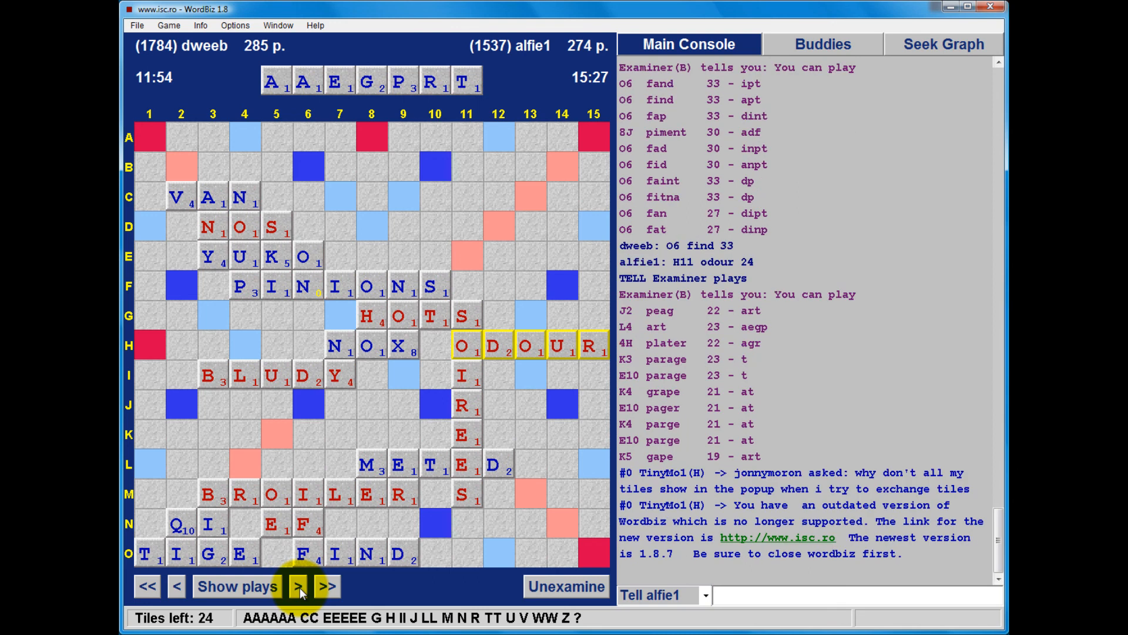
pyautogui.click(297, 586)
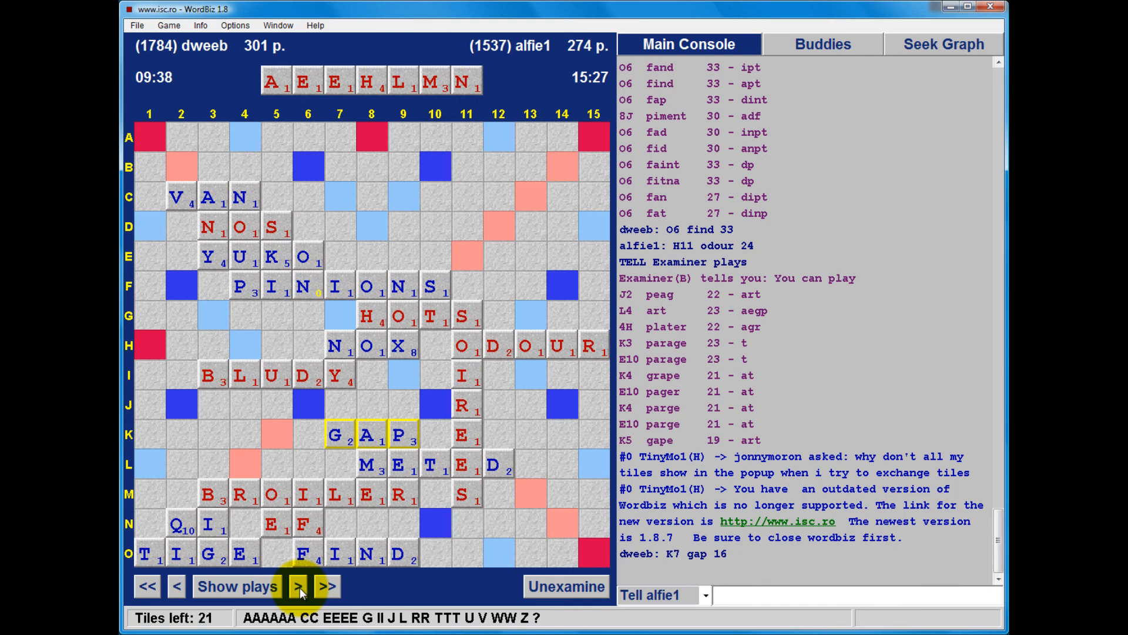
pyautogui.moveTo(237, 586)
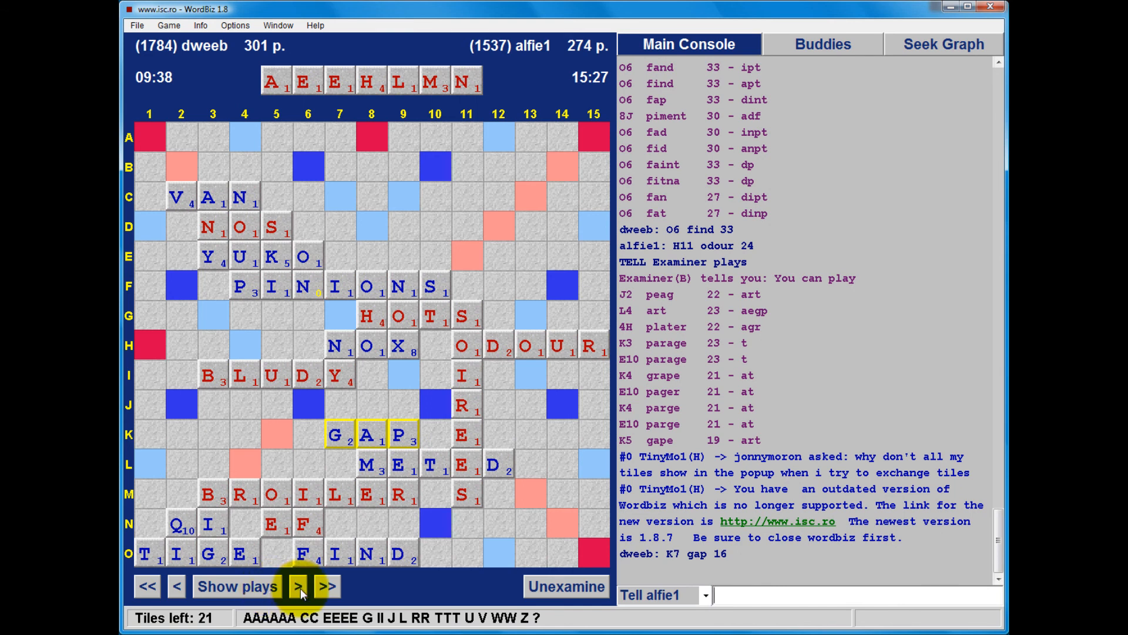
pyautogui.click(296, 585)
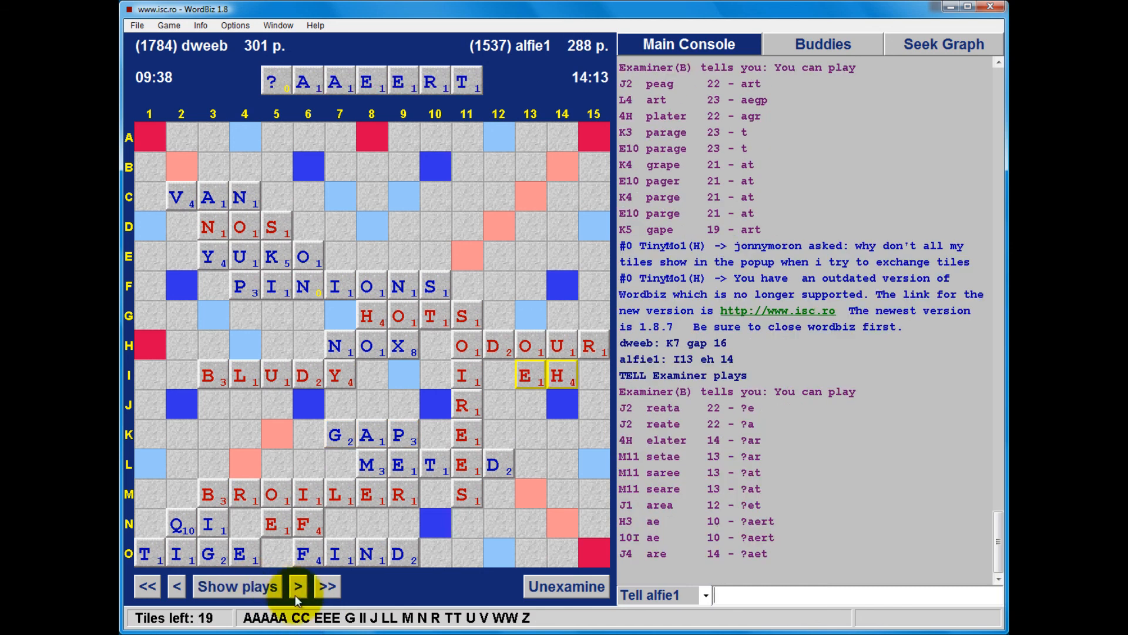
pyautogui.click(297, 586)
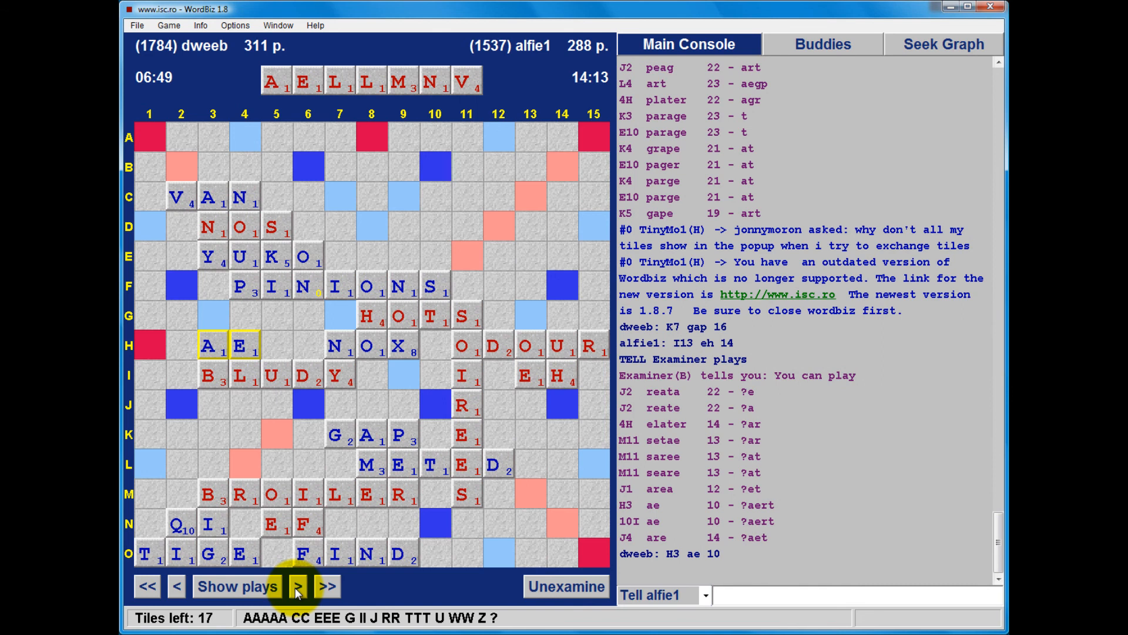
# - Advance through LAMER to dweeb's WARRE for 25 at 355–317, listing suggested plays for each rack
pyautogui.click(296, 585)
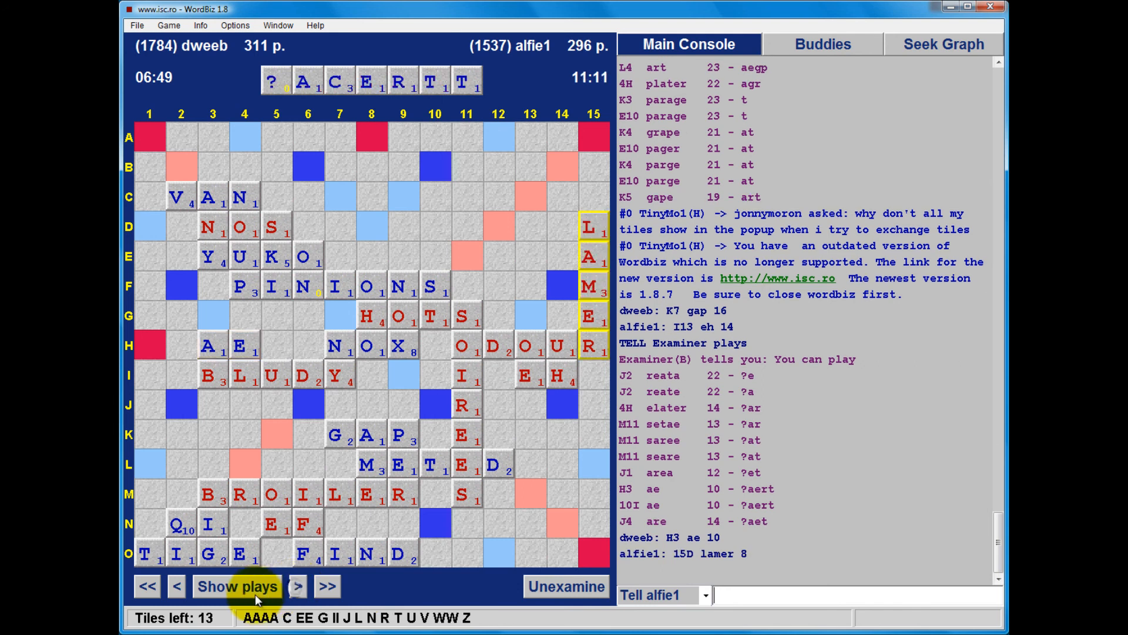
pyautogui.click(237, 585)
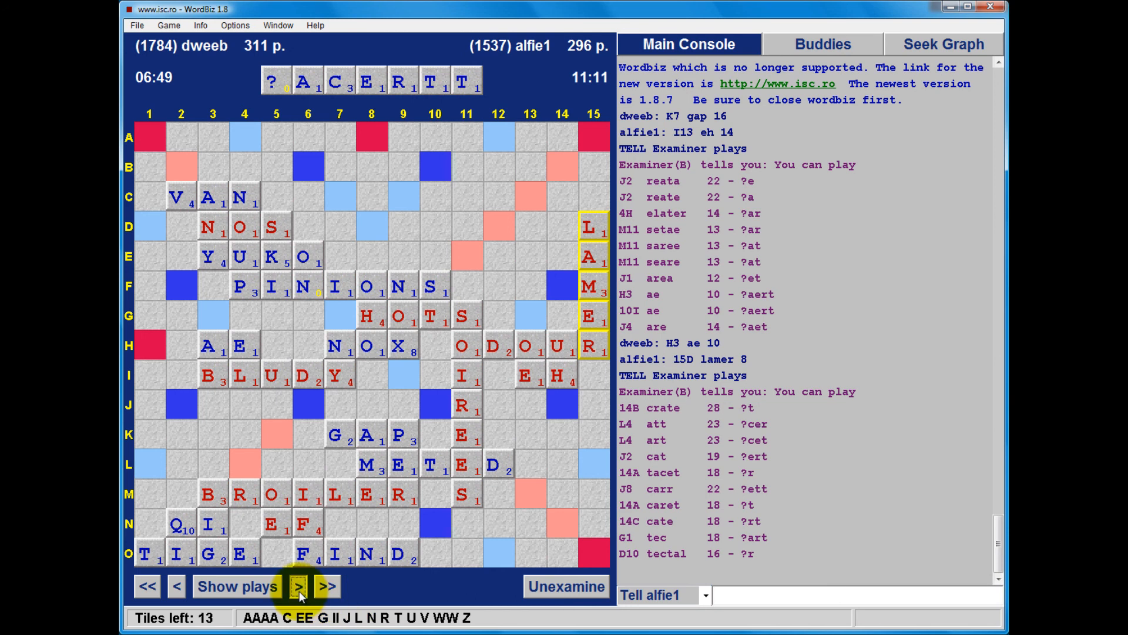
pyautogui.click(298, 585)
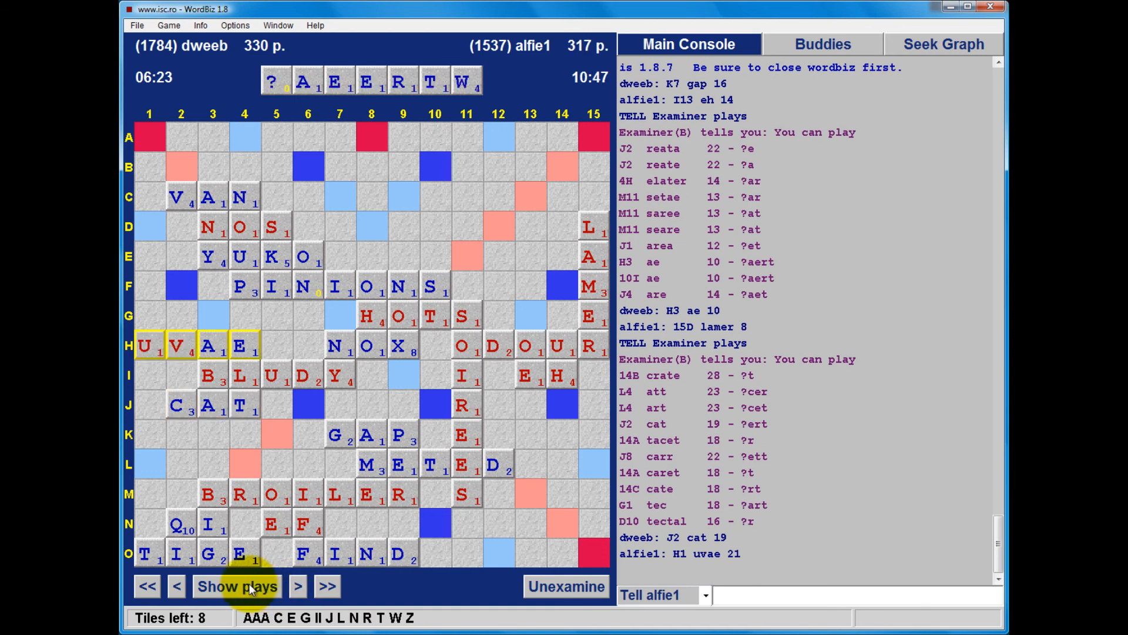
pyautogui.click(236, 585)
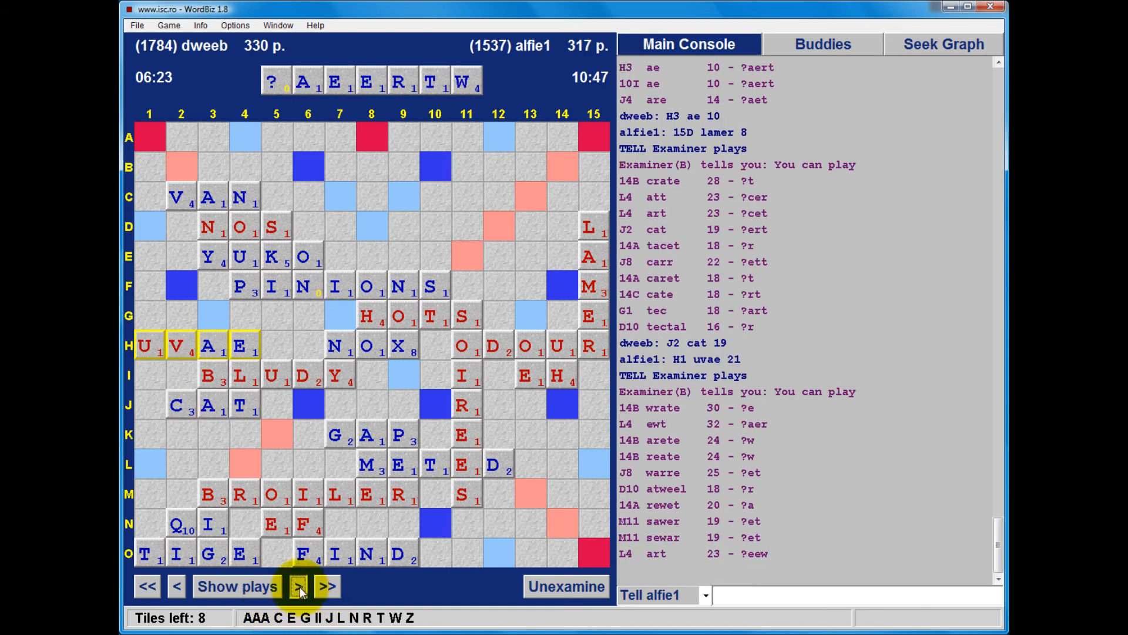
pyautogui.click(327, 586)
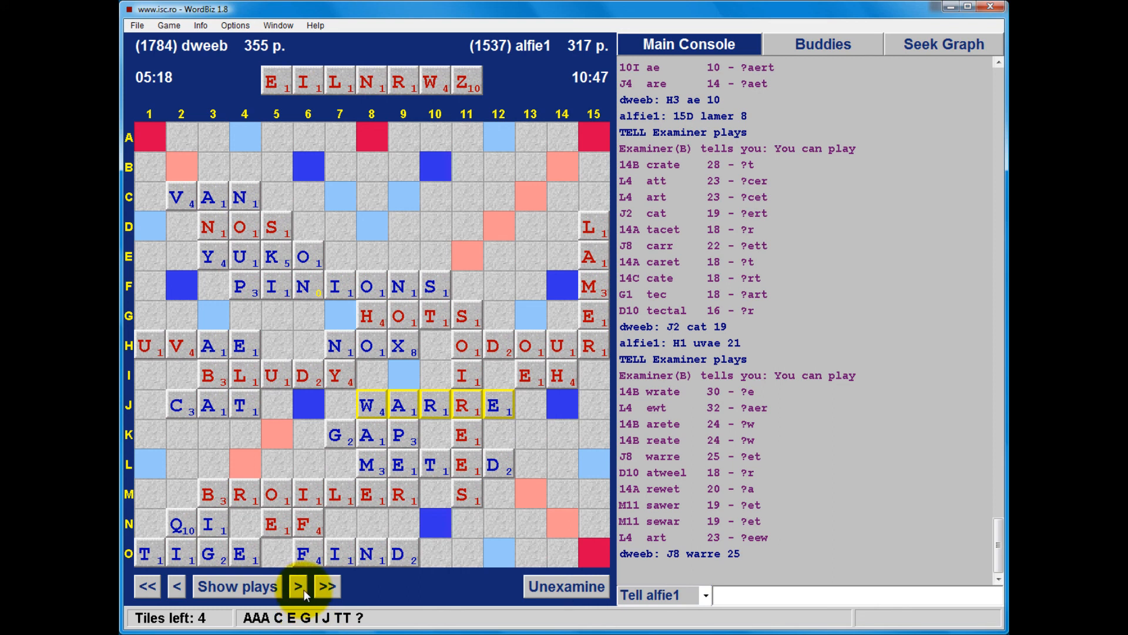
# - Step through ZILL, JA, IWI and ATT to the final SAC at 407–375 and list suggested plays for the last rack
pyautogui.click(297, 587)
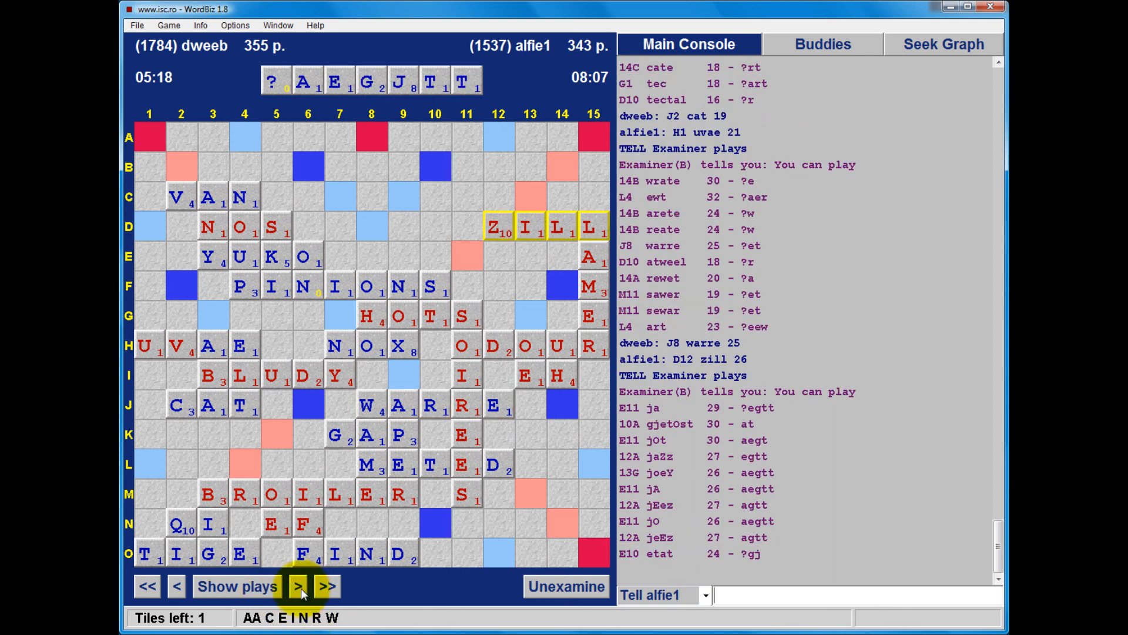
pyautogui.click(297, 585)
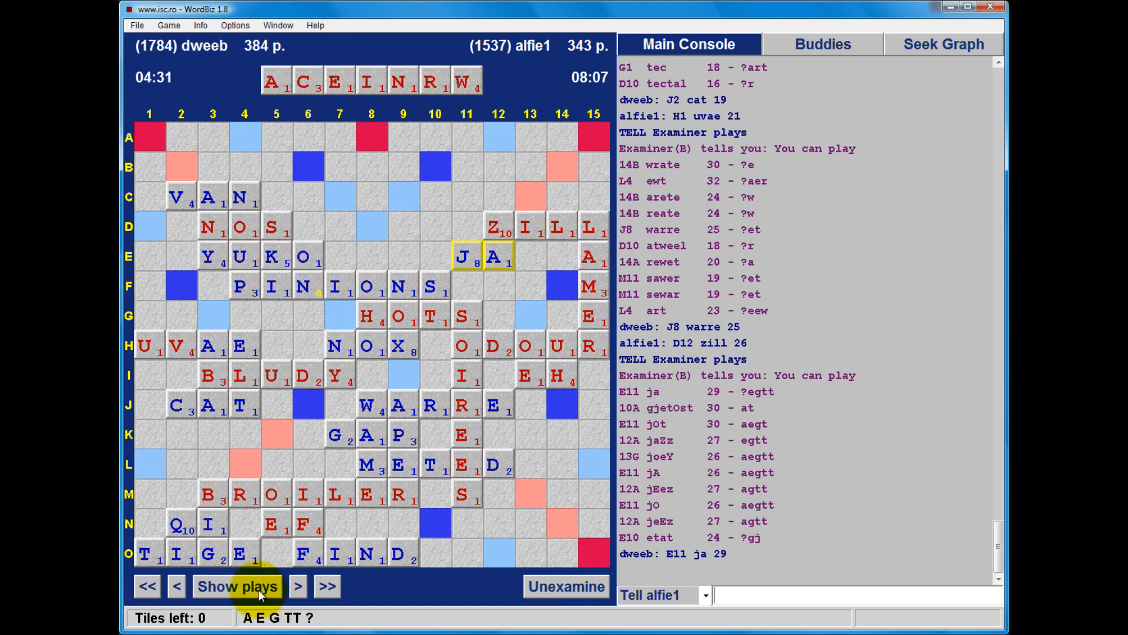
pyautogui.click(297, 585)
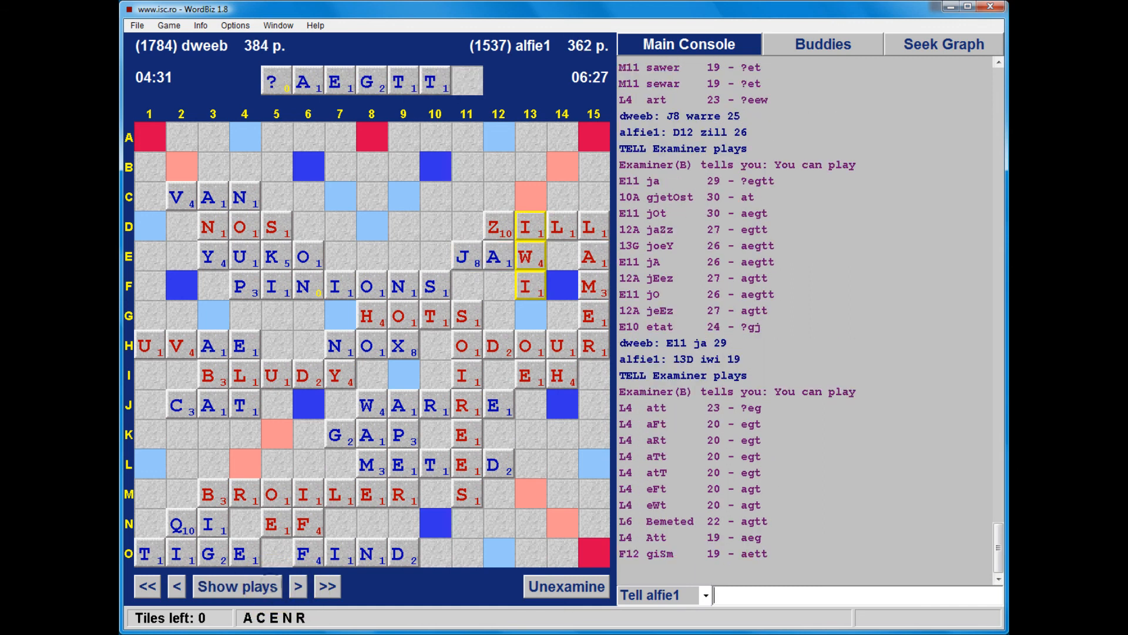
pyautogui.click(297, 586)
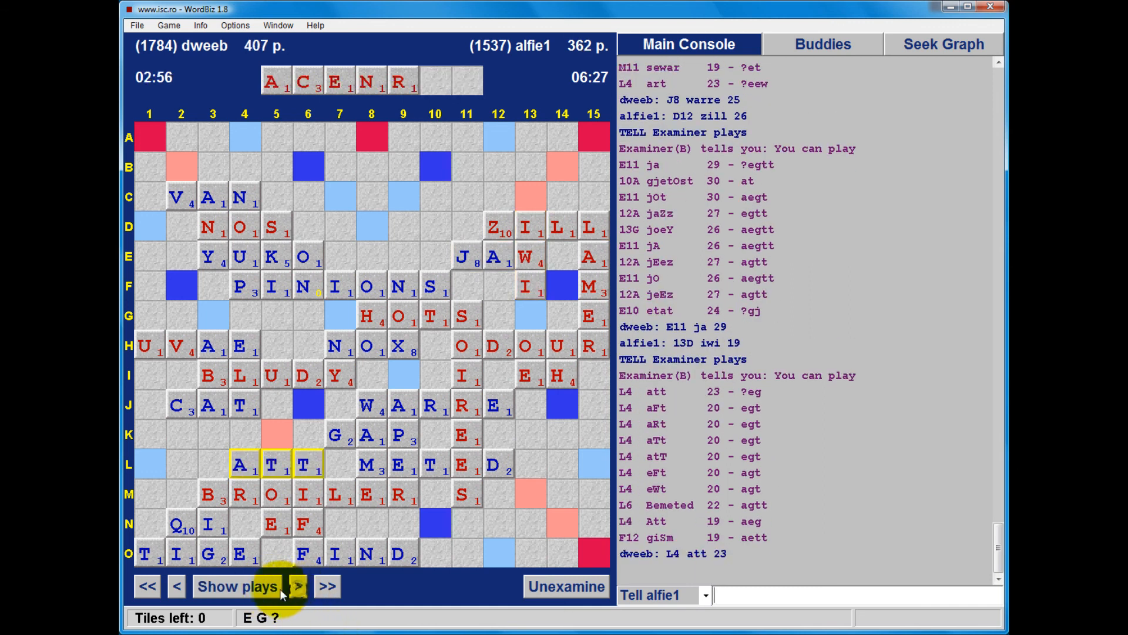
pyautogui.click(298, 585)
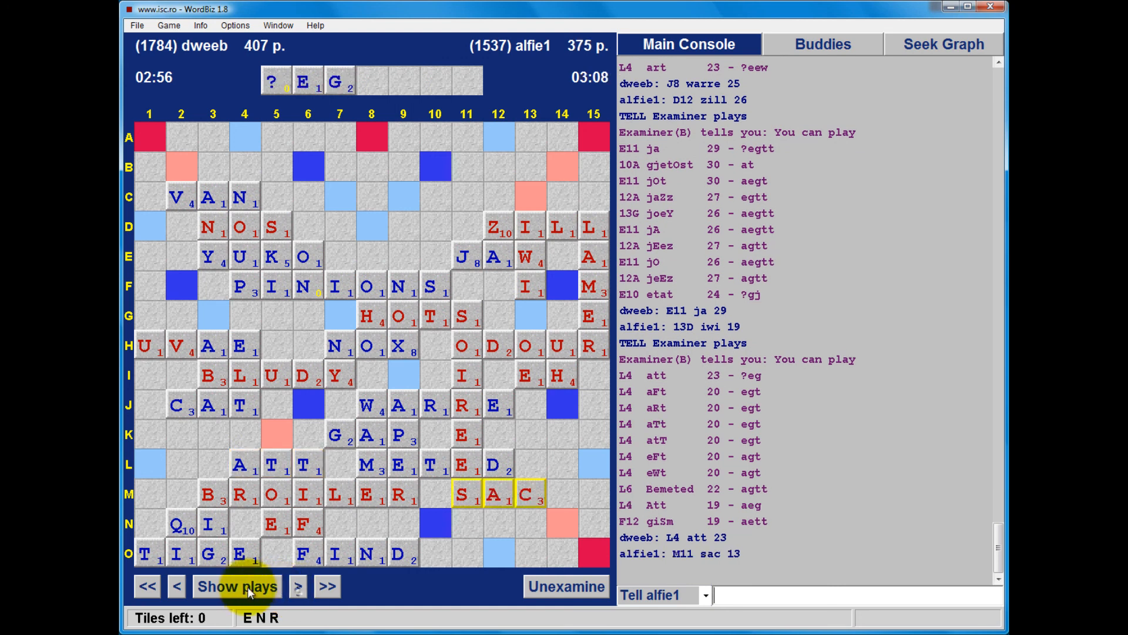
pyautogui.click(237, 586)
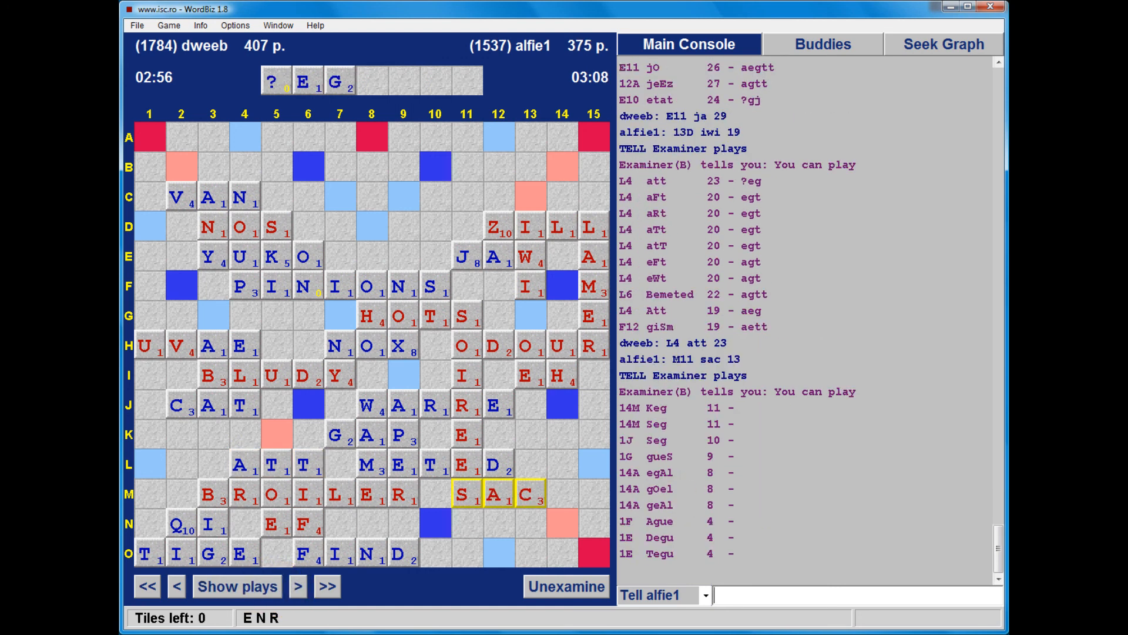